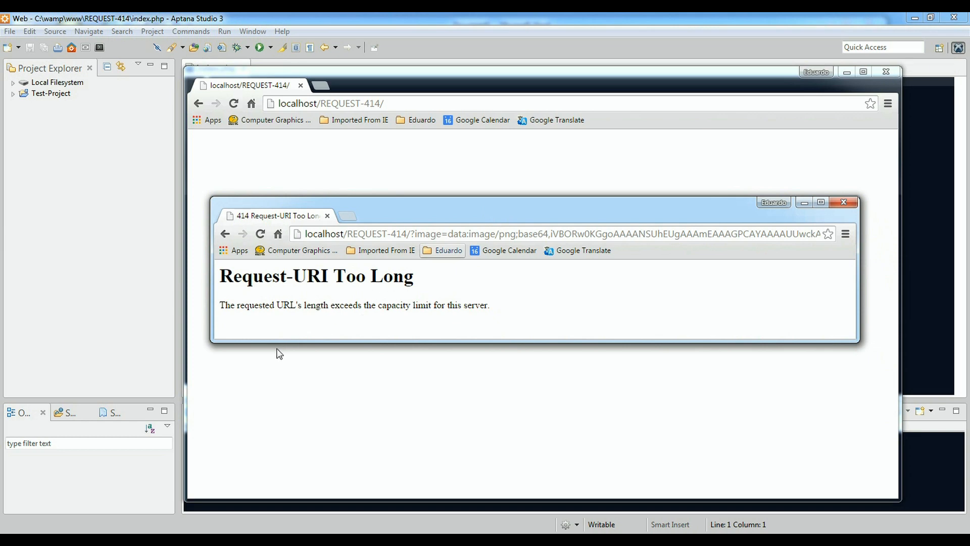
pyautogui.moveTo(338, 296)
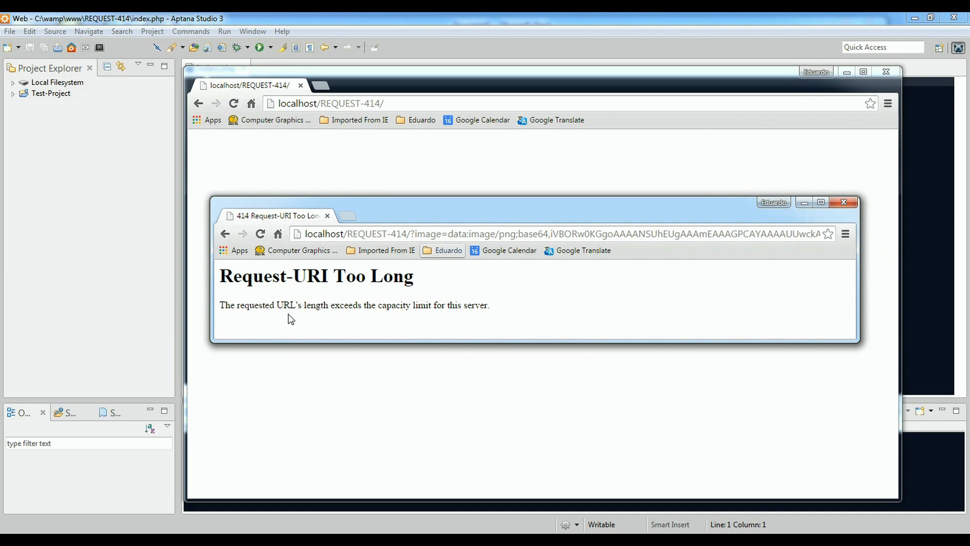
pyautogui.moveTo(398, 327)
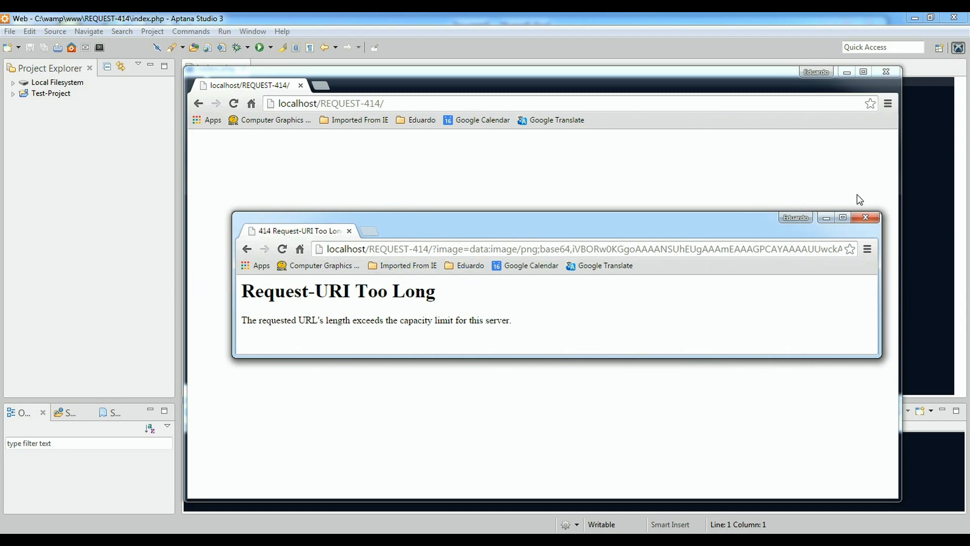
# Close the Chrome window showing the Request-URI Too Long error.
pyautogui.click(865, 216)
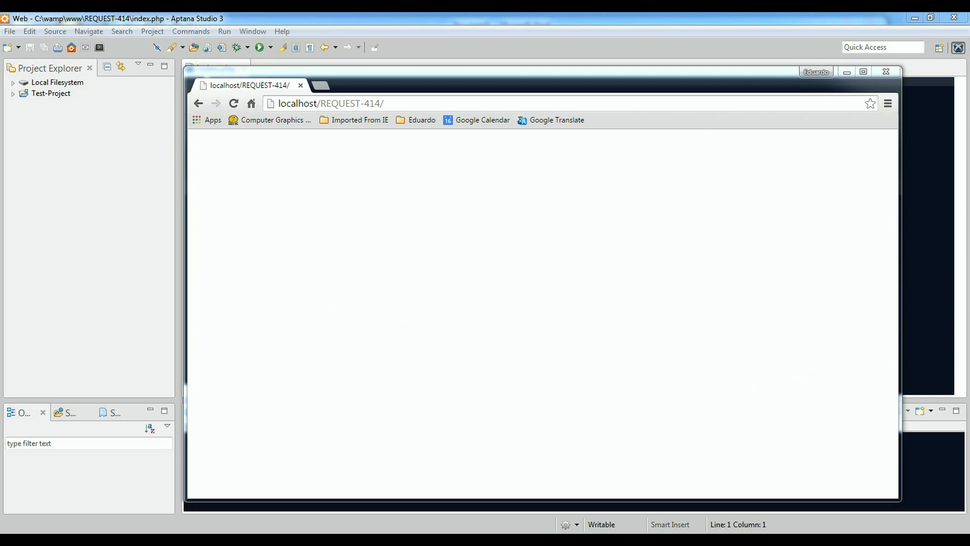
pyautogui.moveTo(702, 419)
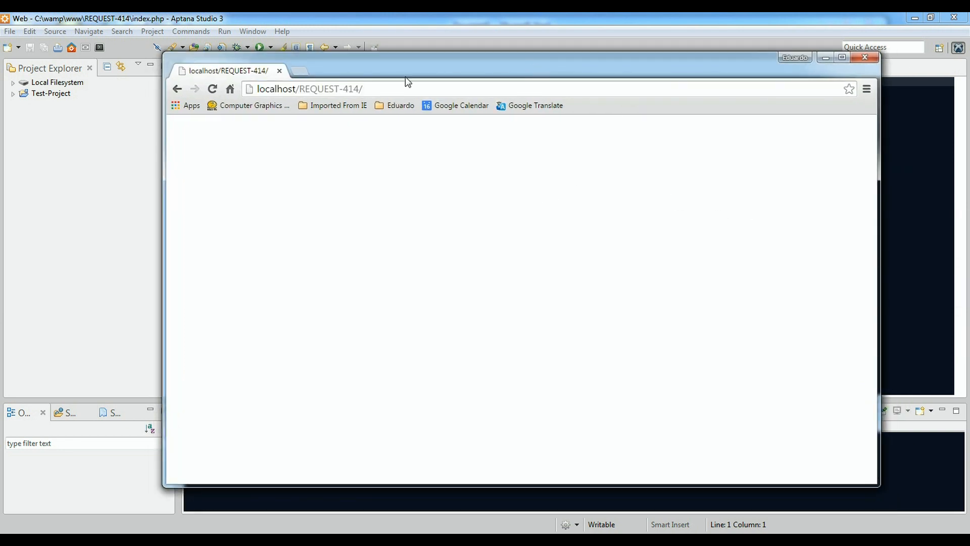
pyautogui.moveTo(544, 248)
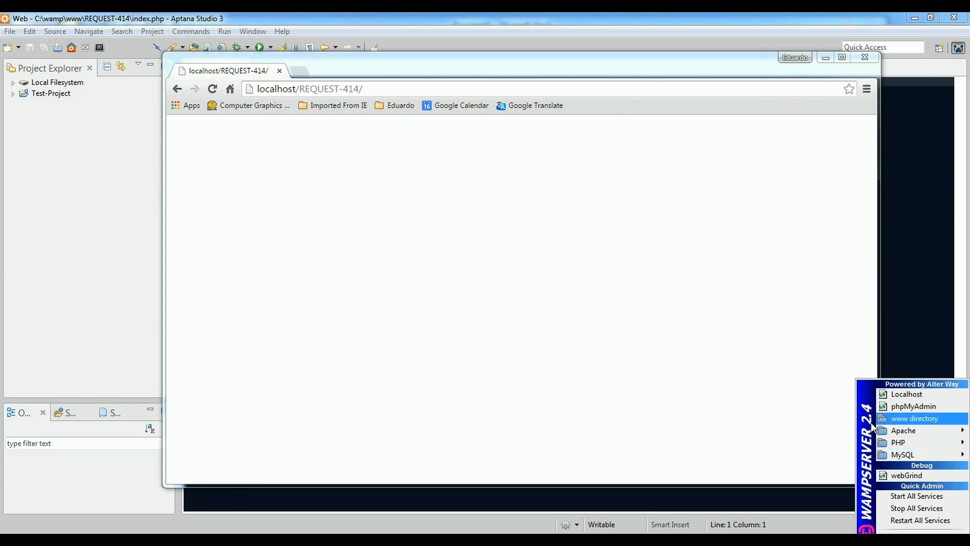
pyautogui.moveTo(963, 291)
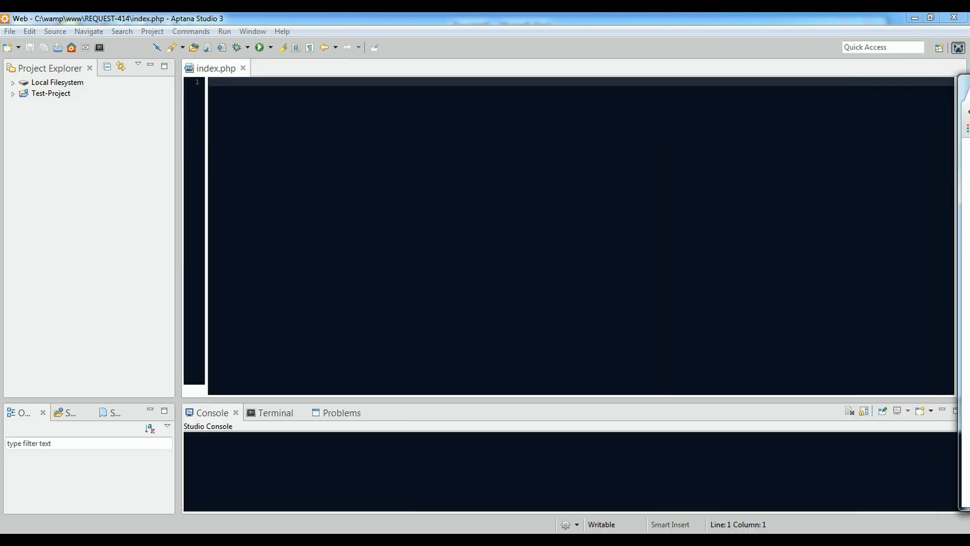
pyautogui.moveTo(388, 24)
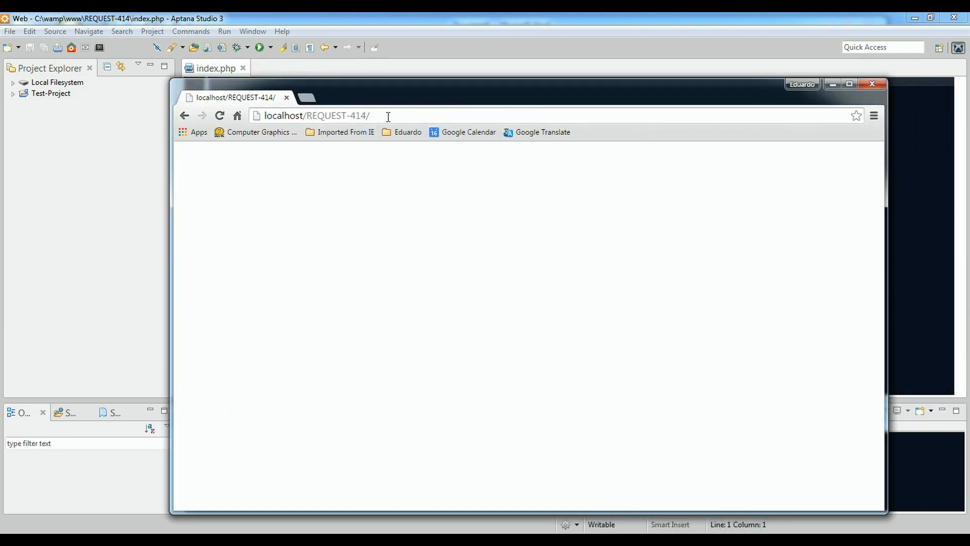
# Extend the address to localhost/REQUEST-414/index.php?image= without loading it.
pyautogui.write('i')
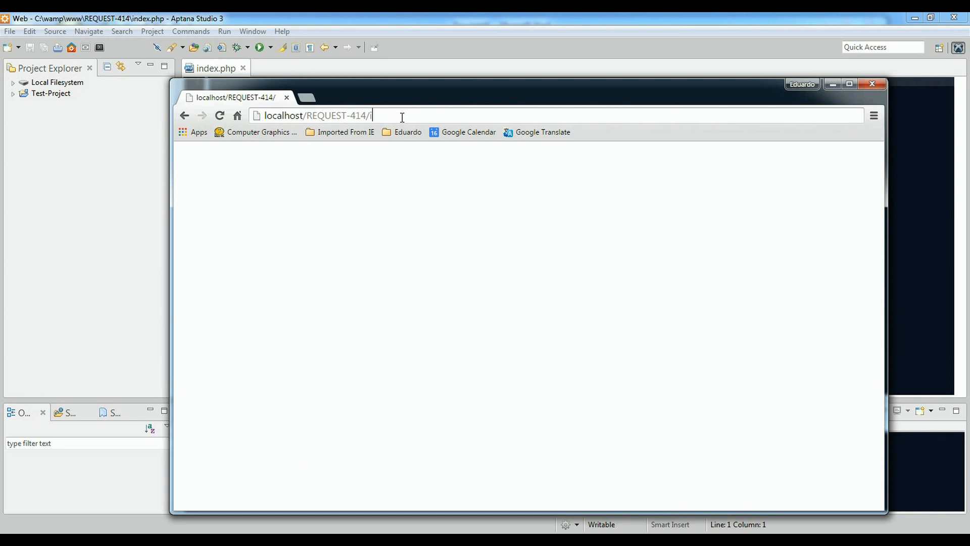
pyautogui.write('ndex')
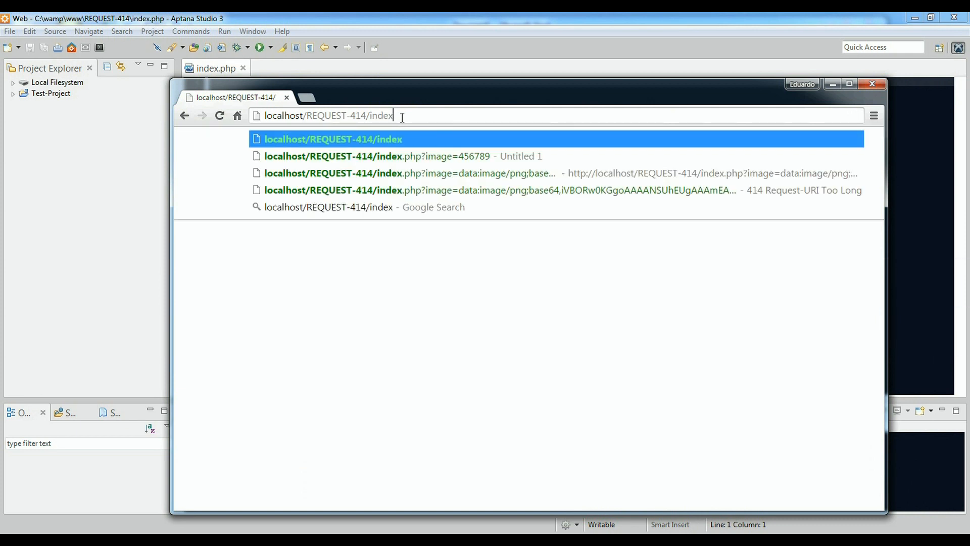
pyautogui.write('.php')
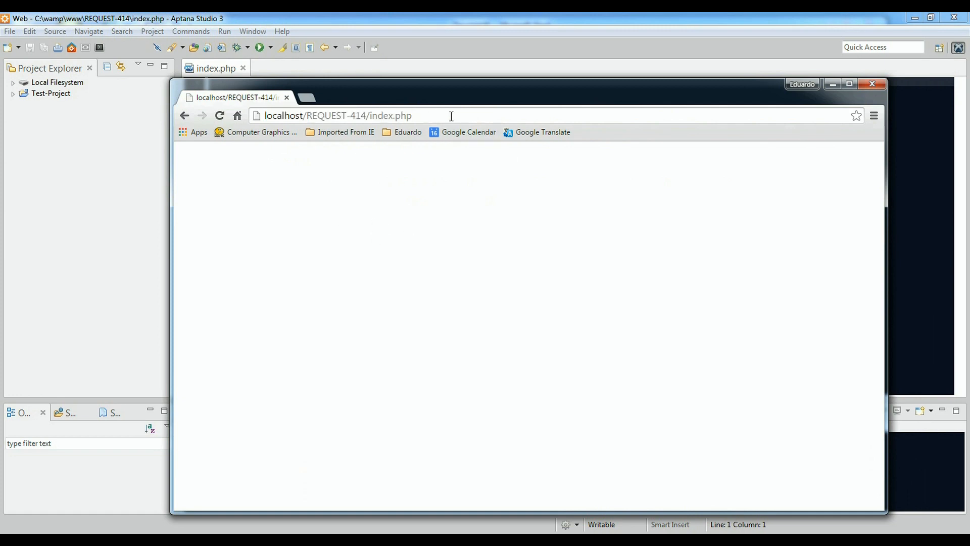
pyautogui.write('?i')
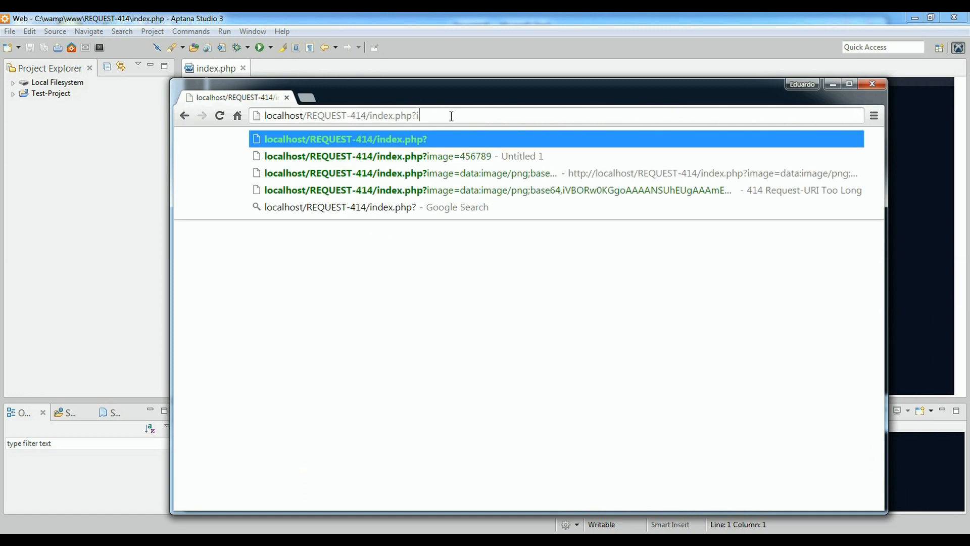
pyautogui.write('mage')
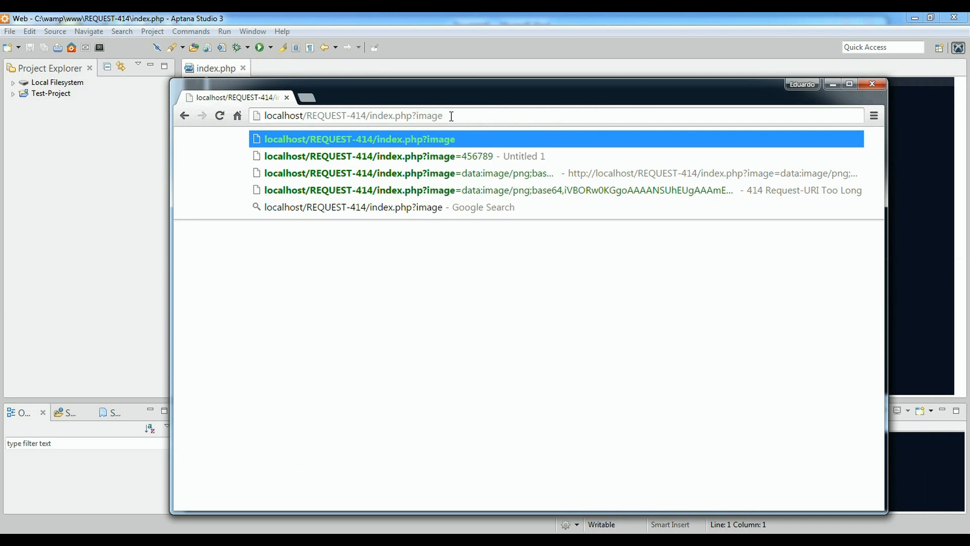
pyautogui.write('=')
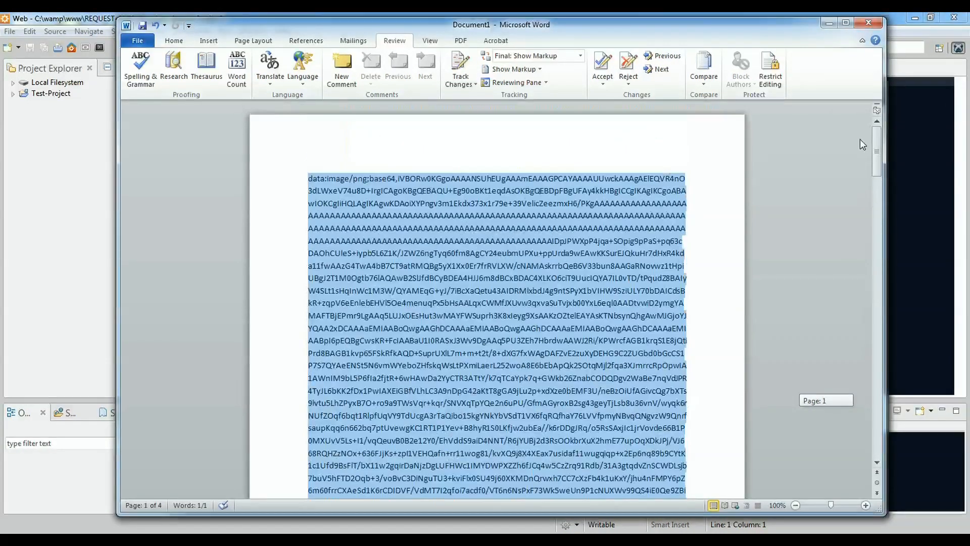
# Check via Word Count that the base64 string is about 11,500 characters long.
pyautogui.click(408, 354)
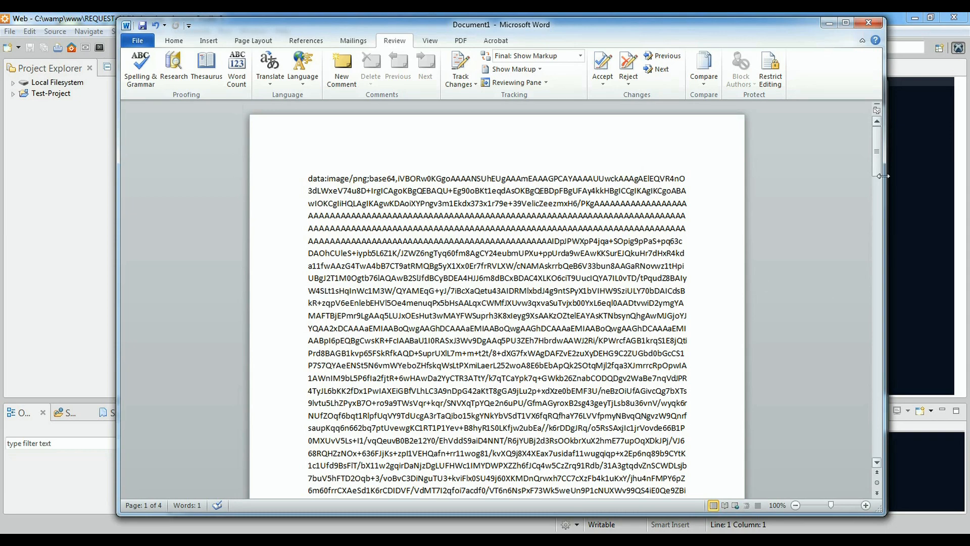
pyautogui.click(408, 353)
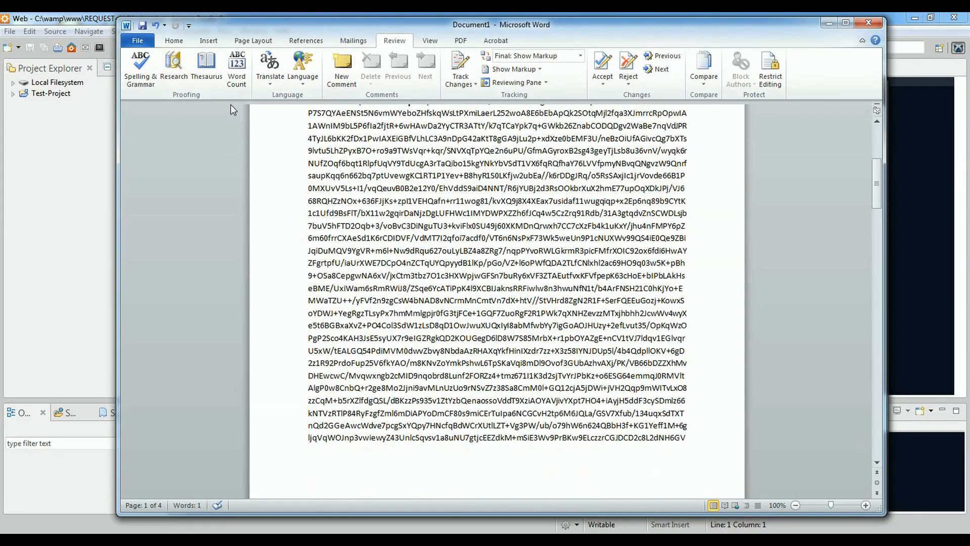
pyautogui.click(173, 40)
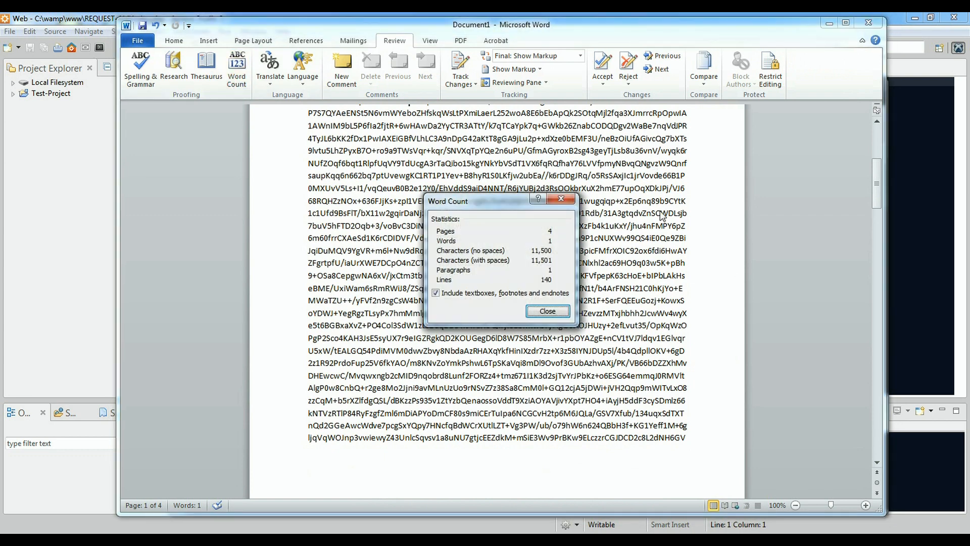
pyautogui.moveTo(560, 239)
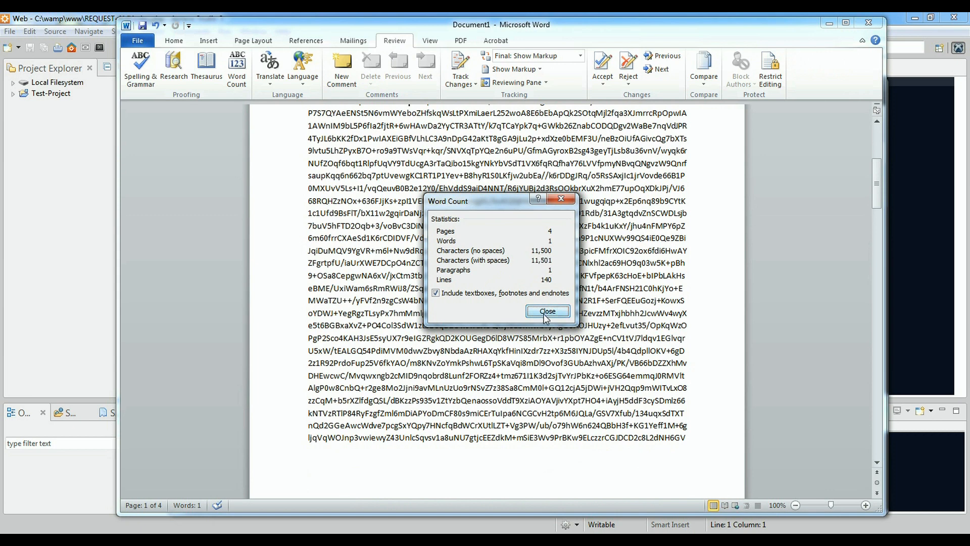
pyautogui.click(546, 312)
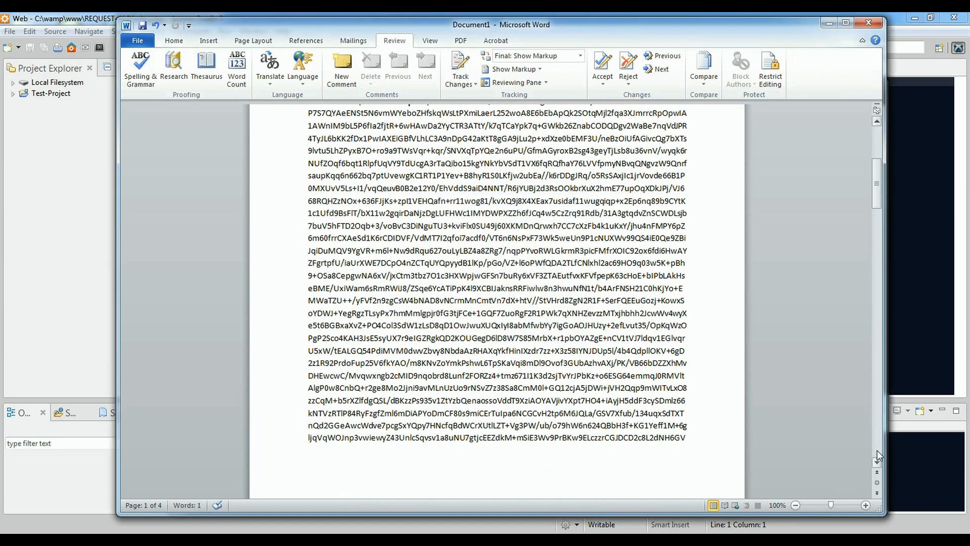
# Select the whole base64 image data string and copy it.
pyautogui.scroll(-3)
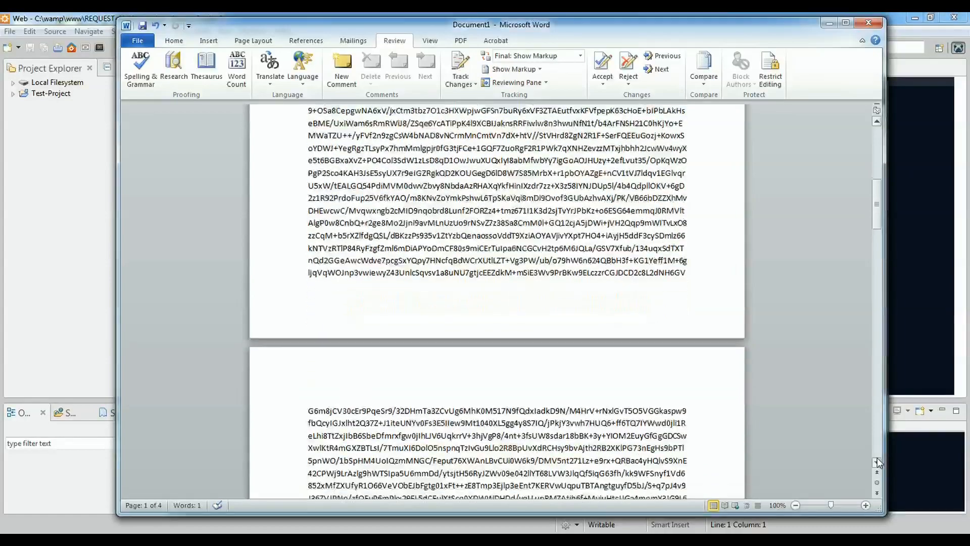
pyautogui.scroll(-3)
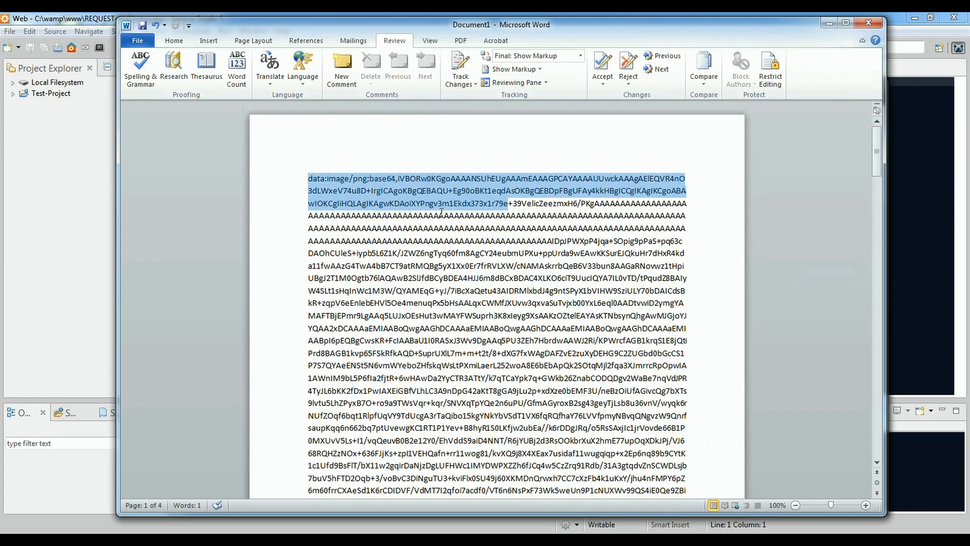
pyautogui.scroll(-3)
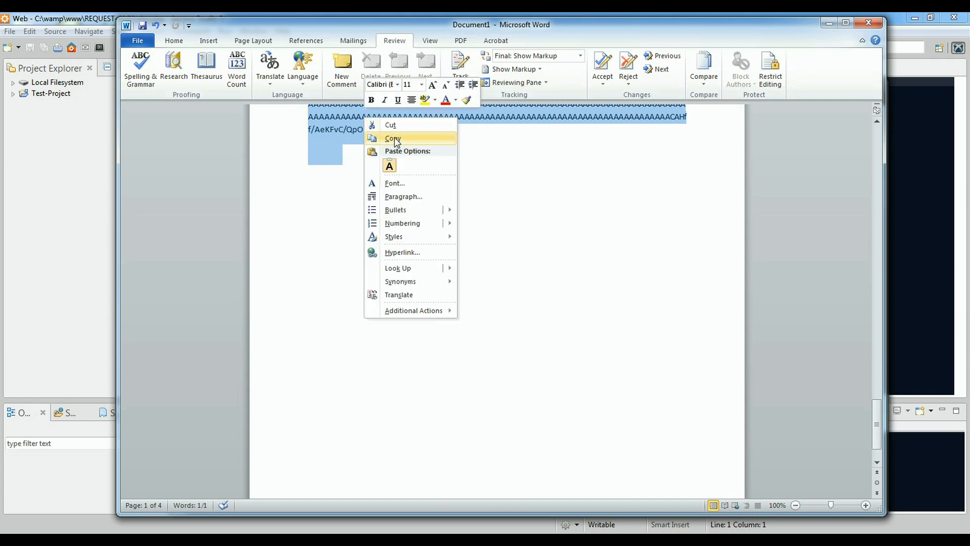
pyautogui.click(393, 139)
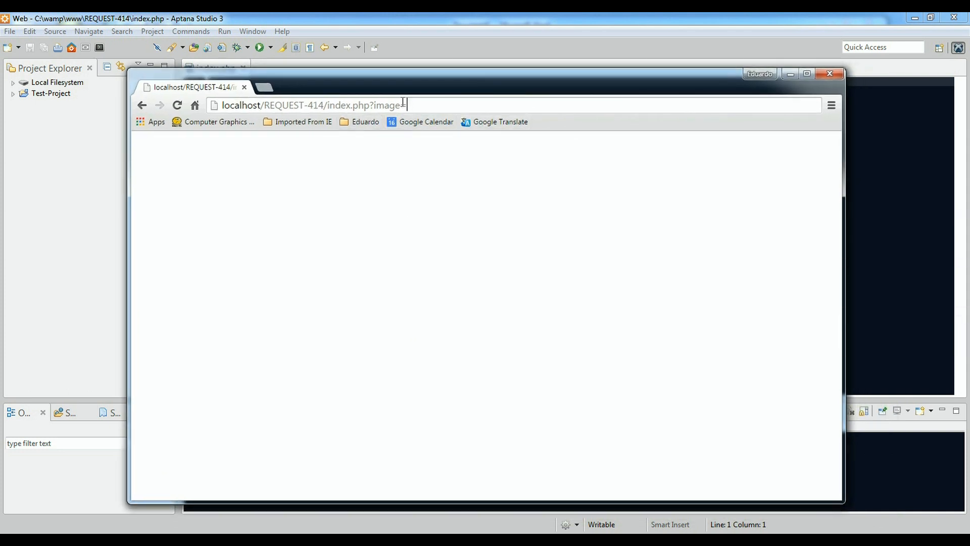
# Paste the base64 data after image= and load it, getting the 414 error.
pyautogui.doubleClick(387, 105)
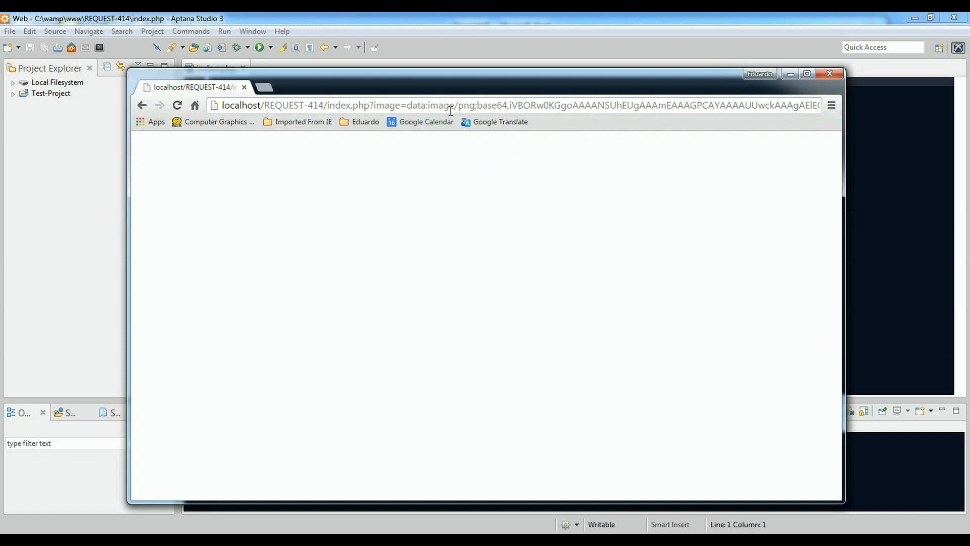
pyautogui.moveTo(430, 288)
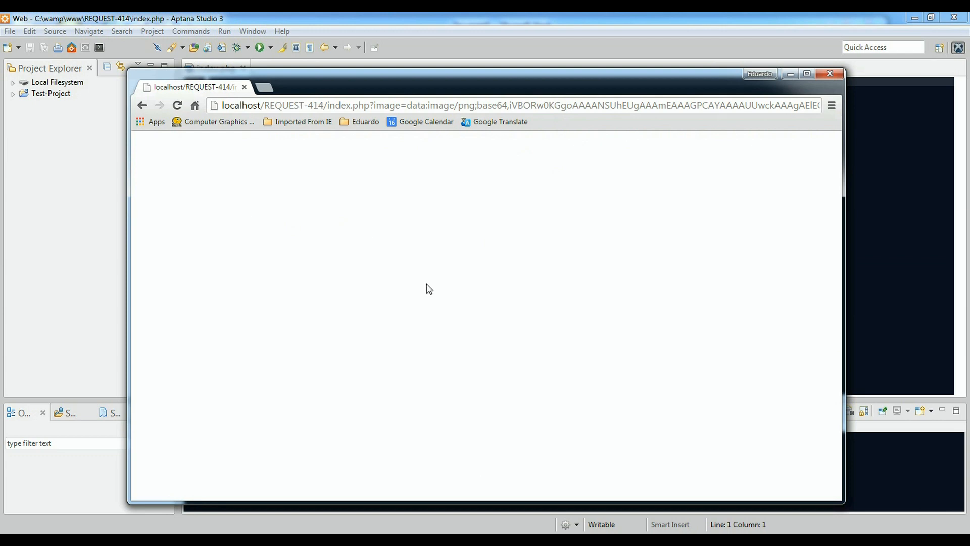
pyautogui.moveTo(648, 143)
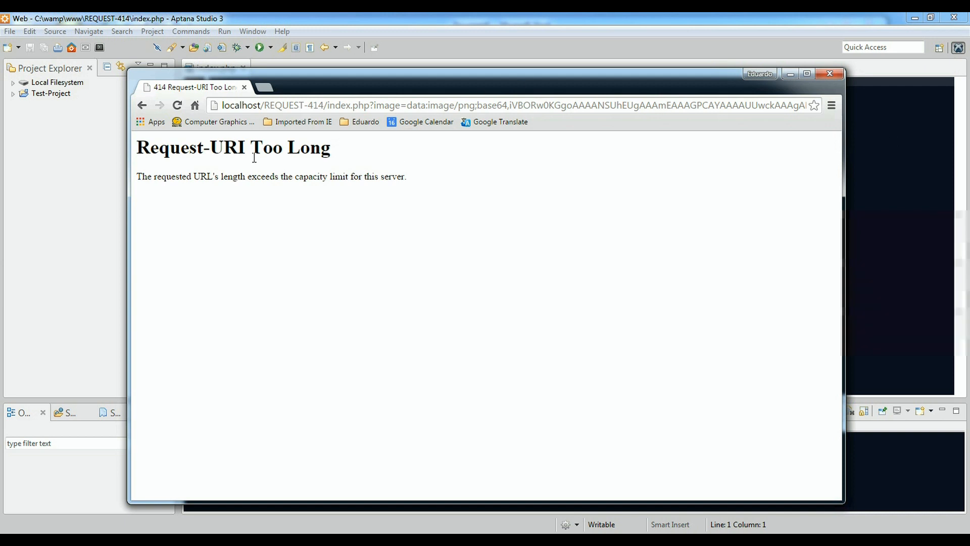
pyautogui.moveTo(161, 176); pyautogui.dragTo(401, 176)
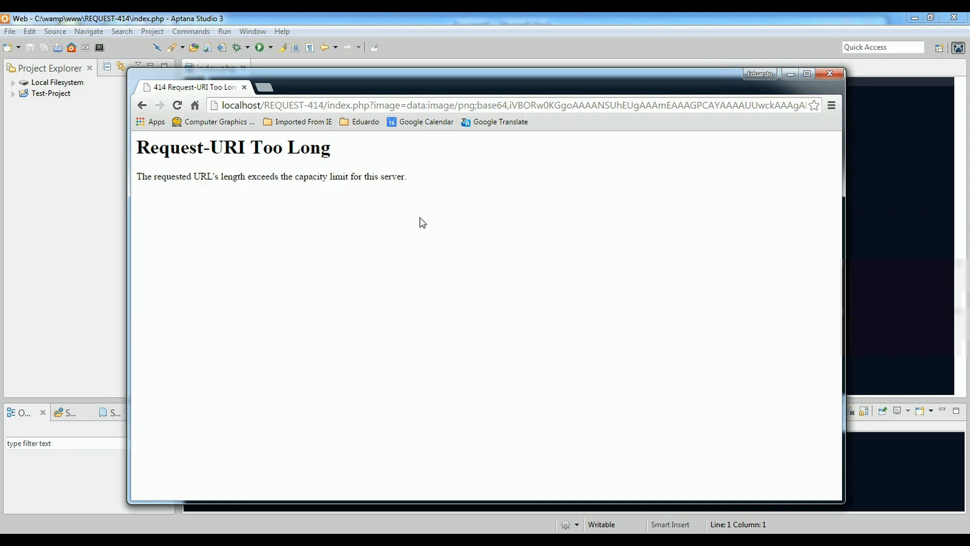
pyautogui.moveTo(567, 256)
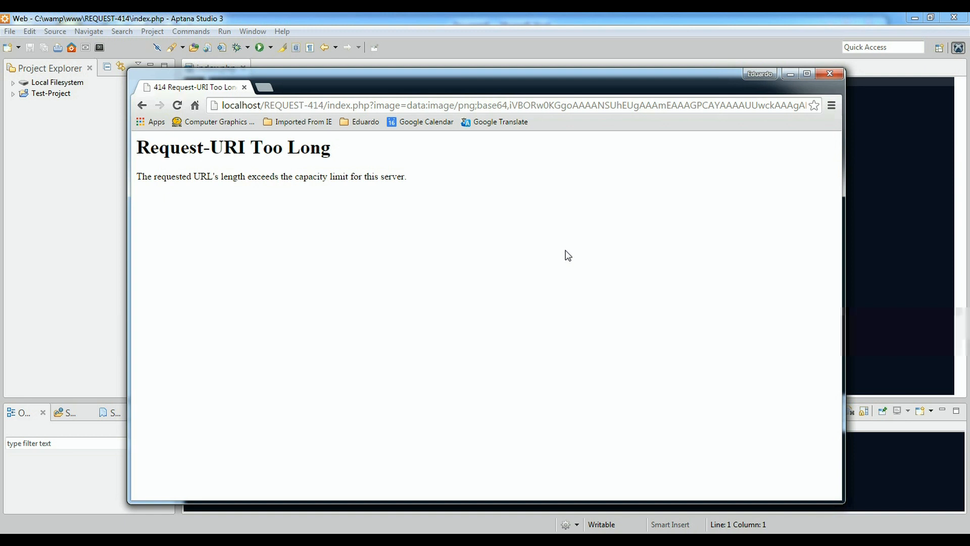
pyautogui.moveTo(609, 302)
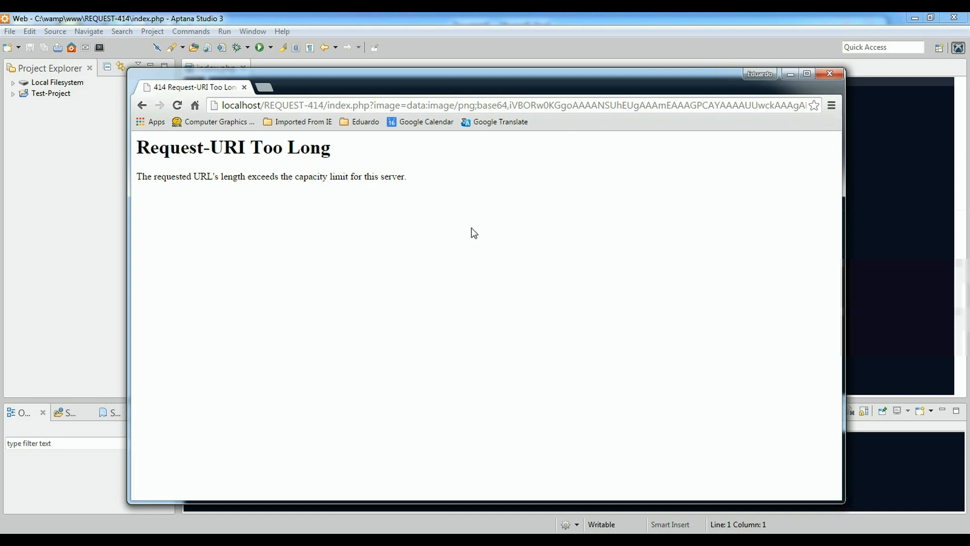
pyautogui.moveTo(542, 275)
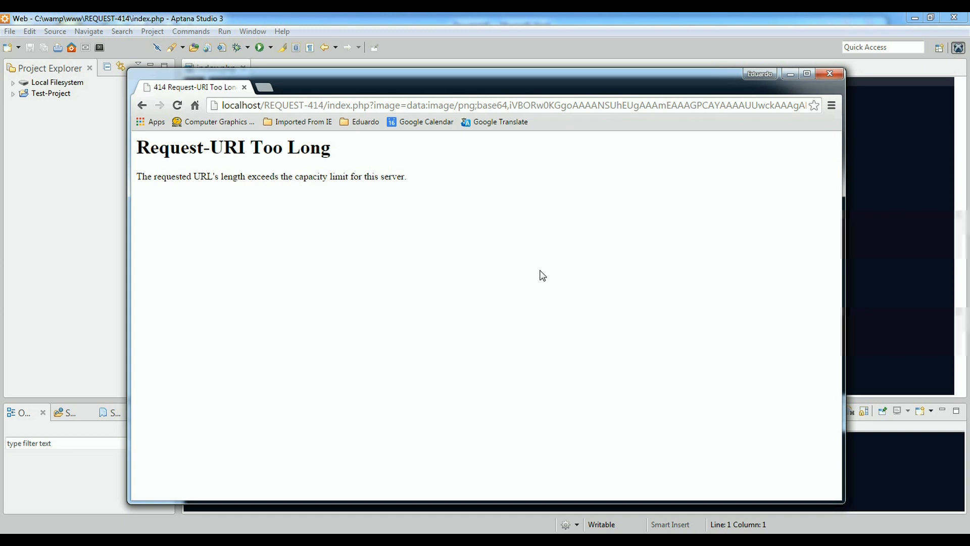
pyautogui.moveTo(493, 165)
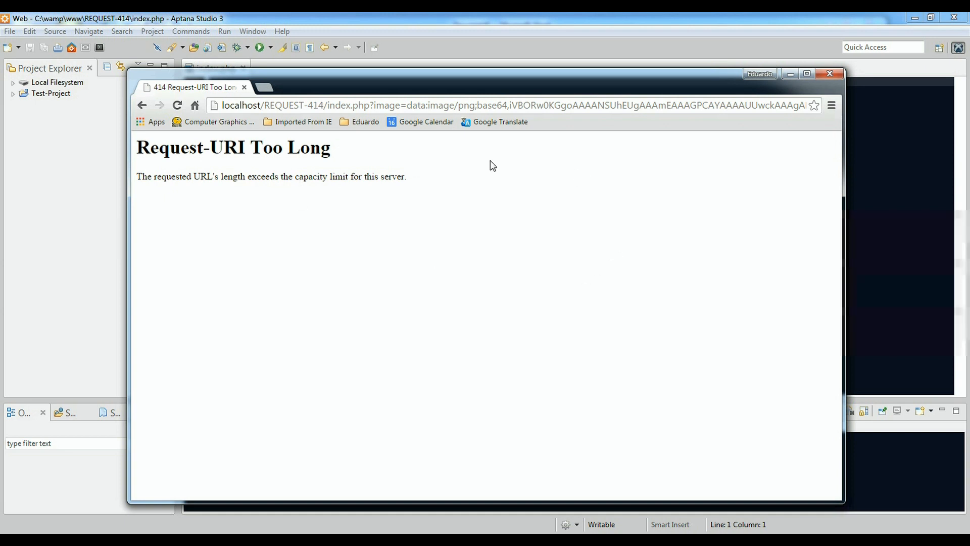
pyautogui.moveTo(466, 210)
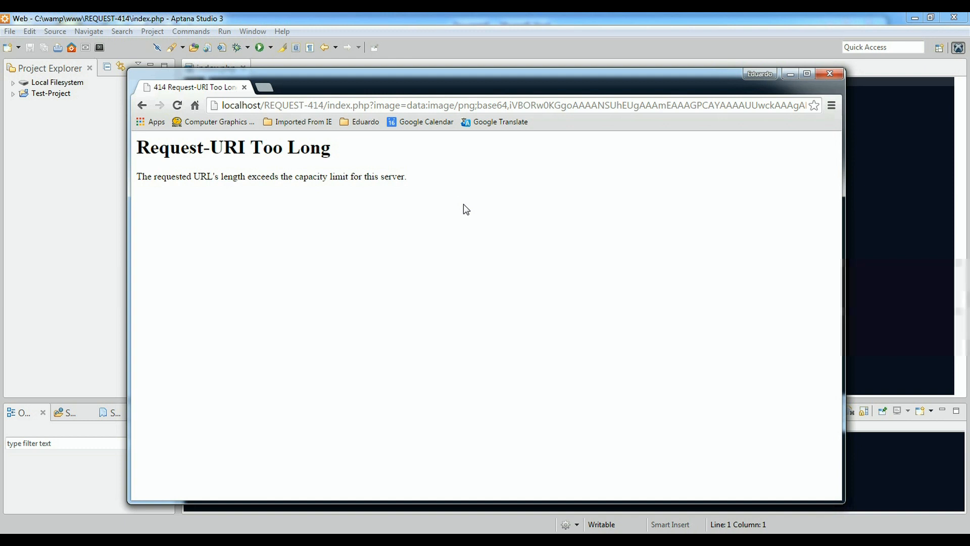
pyautogui.moveTo(434, 361)
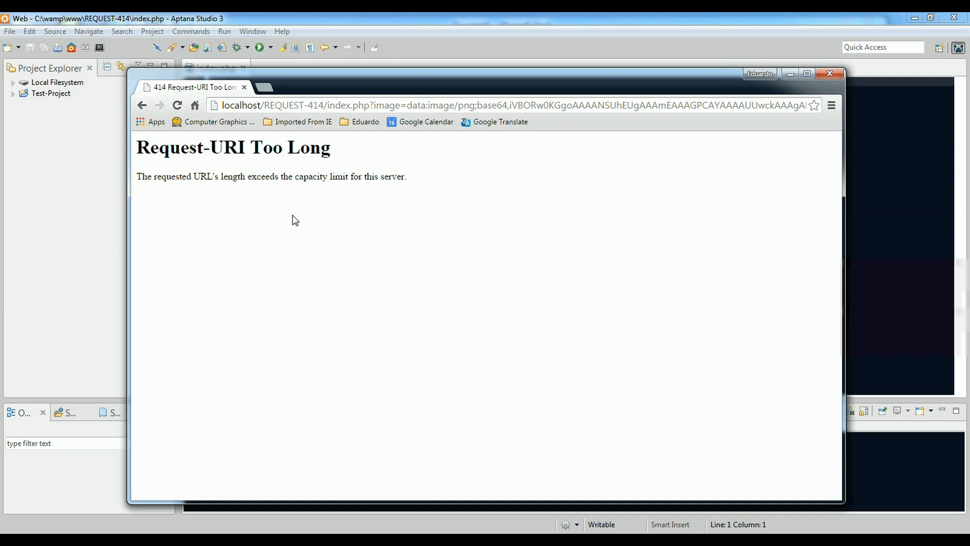
pyautogui.moveTo(567, 112)
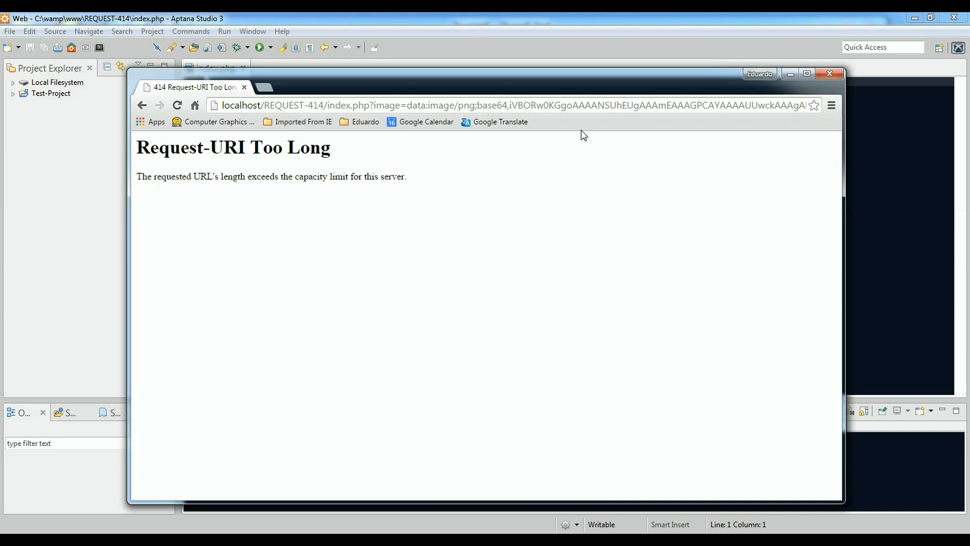
pyautogui.moveTo(481, 352)
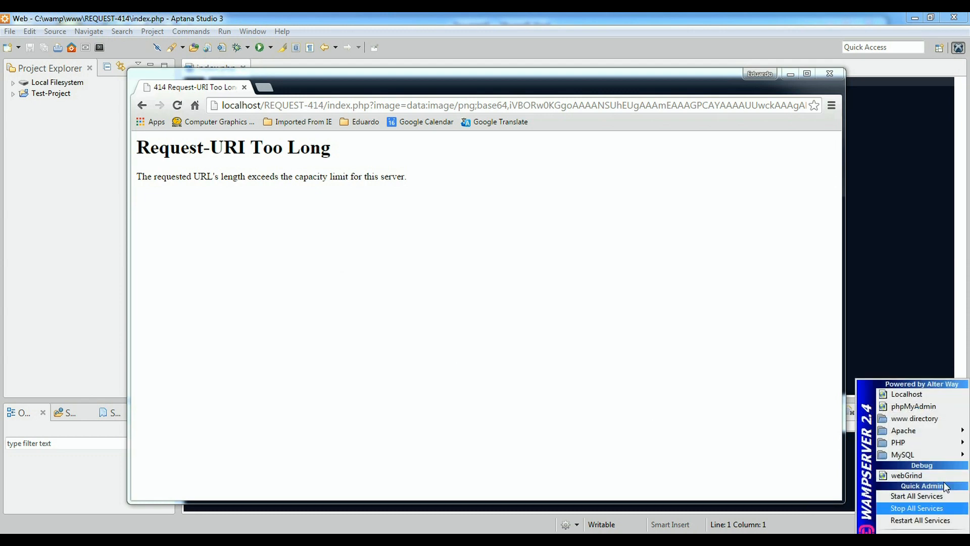
pyautogui.moveTo(903, 430)
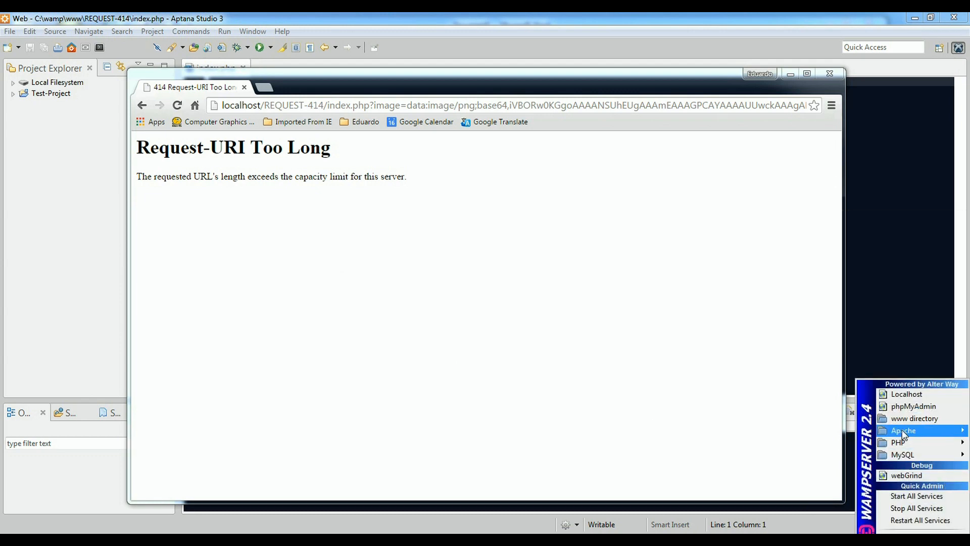
# Open Apache's httpd.conf from the WampServer tray and centre the Notepad window.
pyautogui.click(903, 431)
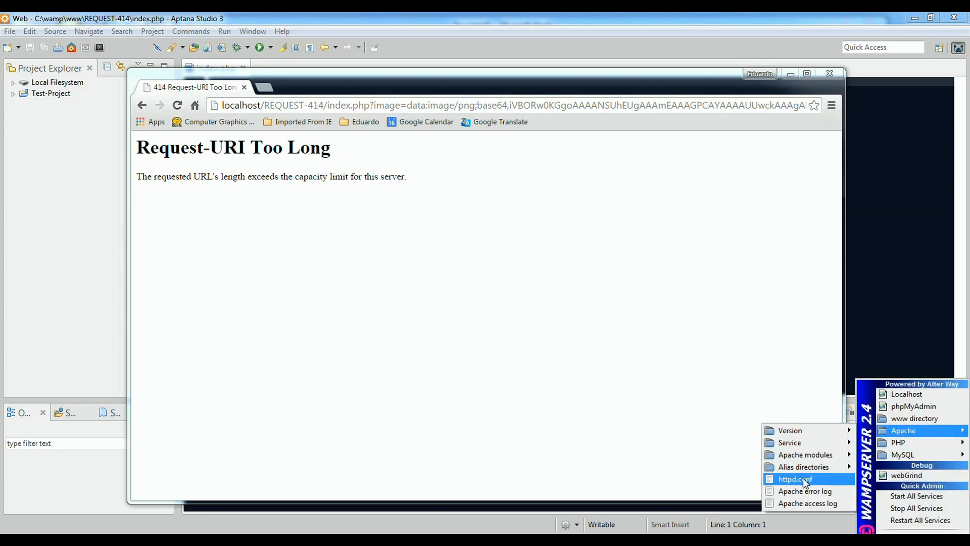
pyautogui.click(794, 478)
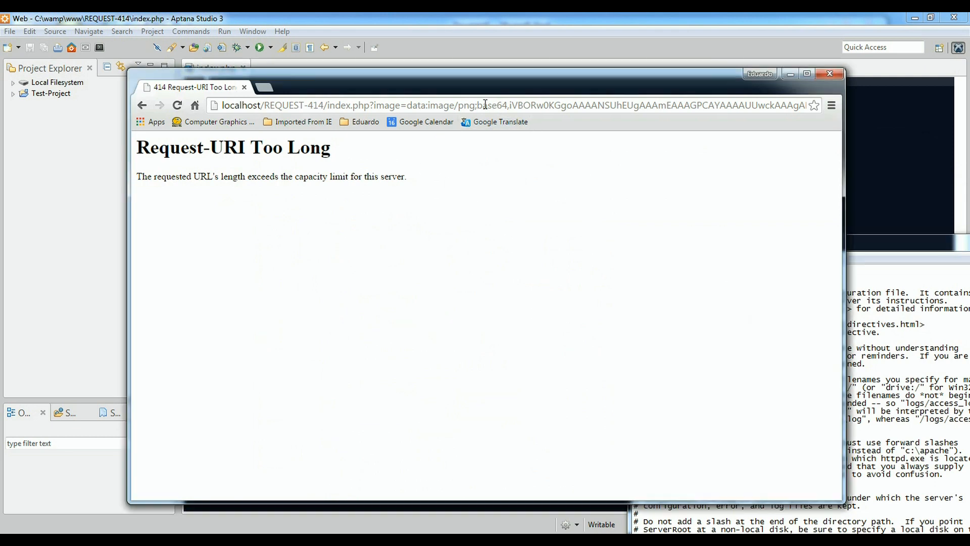
pyautogui.click(482, 105)
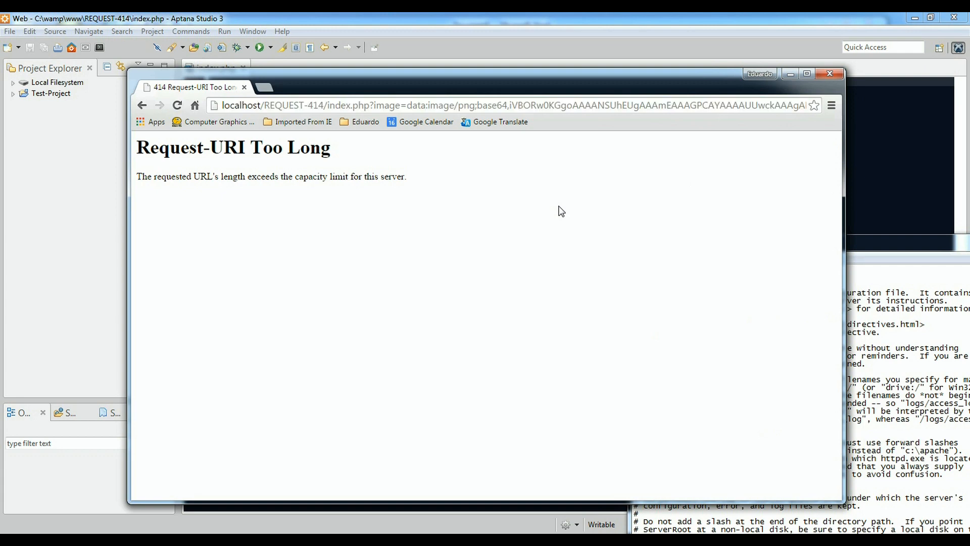
pyautogui.moveTo(358, 122)
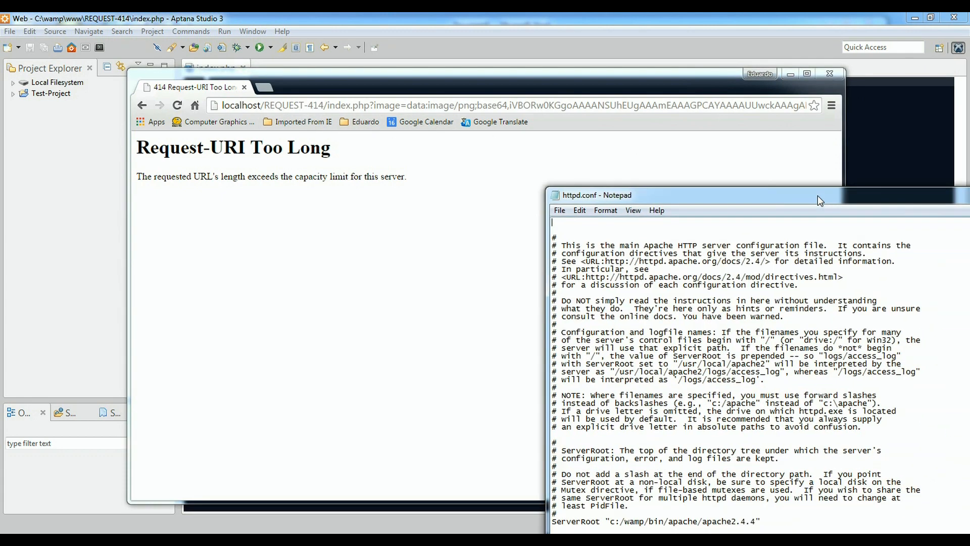
pyautogui.moveTo(820, 195); pyautogui.dragTo(434, 209)
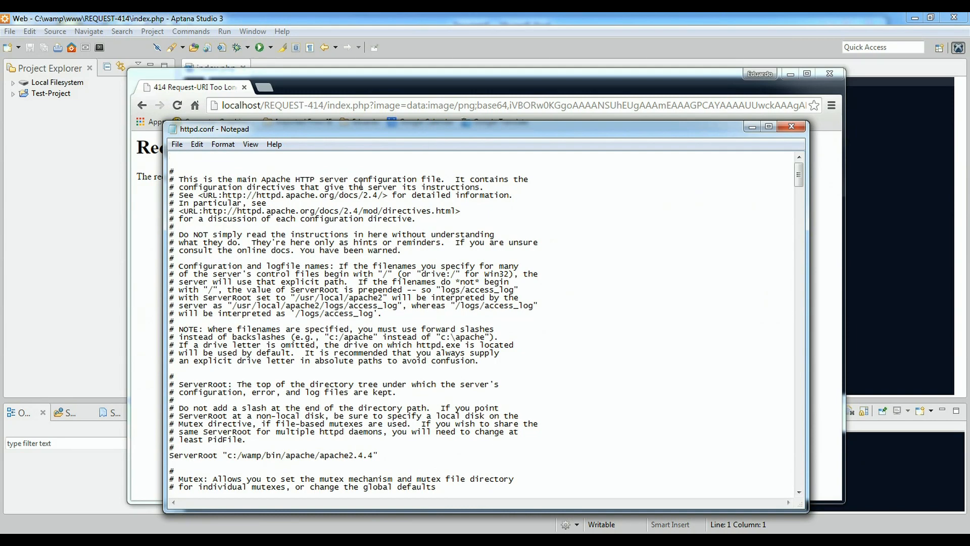
pyautogui.moveTo(824, 246)
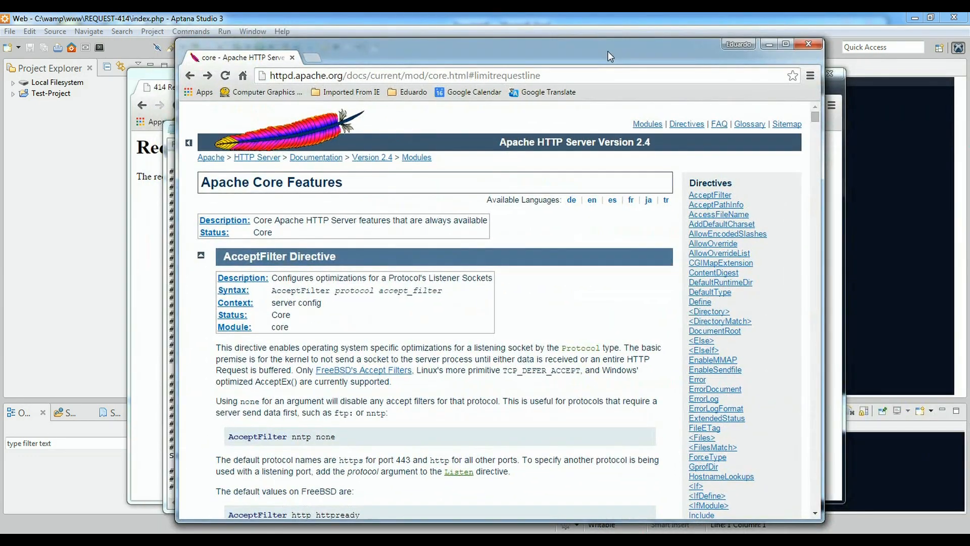
pyautogui.moveTo(278, 199)
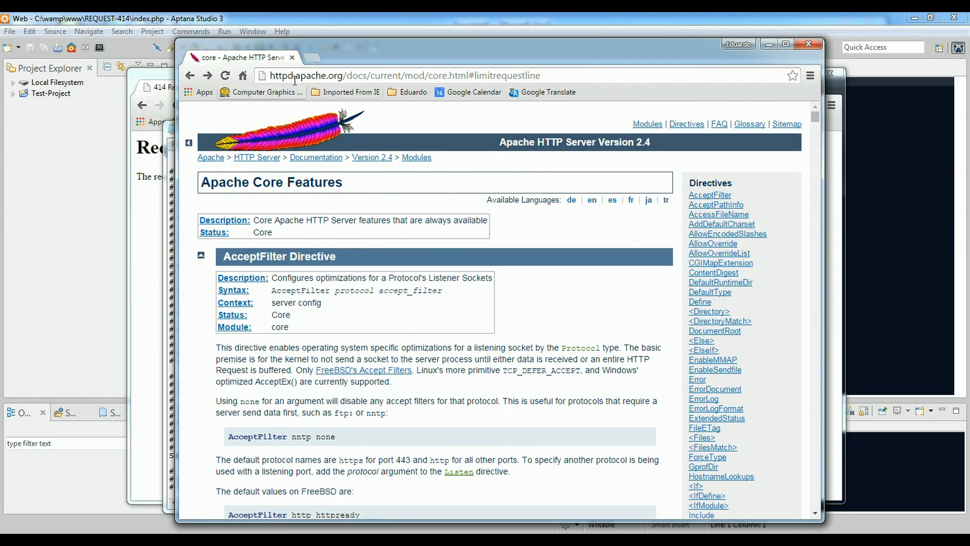
pyautogui.moveTo(644, 121)
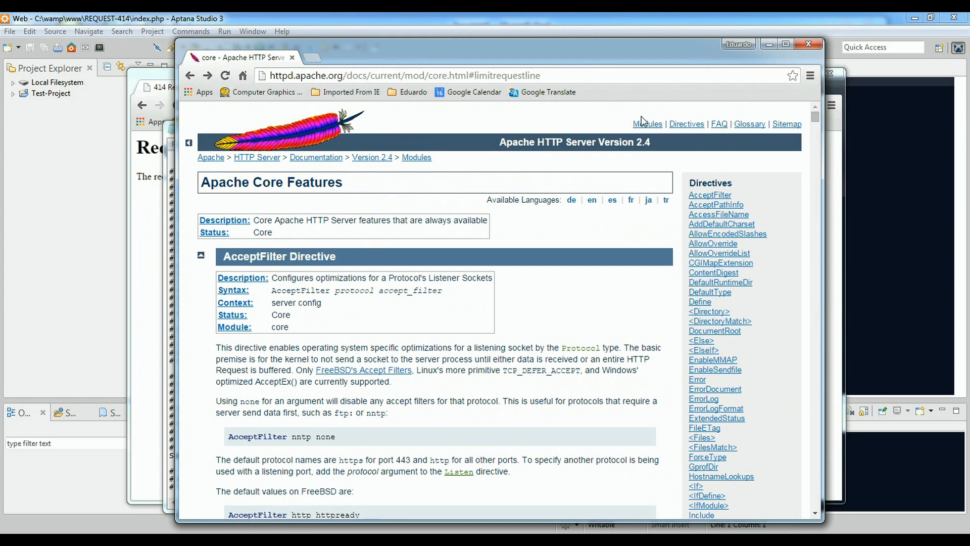
# Search the Apache core docs for LimitRequestLine and copy the directive name.
pyautogui.press('ctrl+f')
pyautogui.write('RequestLi')
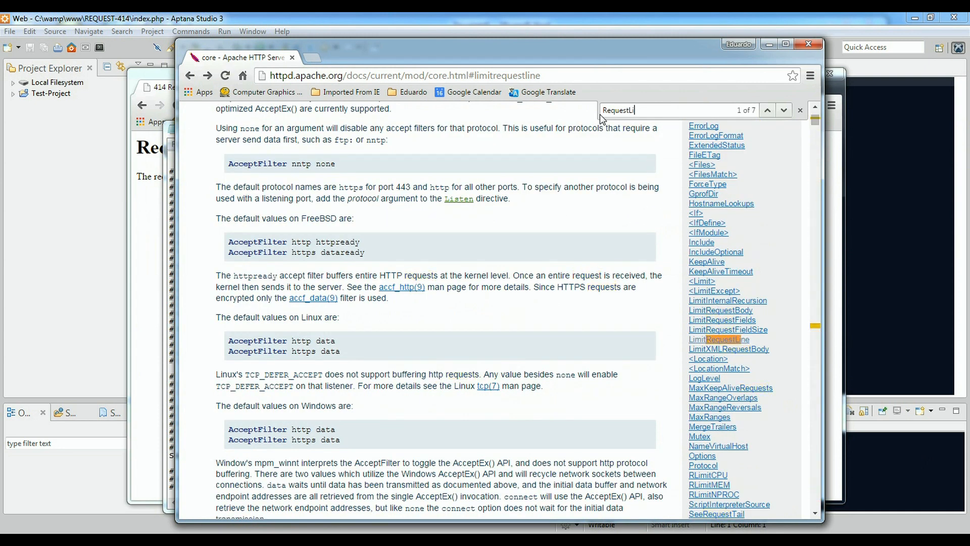
pyautogui.click(782, 110)
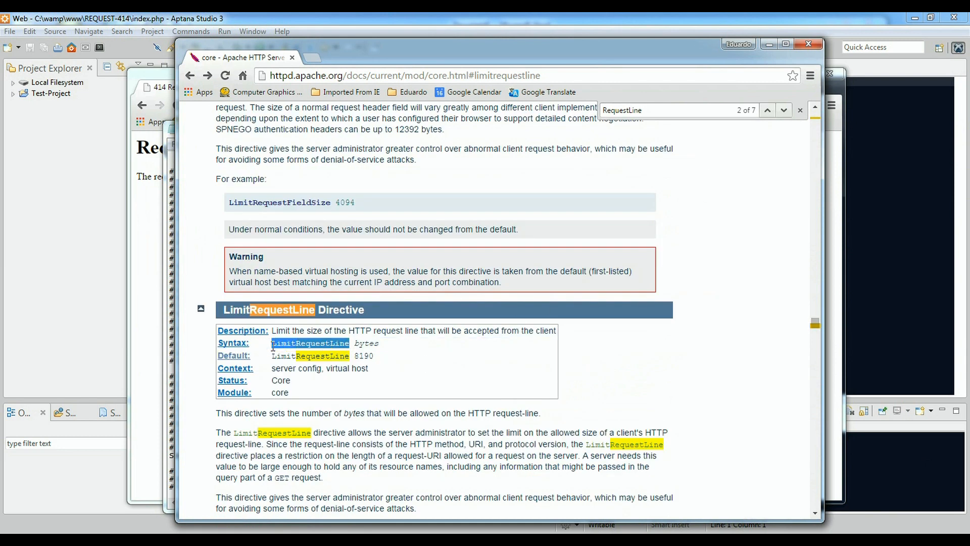
pyautogui.rightClick(310, 342)
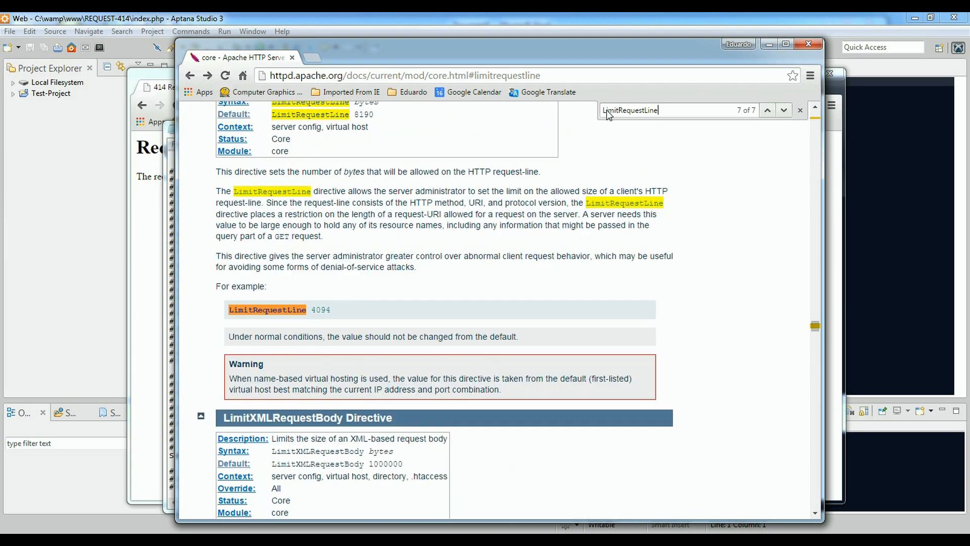
pyautogui.moveTo(467, 236)
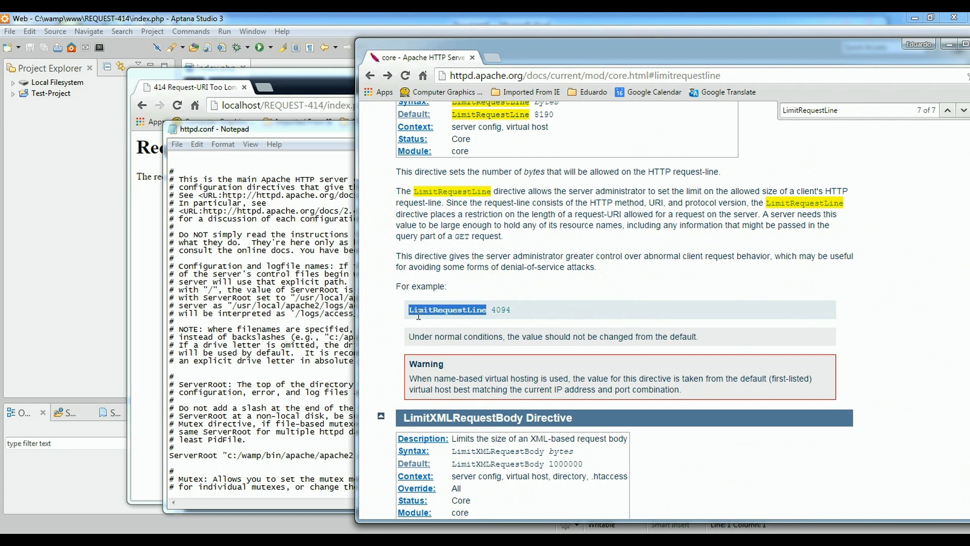
pyautogui.moveTo(599, 49)
pyautogui.write('LimitRequestLine =')
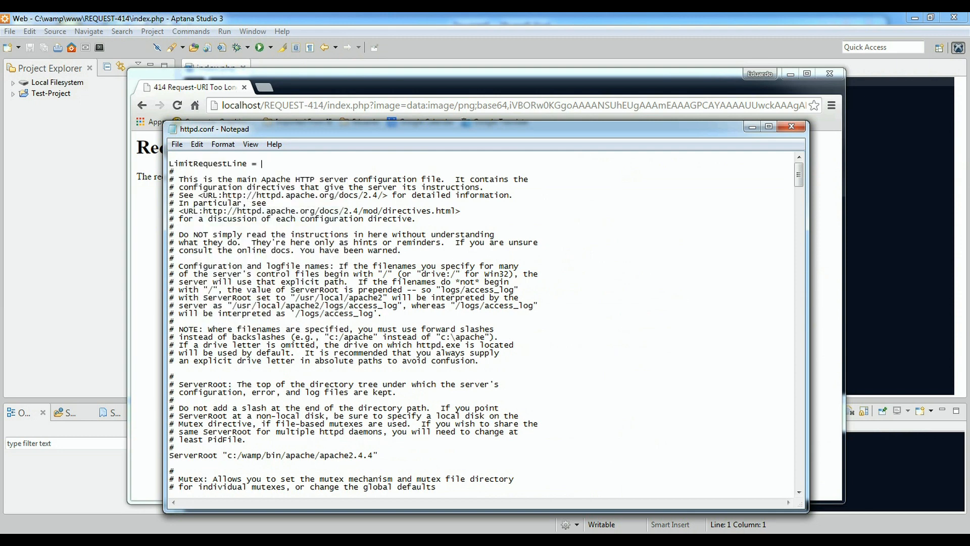
# Add LimitRequestLine = 99999 as the first line of httpd.conf.
pyautogui.write('999')
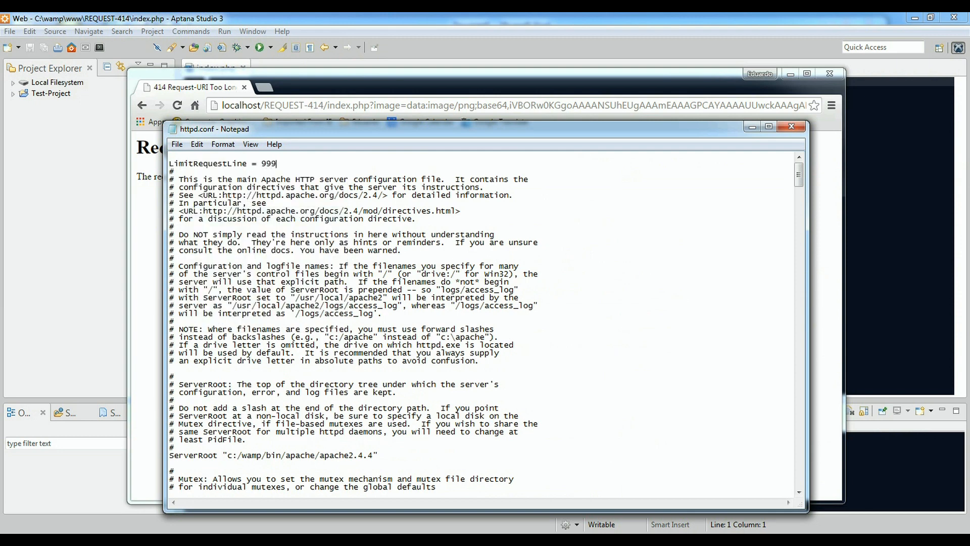
pyautogui.write('99')
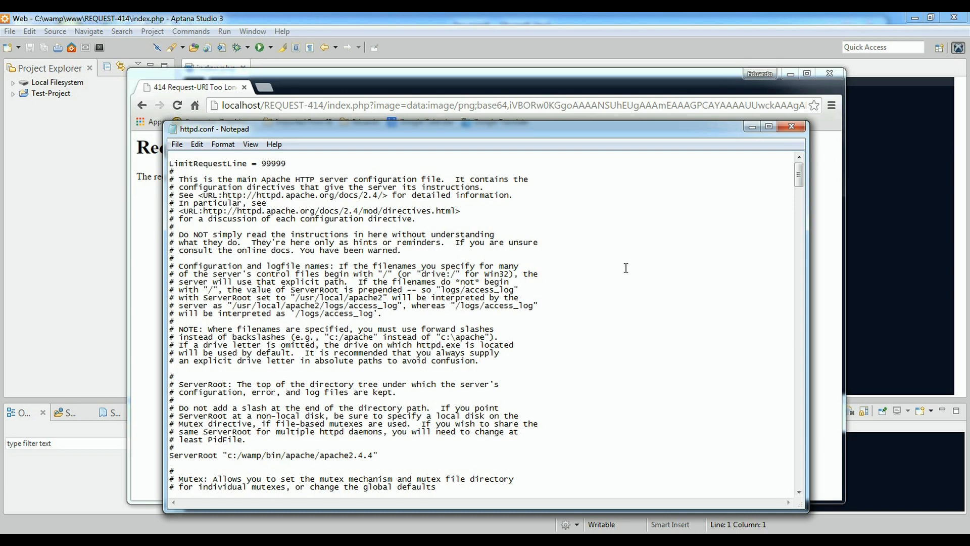
pyautogui.scroll(-3)
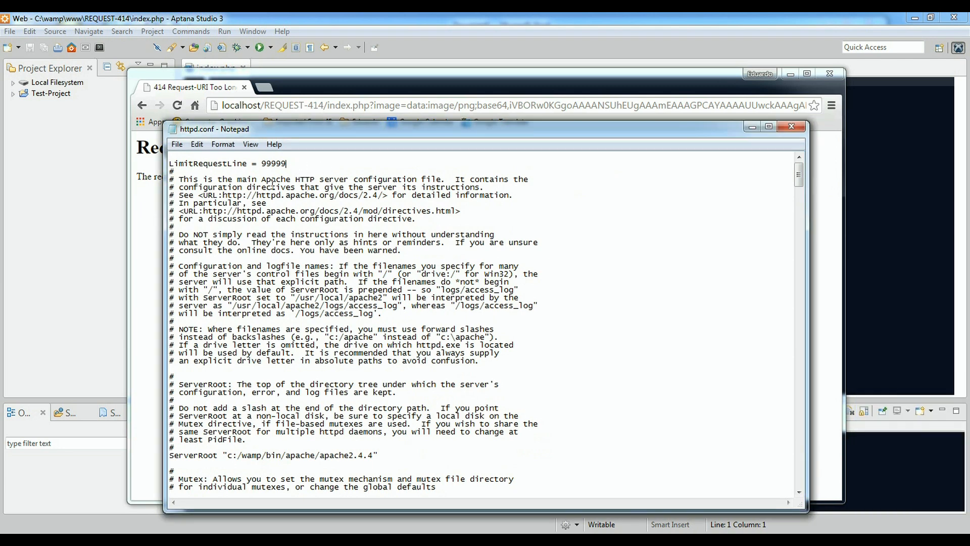
# Start all WampServer services to apply the limit and close httpd.conf.
pyautogui.tripleClick(226, 163)
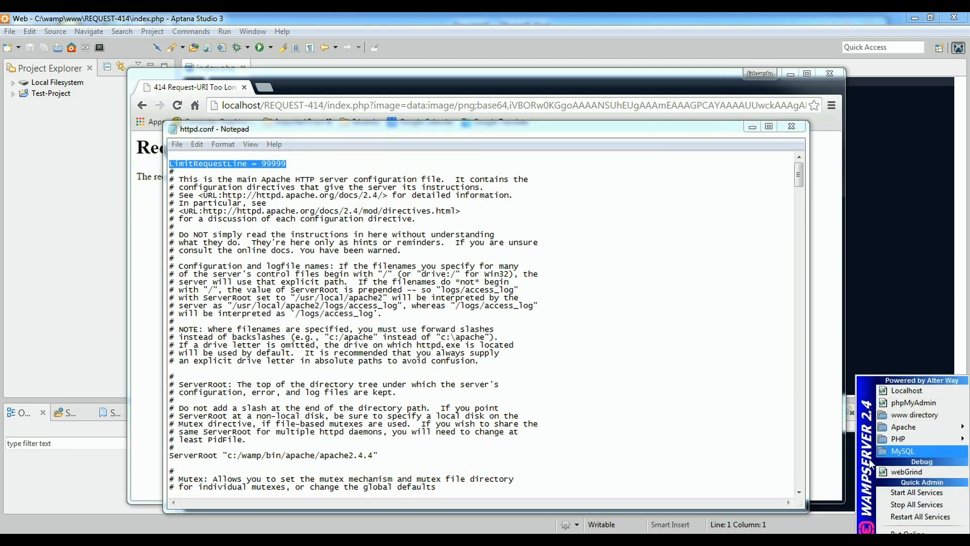
pyautogui.moveTo(917, 492)
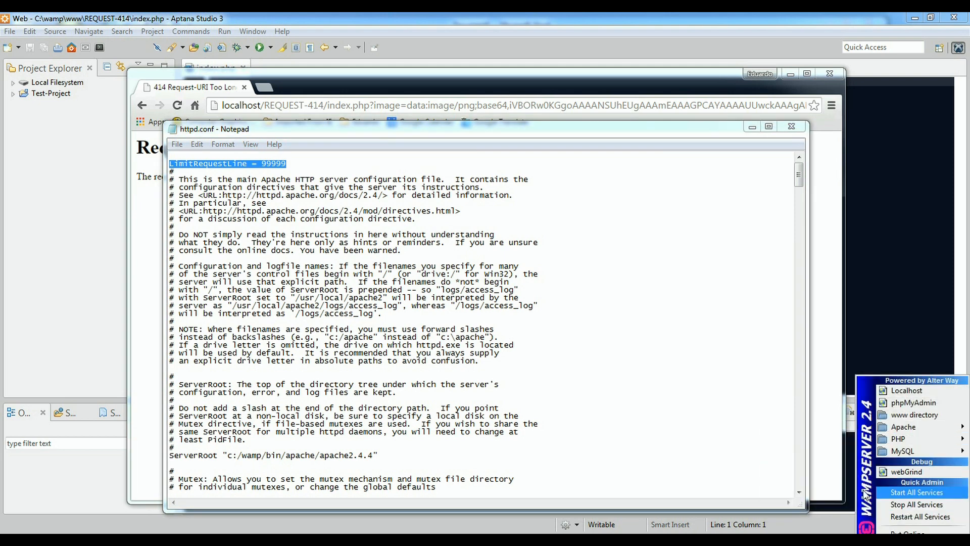
pyautogui.click(903, 426)
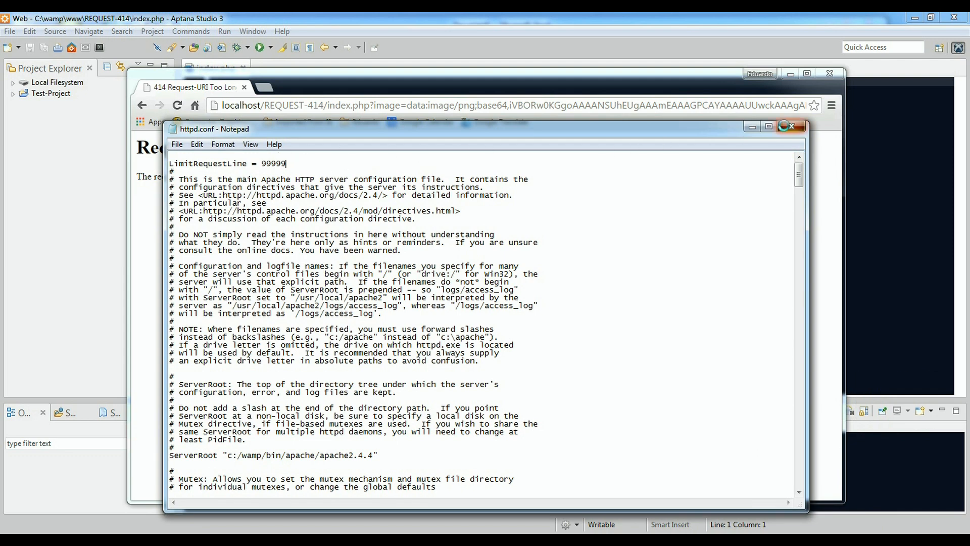
pyautogui.click(788, 127)
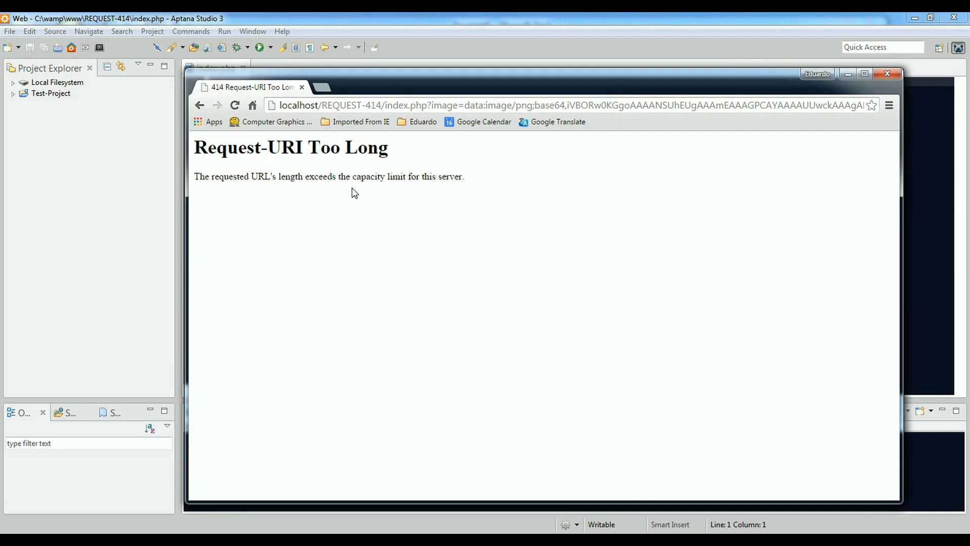
pyautogui.moveTo(206, 117)
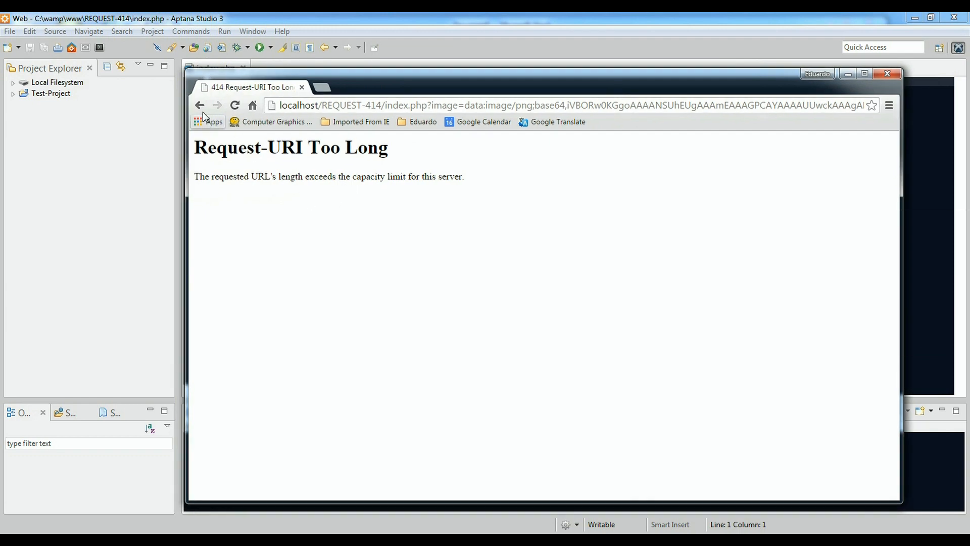
pyautogui.moveTo(543, 121)
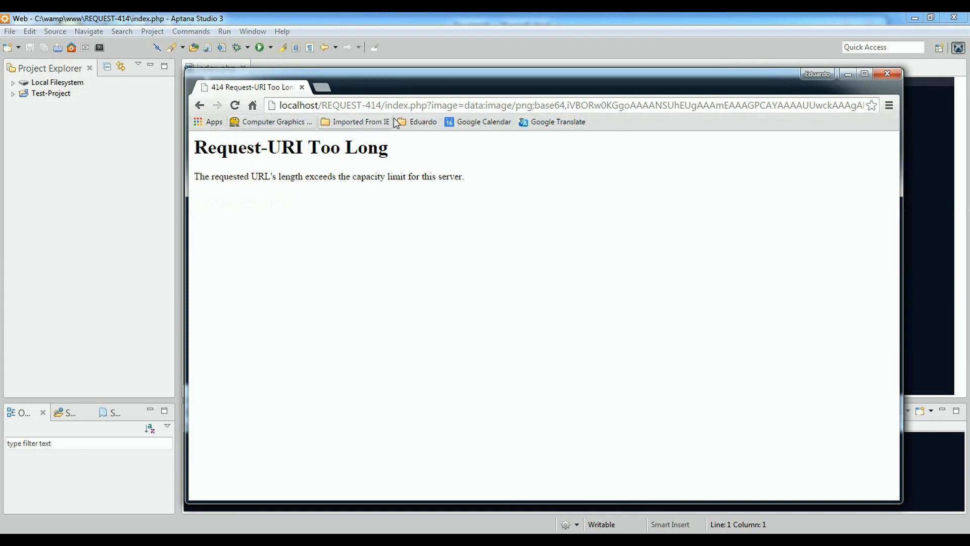
pyautogui.moveTo(199, 104)
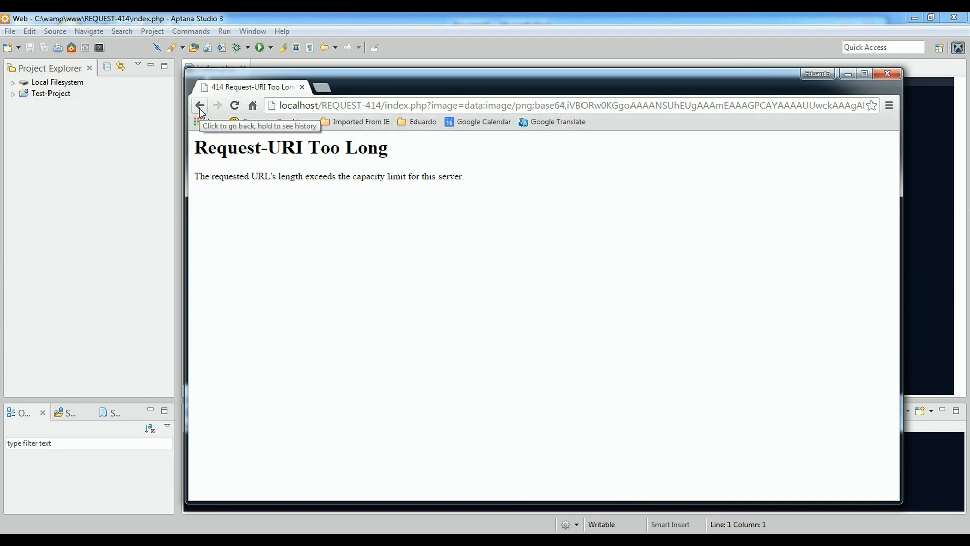
# Go back to the plain localhost/REQUEST-414/index.php page.
pyautogui.click(199, 106)
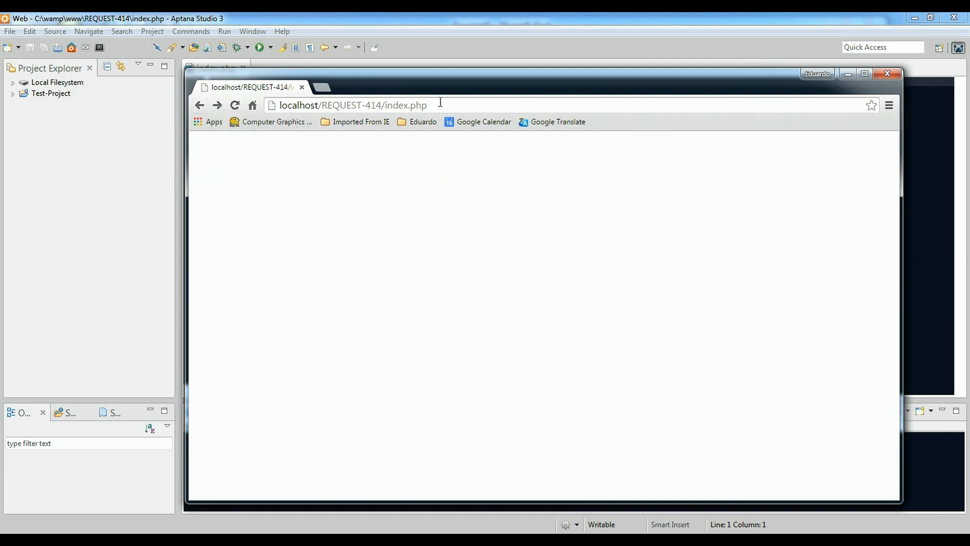
pyautogui.click(351, 104)
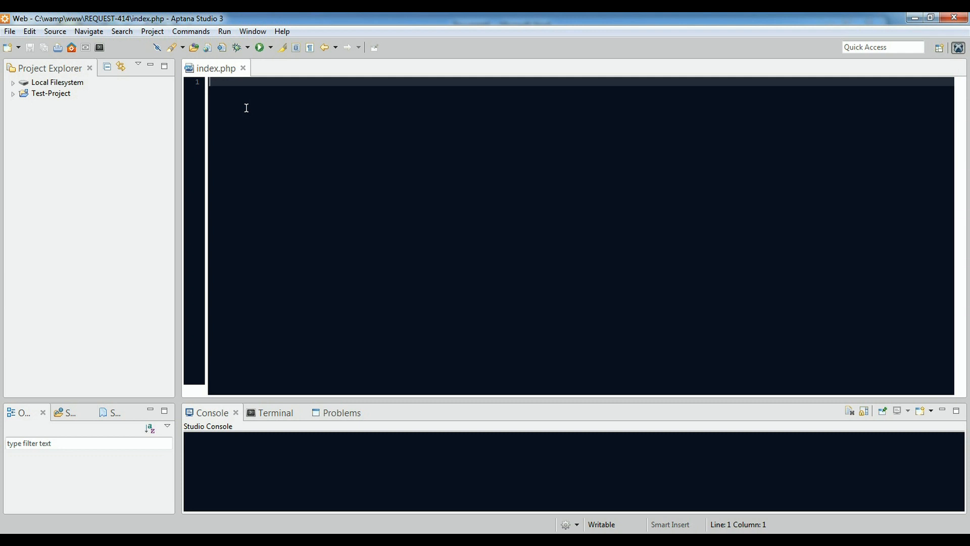
# Write an html skeleton with head and an empty body element in index.php and save.
pyautogui.write('<html>')
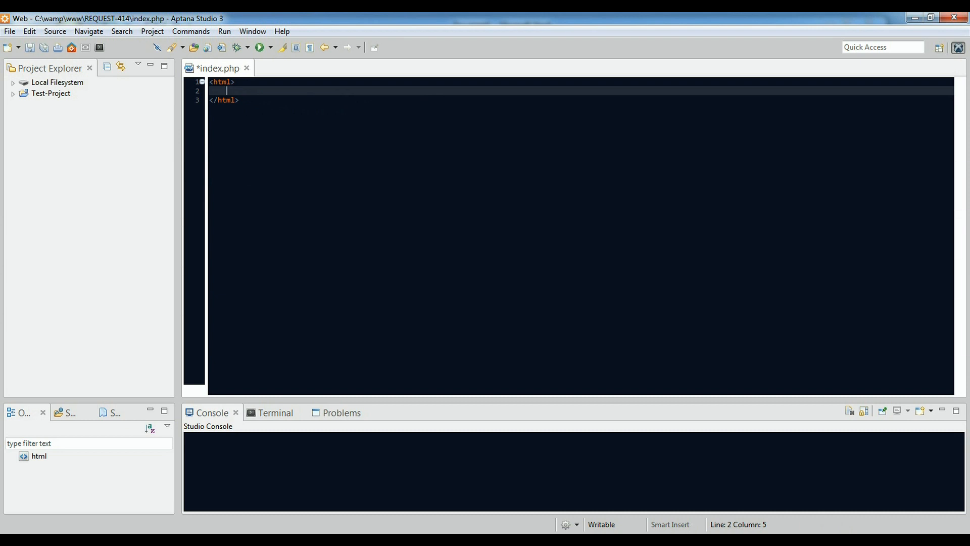
pyautogui.write('<head>')
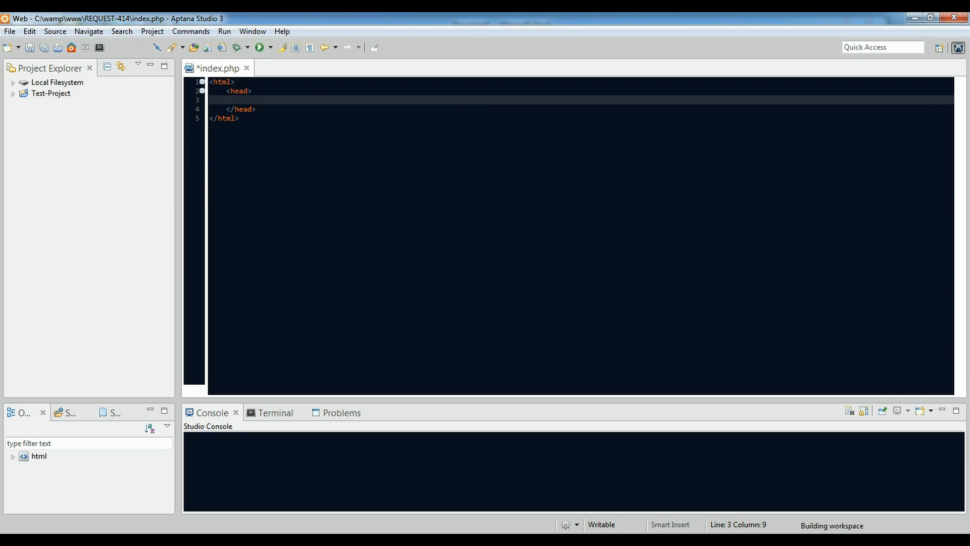
pyautogui.click(243, 109)
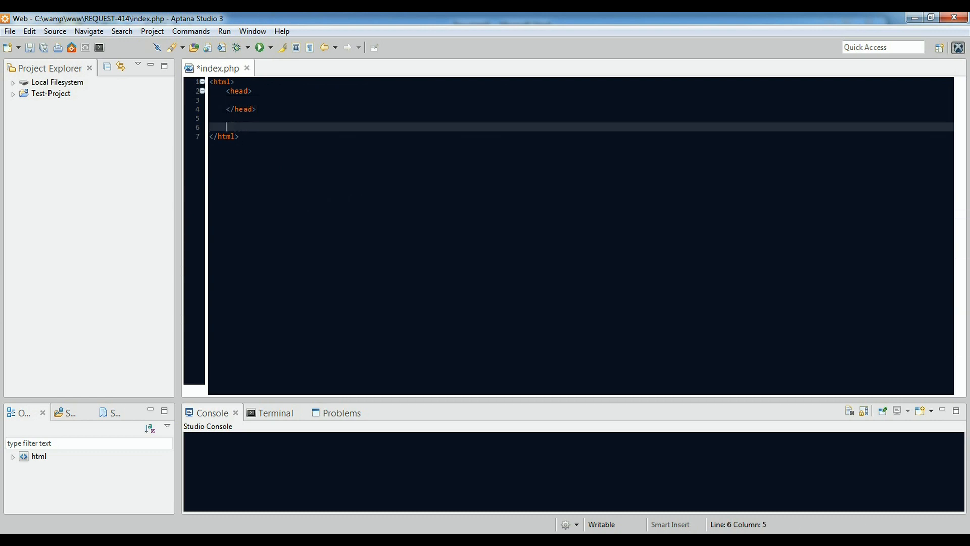
pyautogui.write('<')
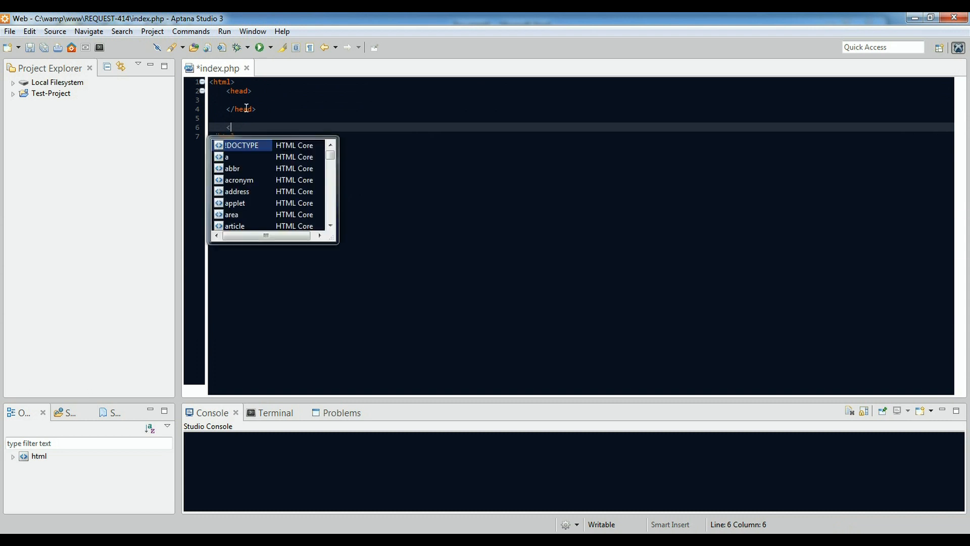
pyautogui.write('body>')
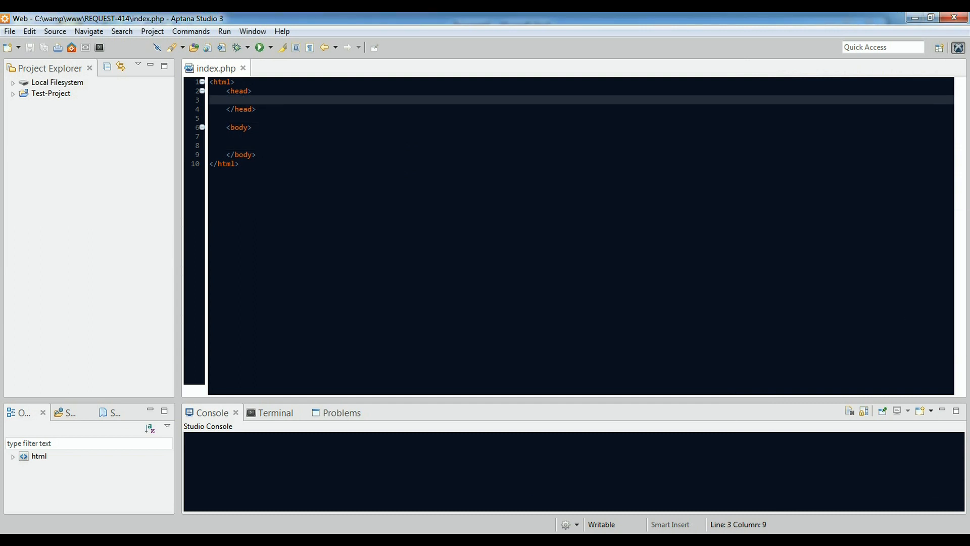
pyautogui.moveTo(305, 123)
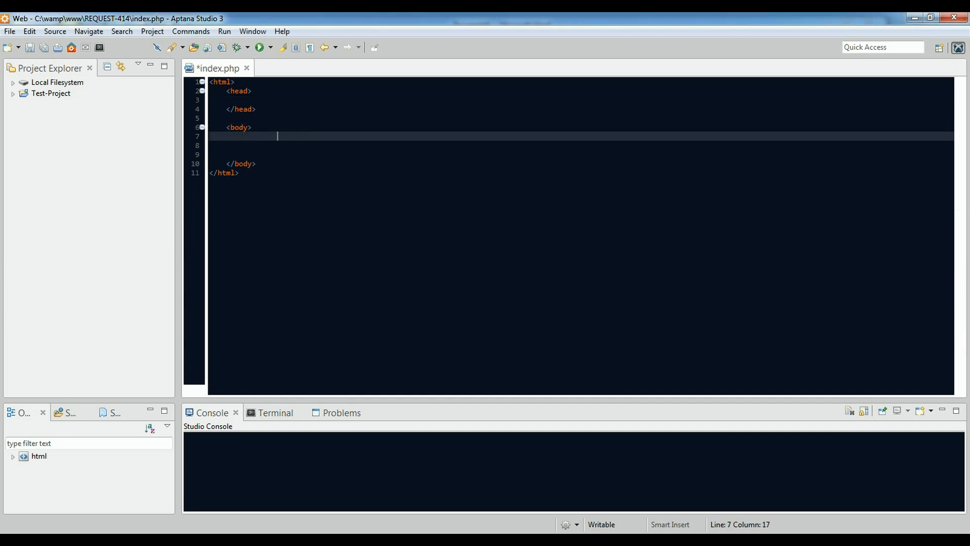
# Insert an empty <?php ?> block inside the body of index.php.
pyautogui.write('<?')
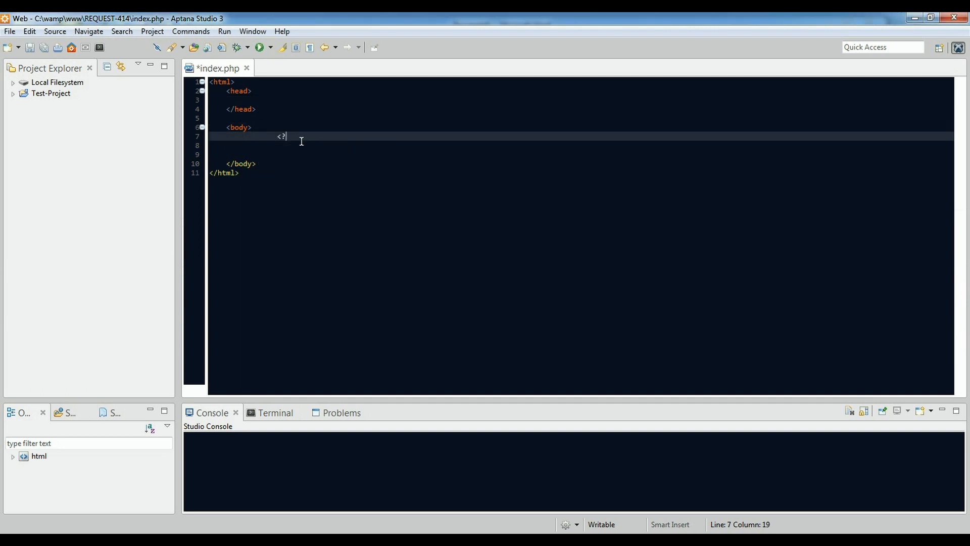
pyautogui.write('php')
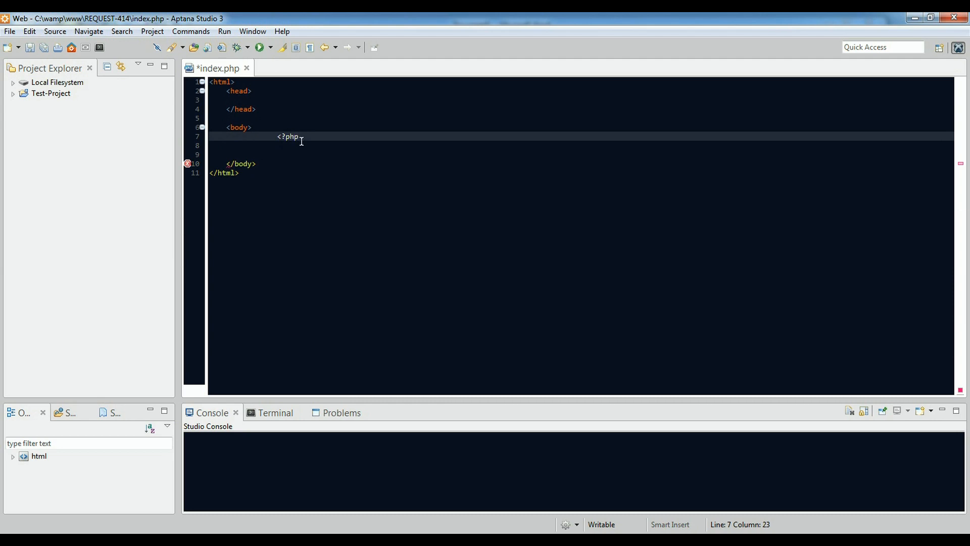
pyautogui.write('?>')
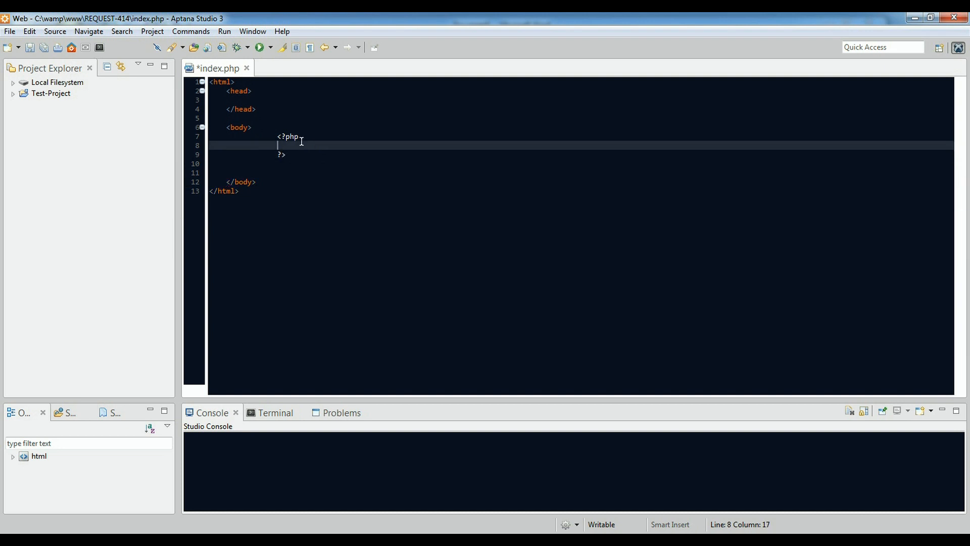
pyautogui.press('Tab')
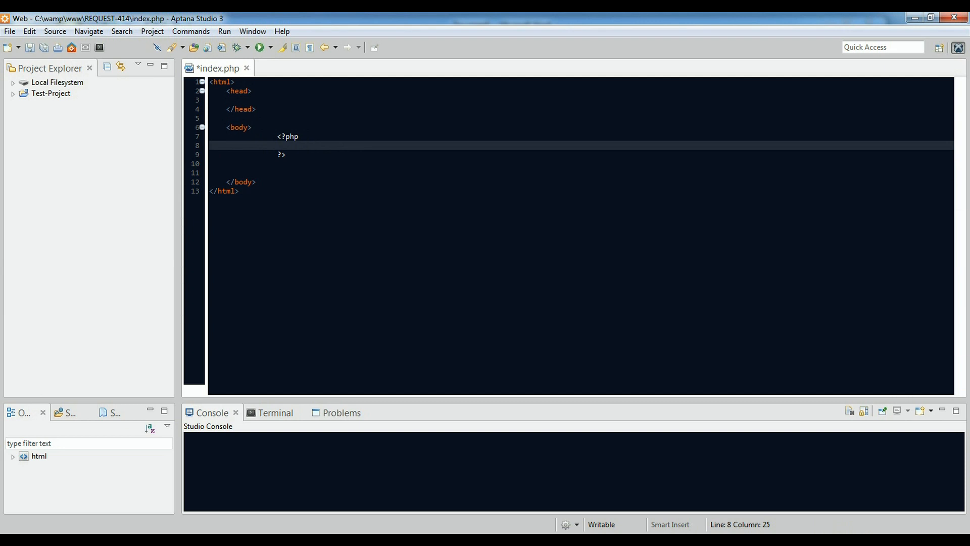
# Begin the assignment $image = " inside the PHP block.
pyautogui.write('$')
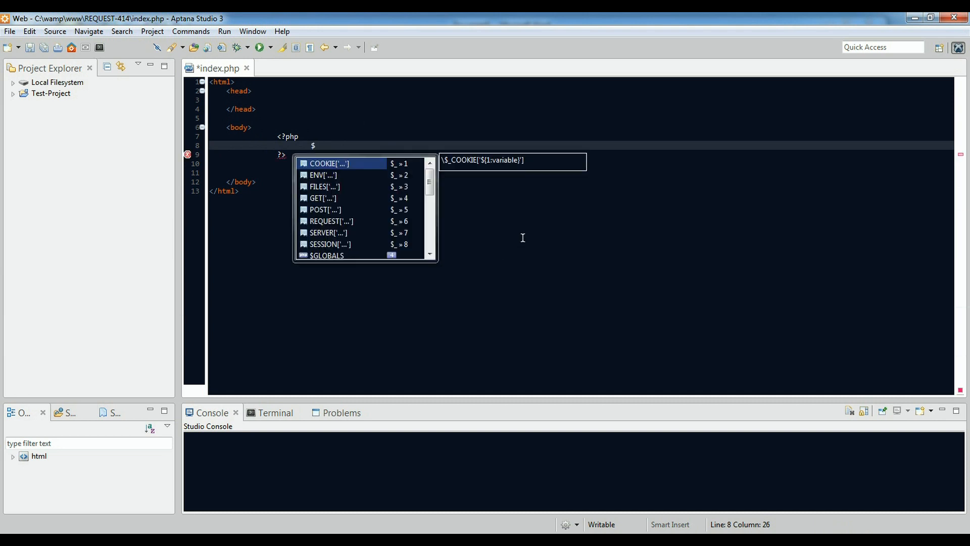
pyautogui.write('im')
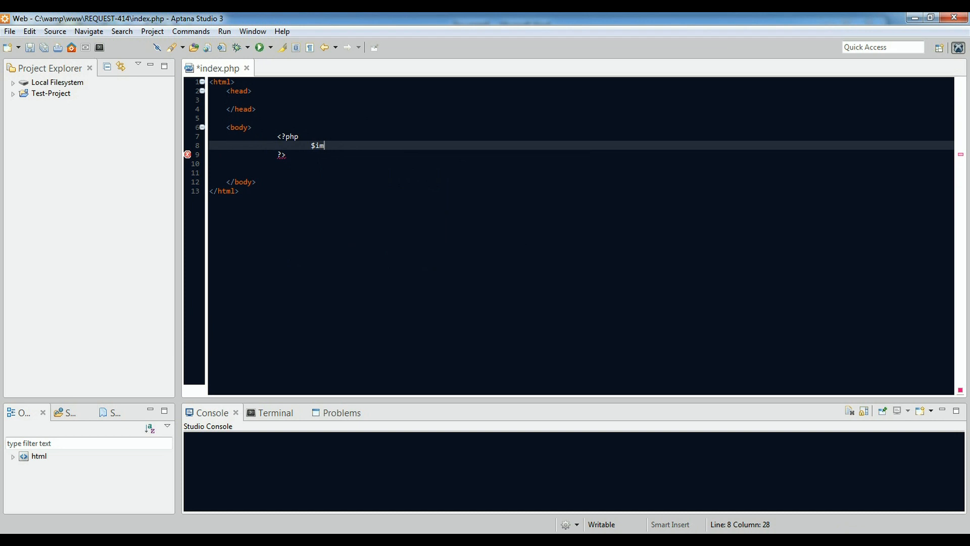
pyautogui.write('age')
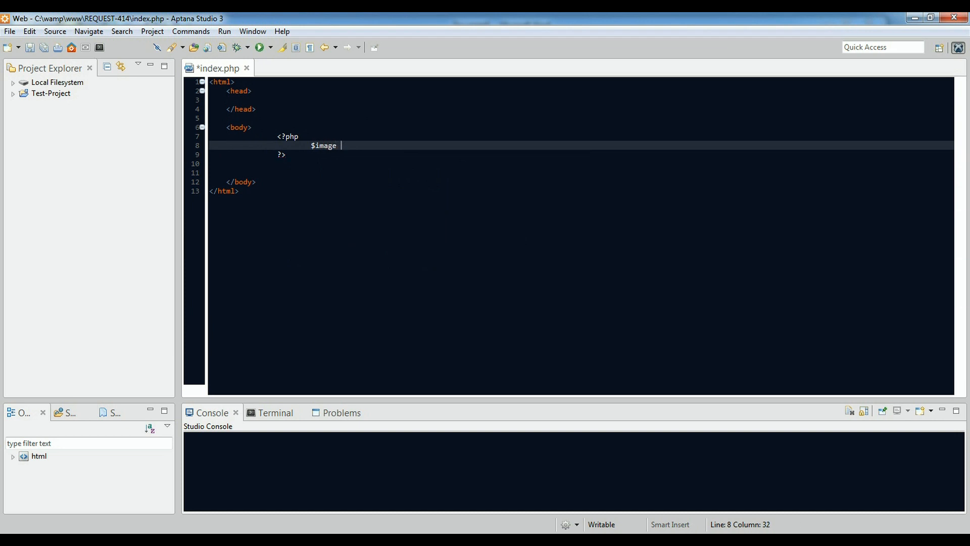
pyautogui.write('=')
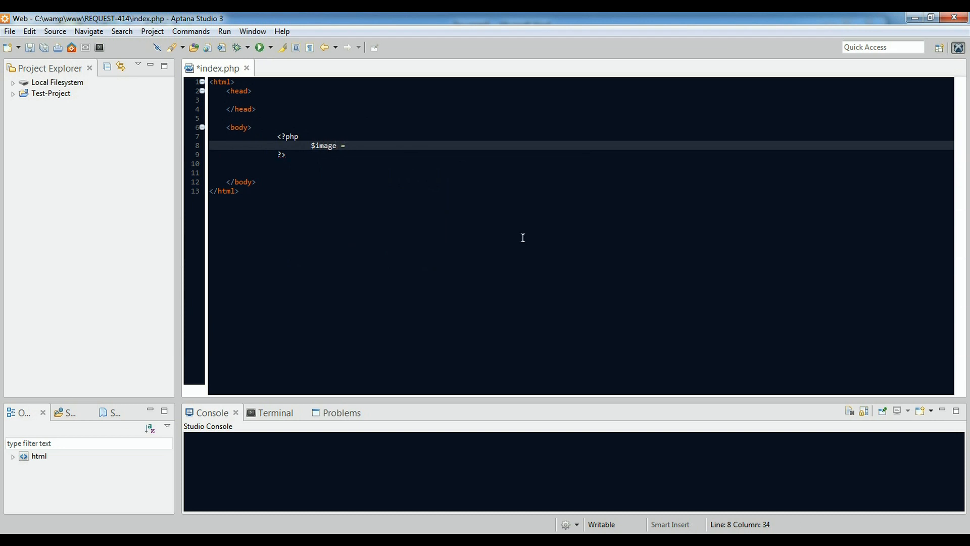
pyautogui.write('"')
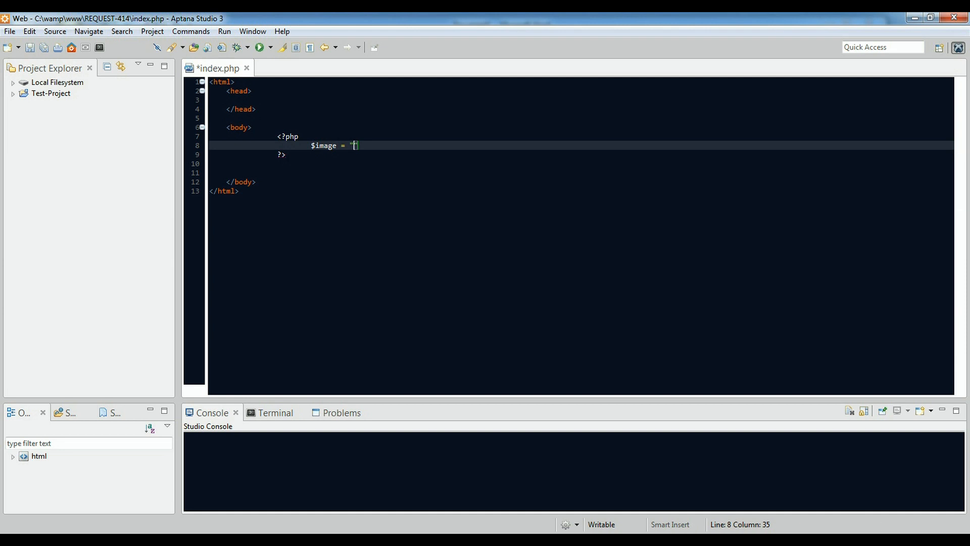
pyautogui.write('":')
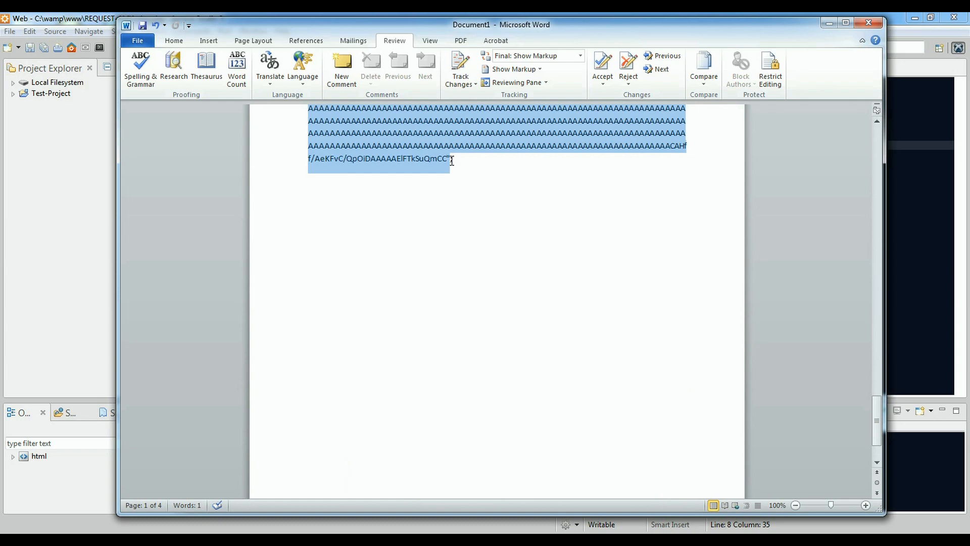
# Copy the selected base64 image text in Word for the $image string.
pyautogui.rightClick(452, 160)
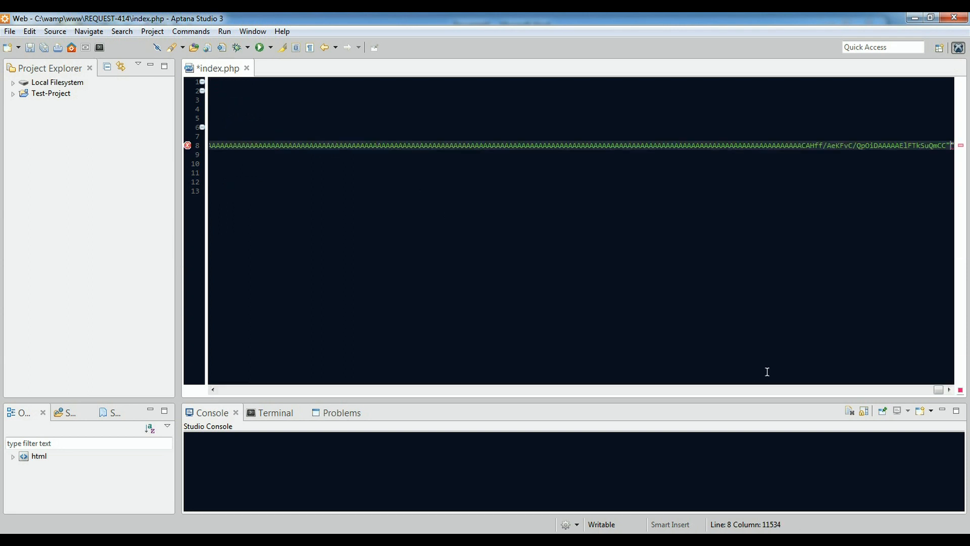
pyautogui.moveTo(916, 295)
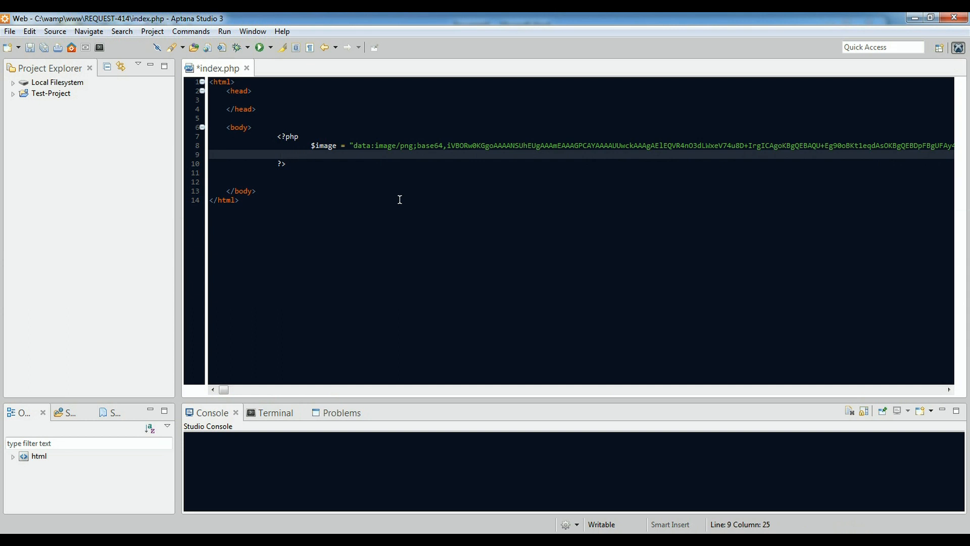
# Add $test = 1234; below the $image assignment and tidy the lines after the block.
pyautogui.write('$t')
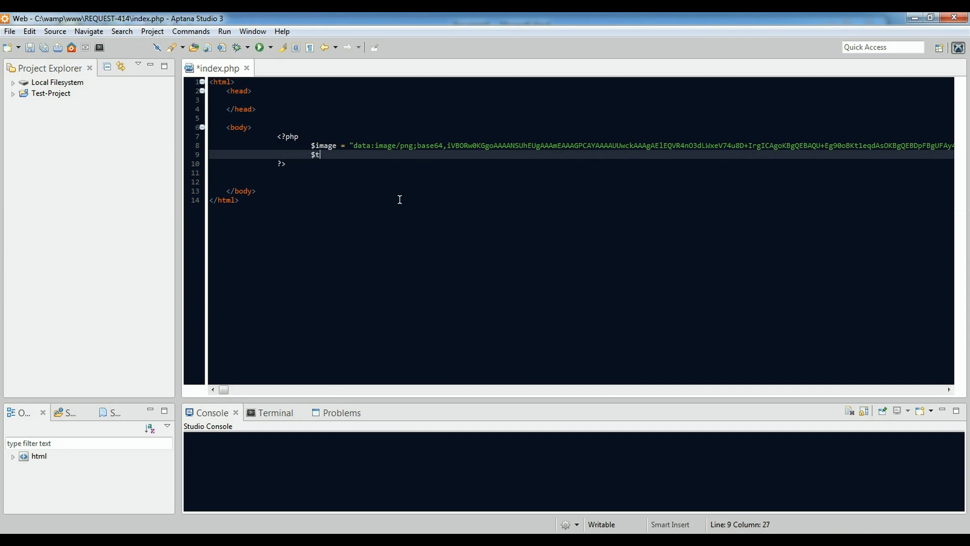
pyautogui.write('est =')
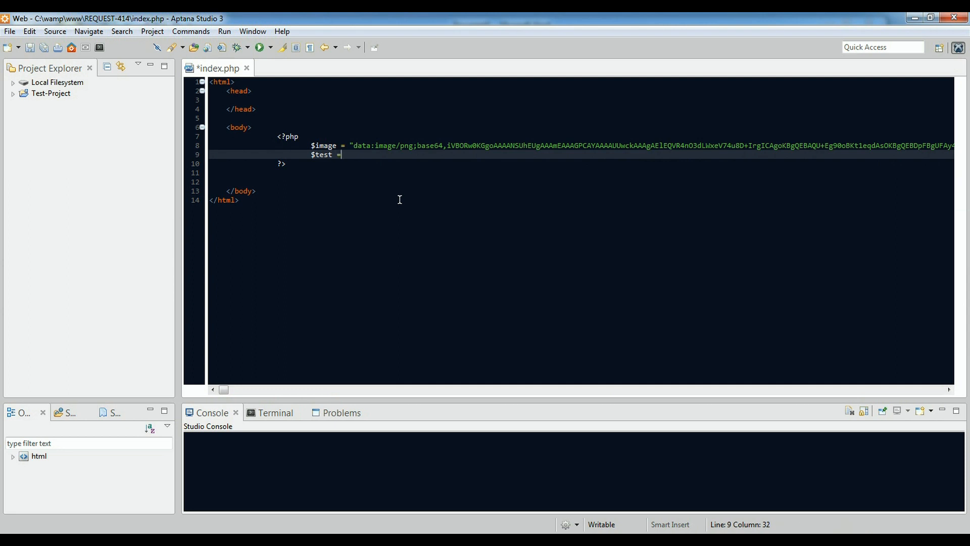
pyautogui.write('1234')
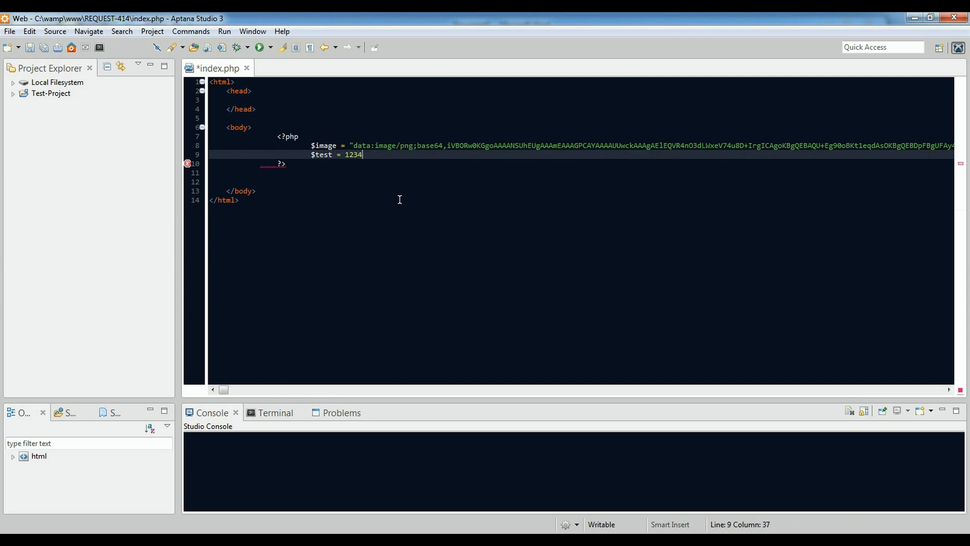
pyautogui.write(';')
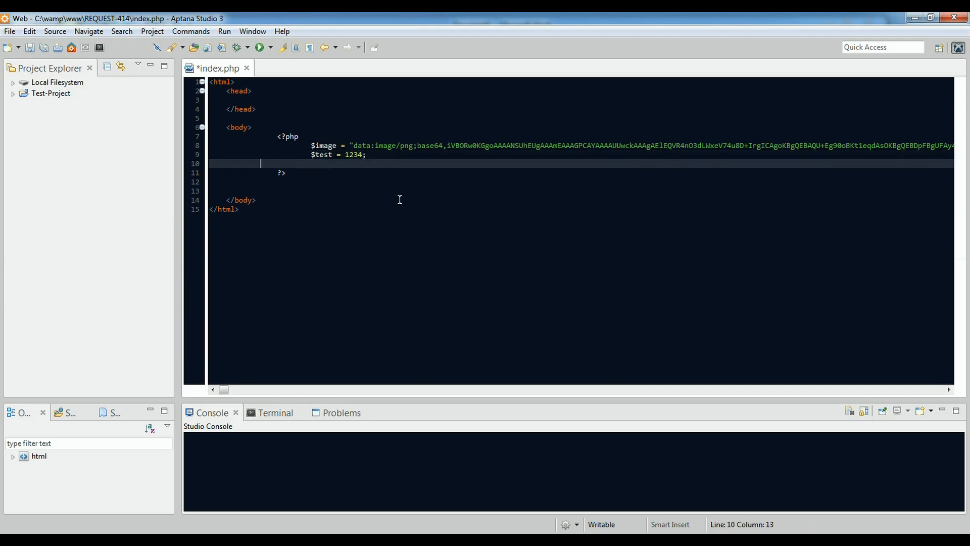
pyautogui.press('Backspace')
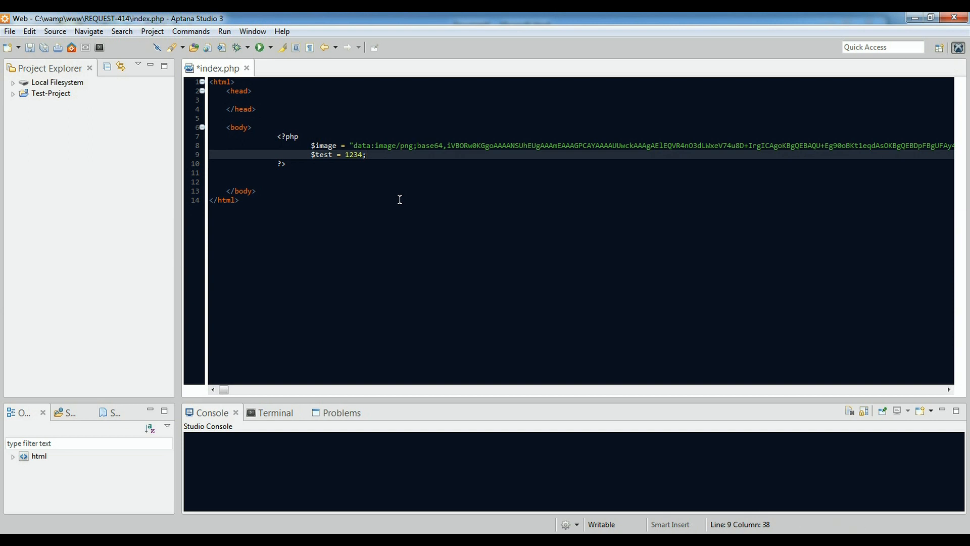
pyautogui.press('ctrl+s')
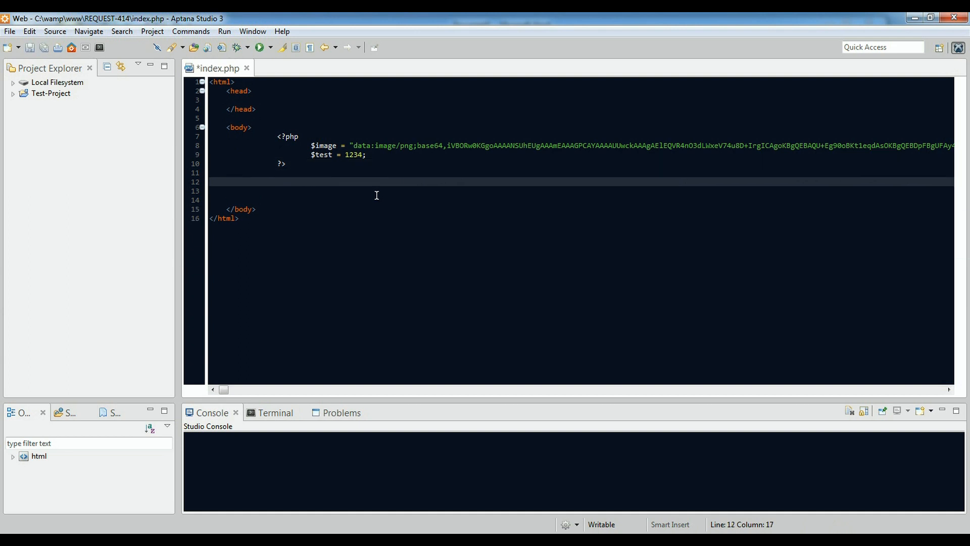
# Add a second <?php ?> block in the body below the first.
pyautogui.write('<?')
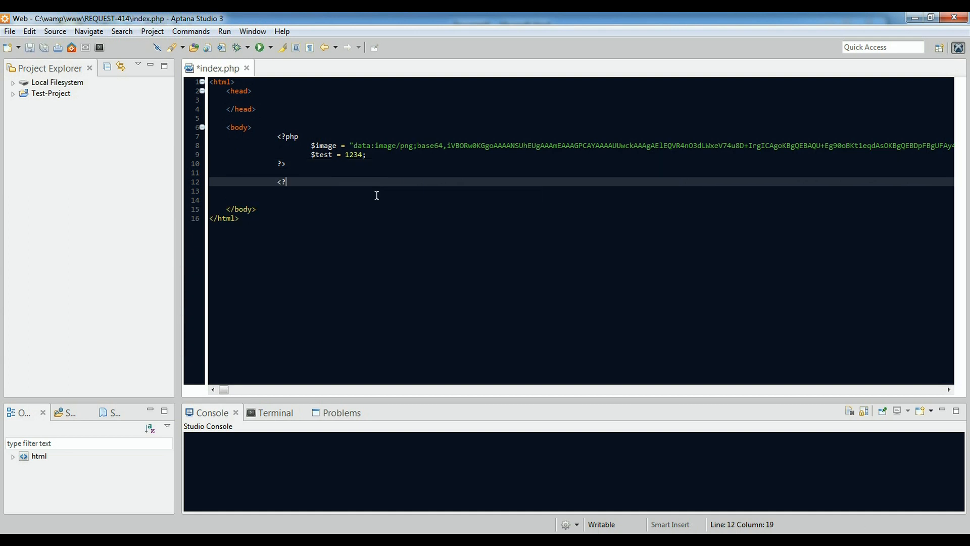
pyautogui.write('php')
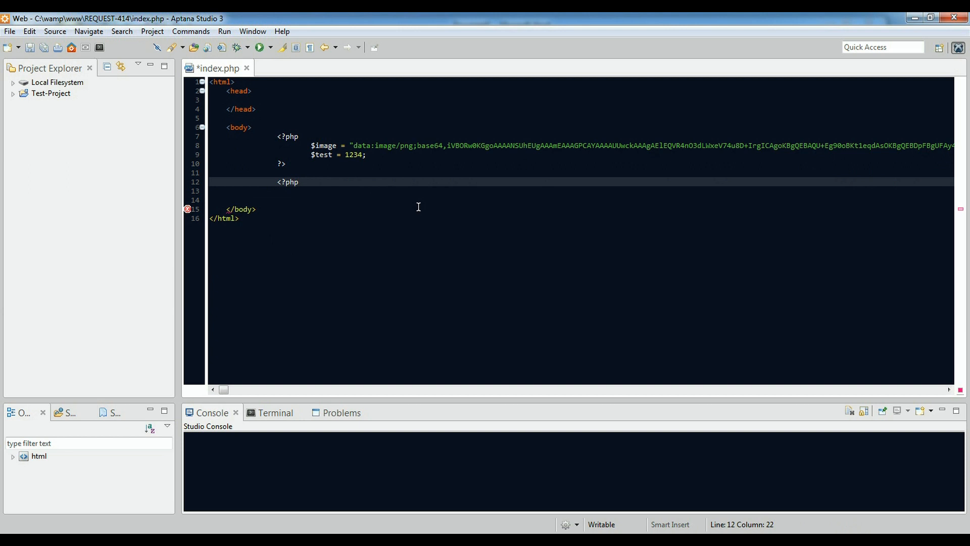
pyautogui.moveTo(346, 192)
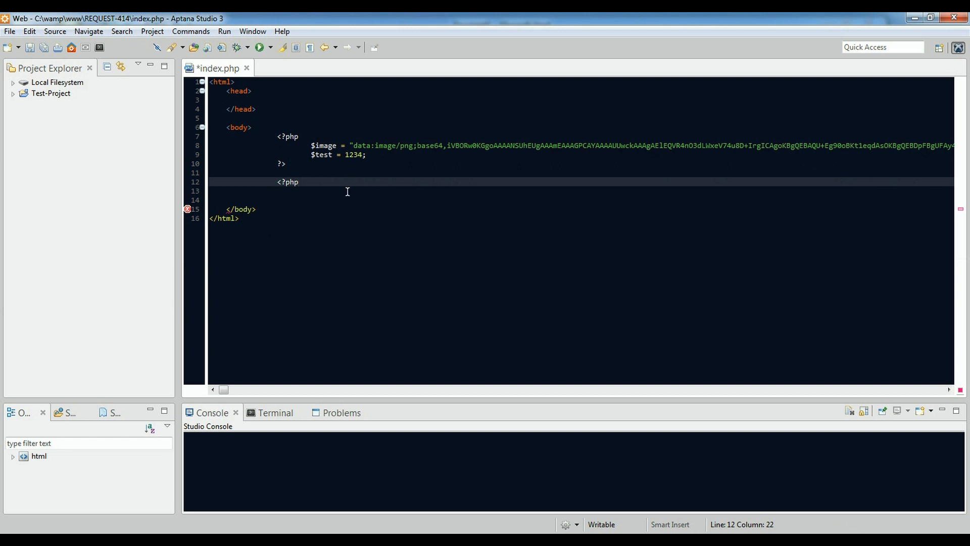
pyautogui.press('Enter')
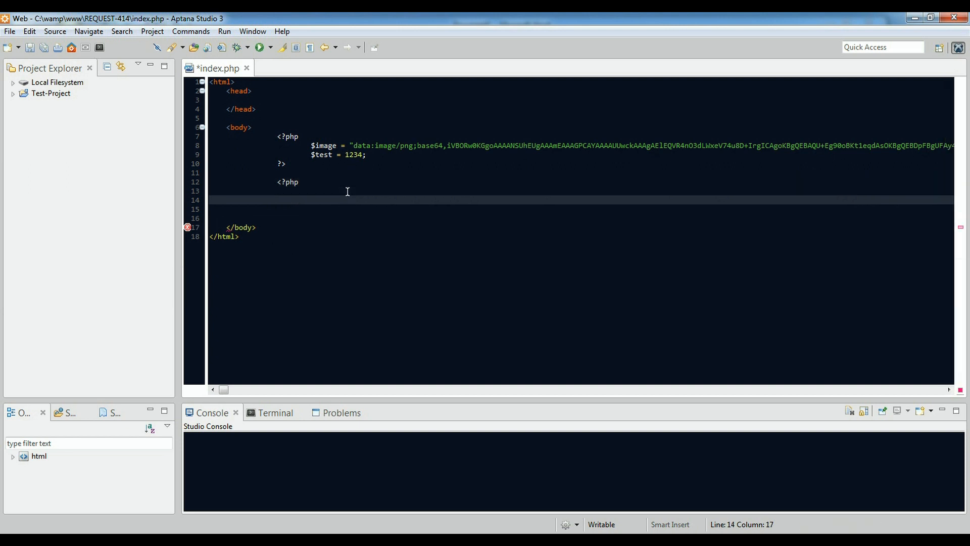
pyautogui.write('?>')
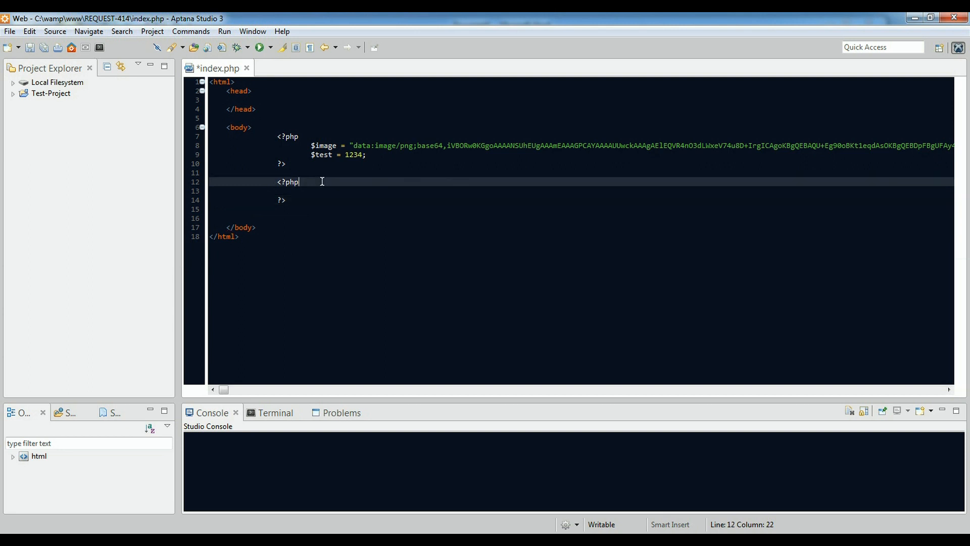
# Write echo $test; inside the second PHP block.
pyautogui.press('enter')
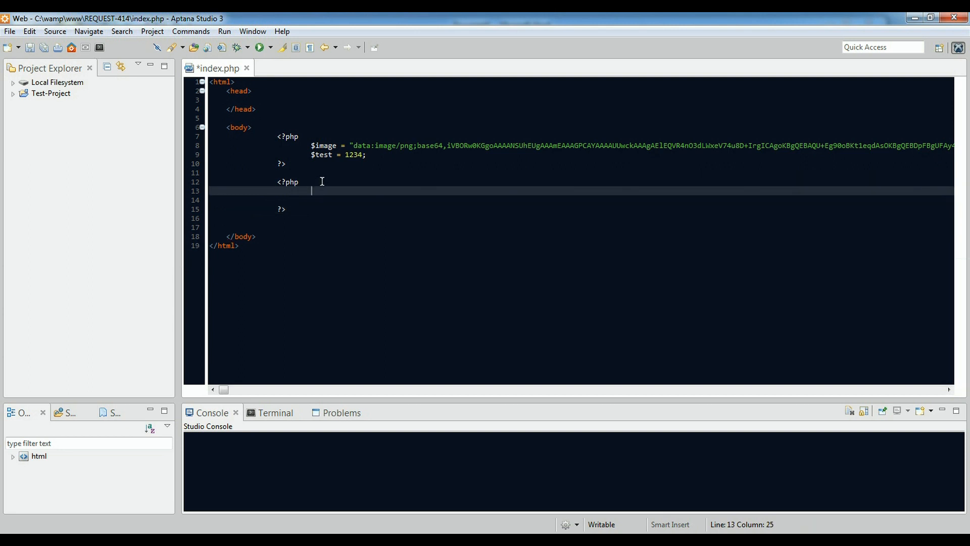
pyautogui.write('echo')
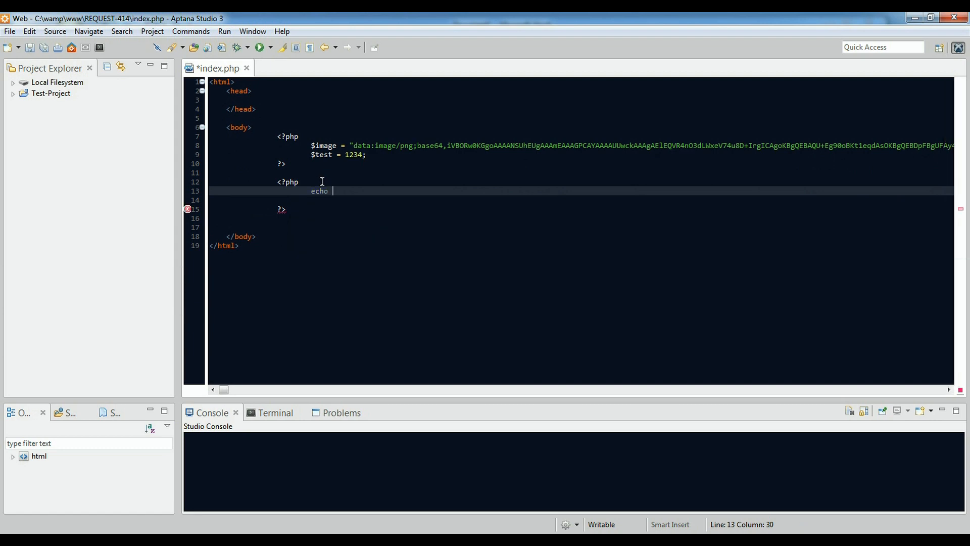
pyautogui.write('$tes')
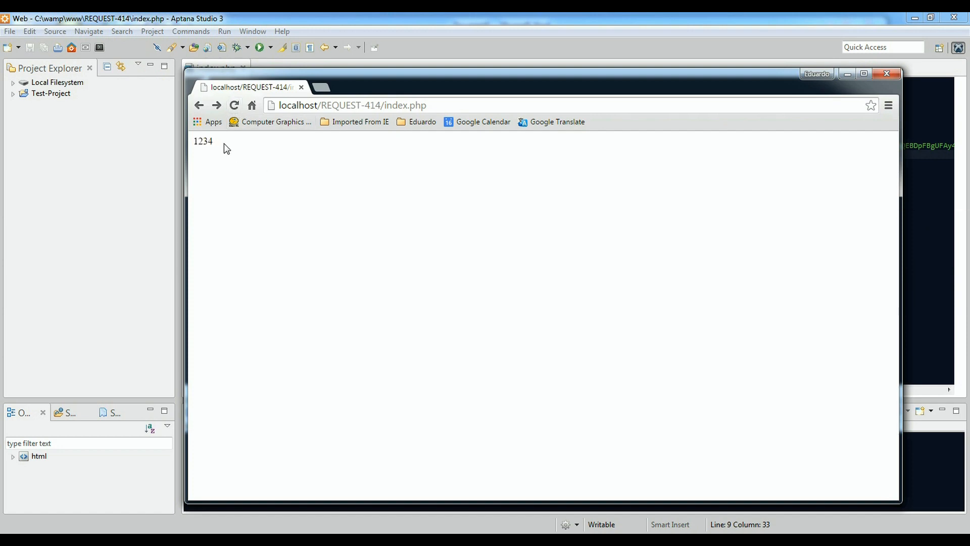
pyautogui.moveTo(348, 97)
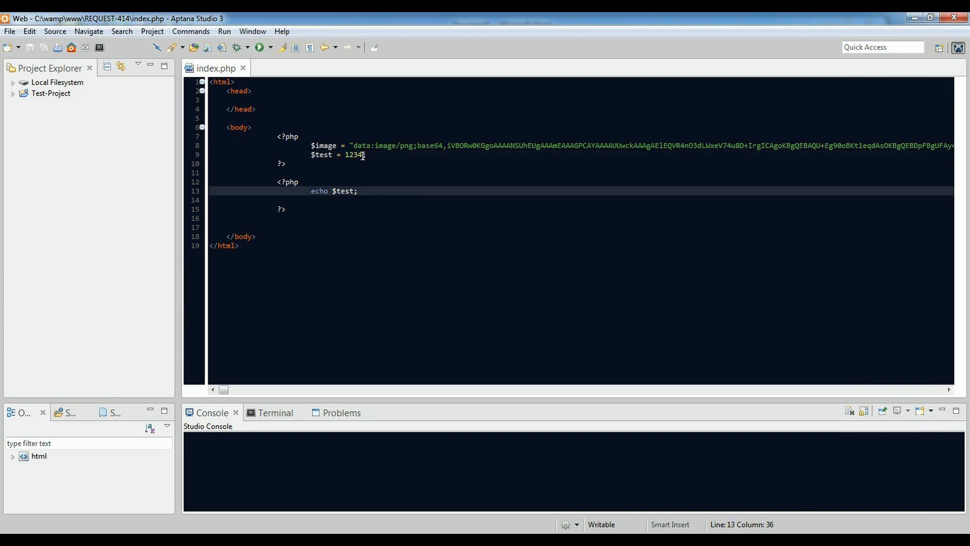
pyautogui.moveTo(339, 191)
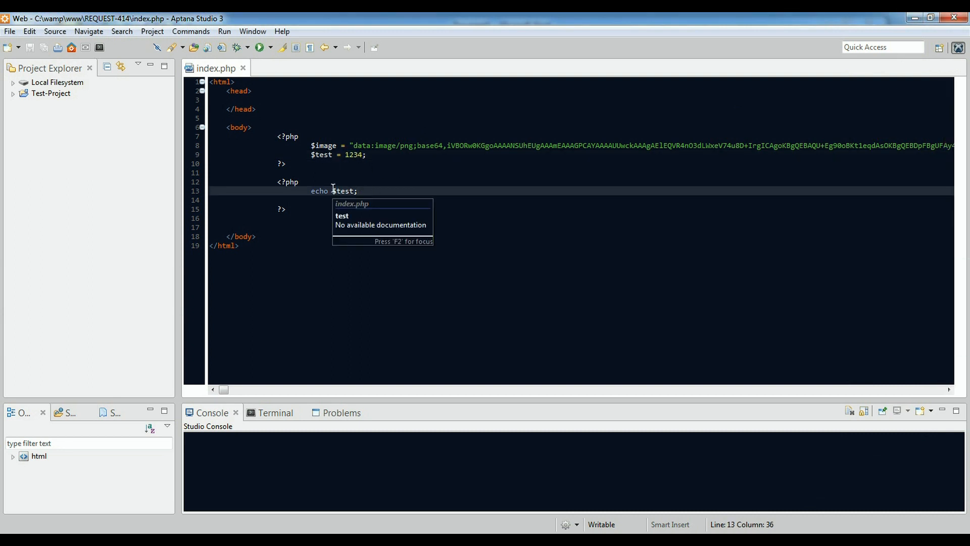
# Add echo $image; on a new line after echo $test;.
pyautogui.press('Escape')
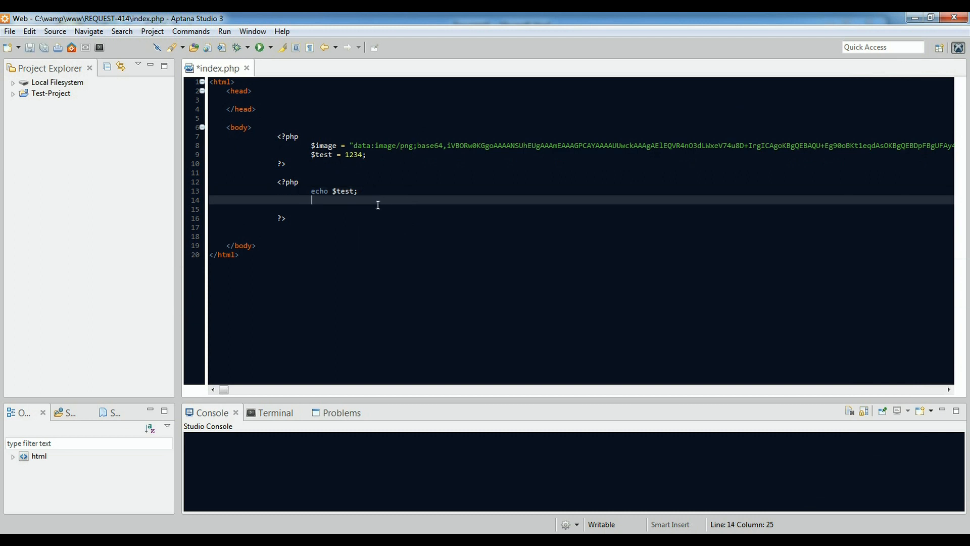
pyautogui.write('echo')
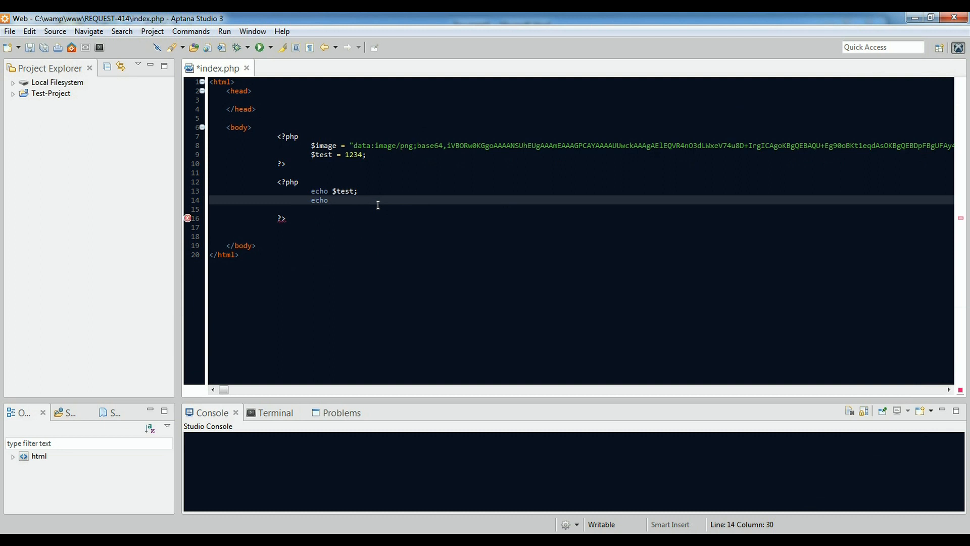
pyautogui.write('$image;')
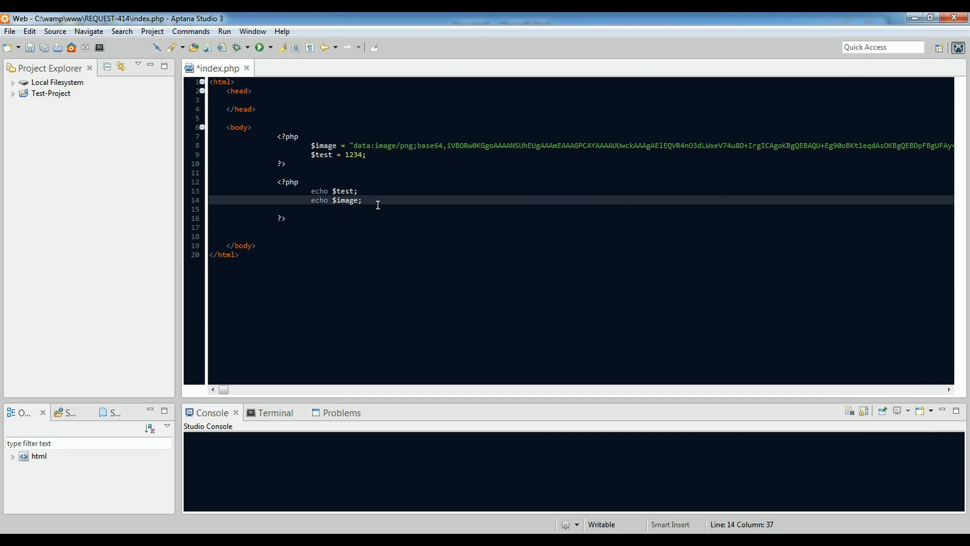
pyautogui.moveTo(362, 213)
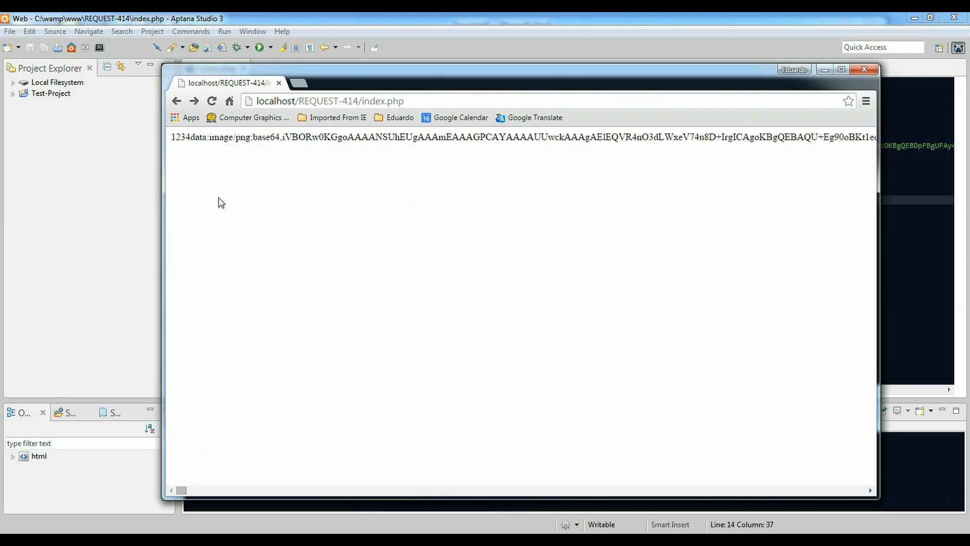
pyautogui.moveTo(483, 299)
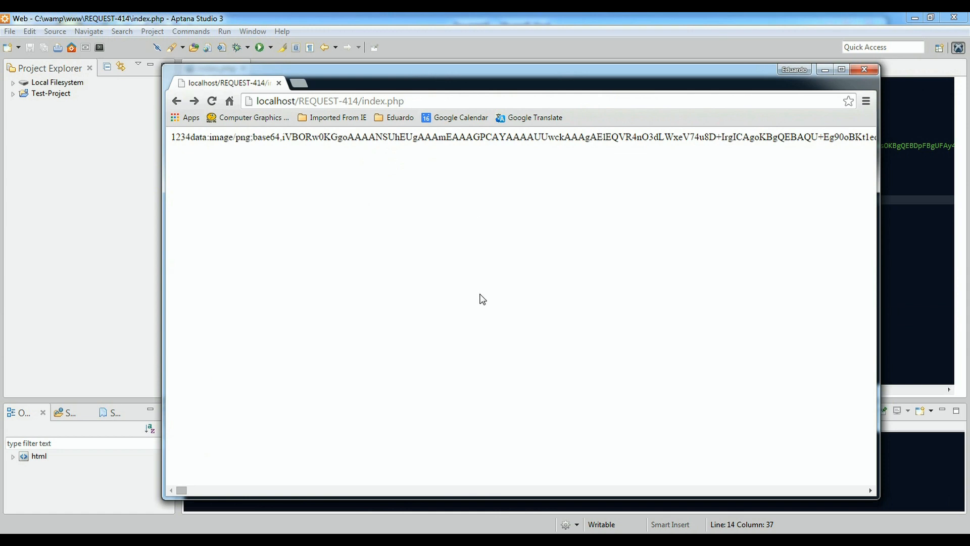
pyautogui.moveTo(734, 335)
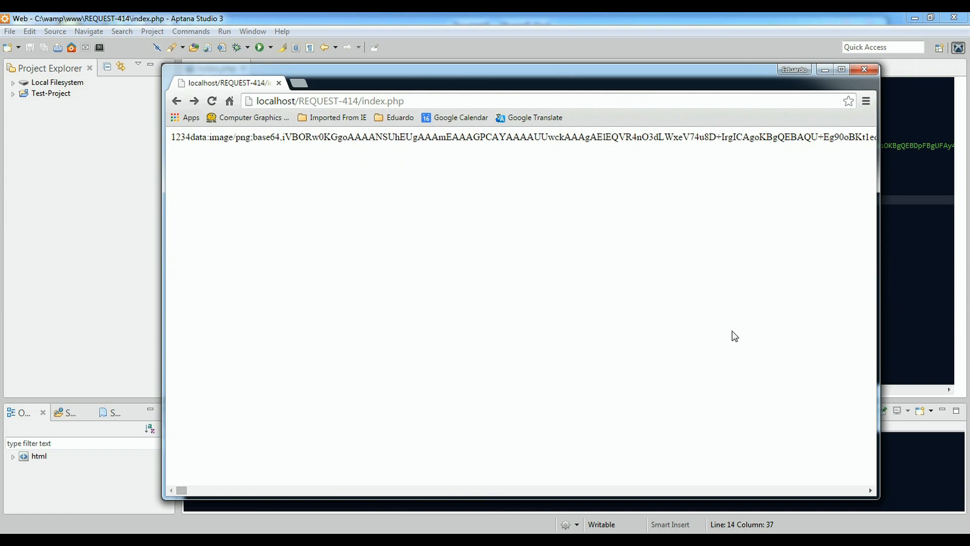
# Refresh localhost/REQUEST-414/index.php in Chrome to see 1234 and the raw base64 text.
pyautogui.click(423, 101)
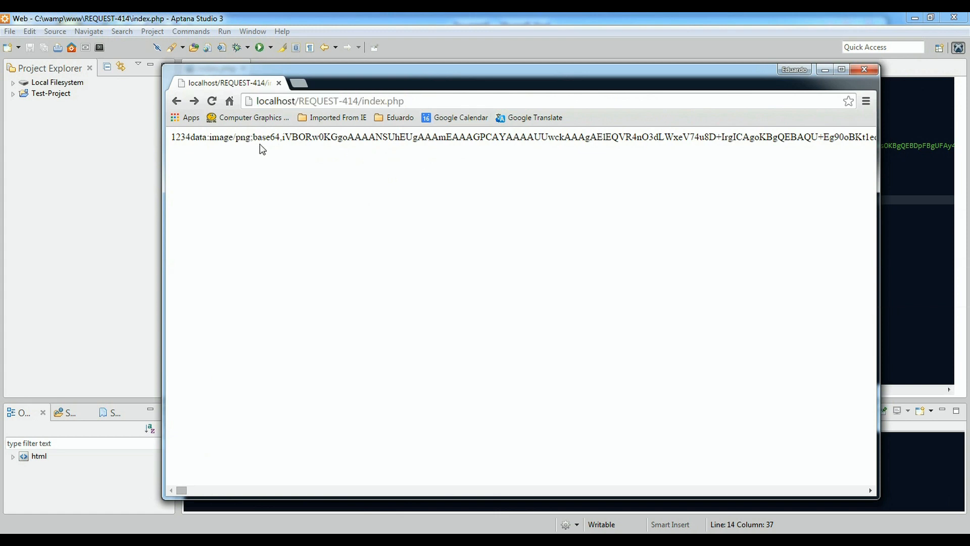
pyautogui.moveTo(336, 118)
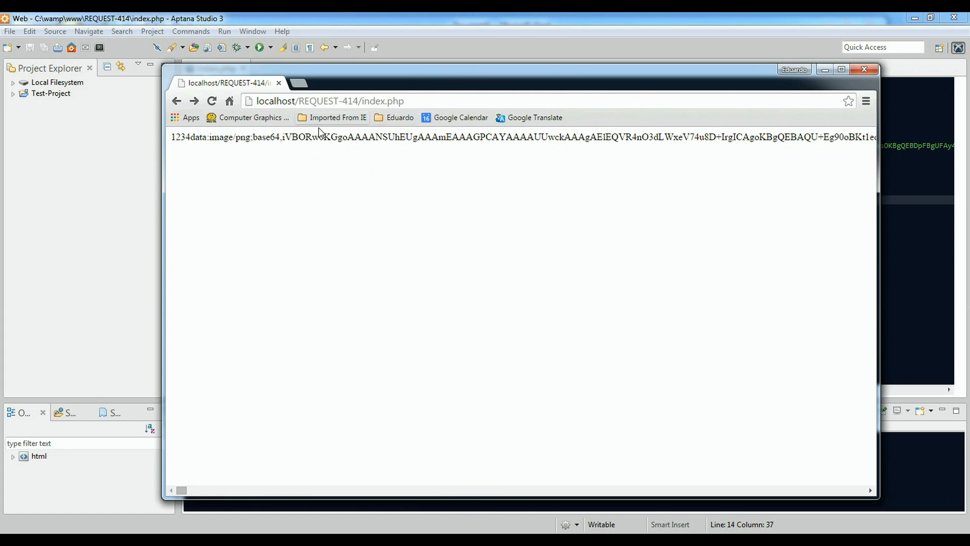
pyautogui.moveTo(362, 151)
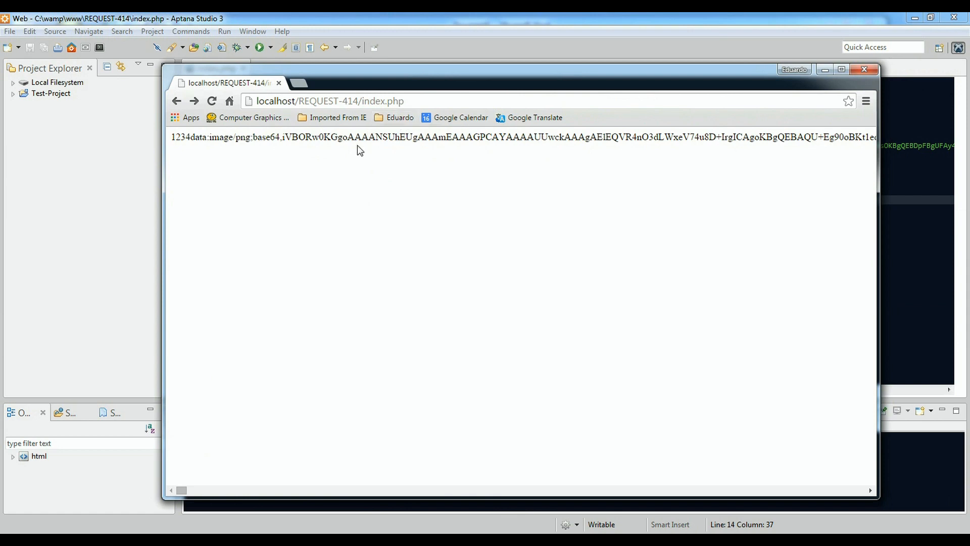
pyautogui.moveTo(446, 157)
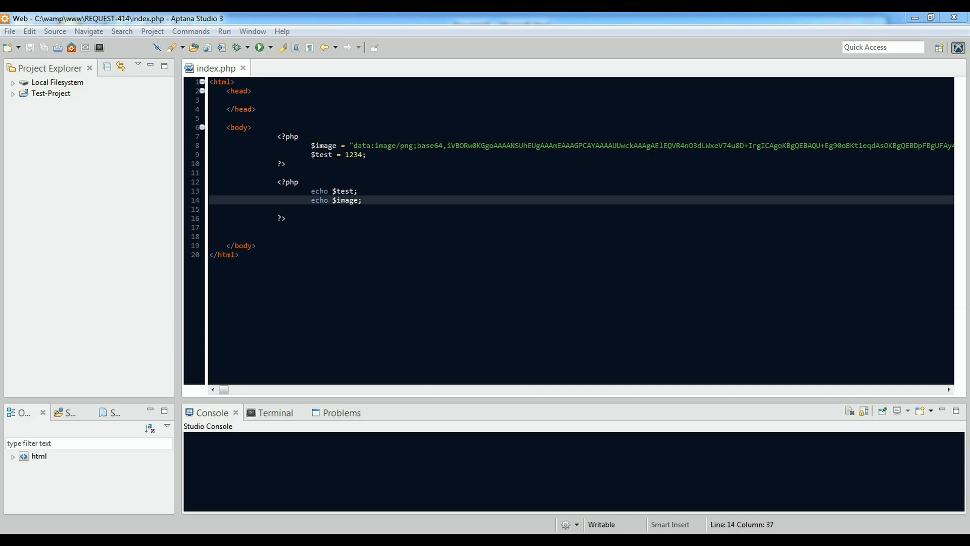
# Start an img tag below the PHP blocks with empty src and alt="emc".
pyautogui.click(260, 48)
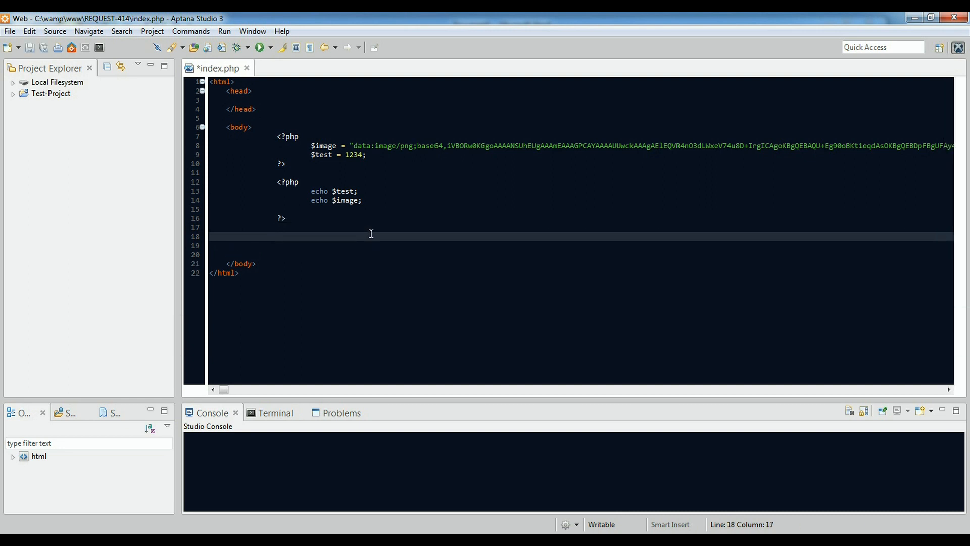
pyautogui.write('<i')
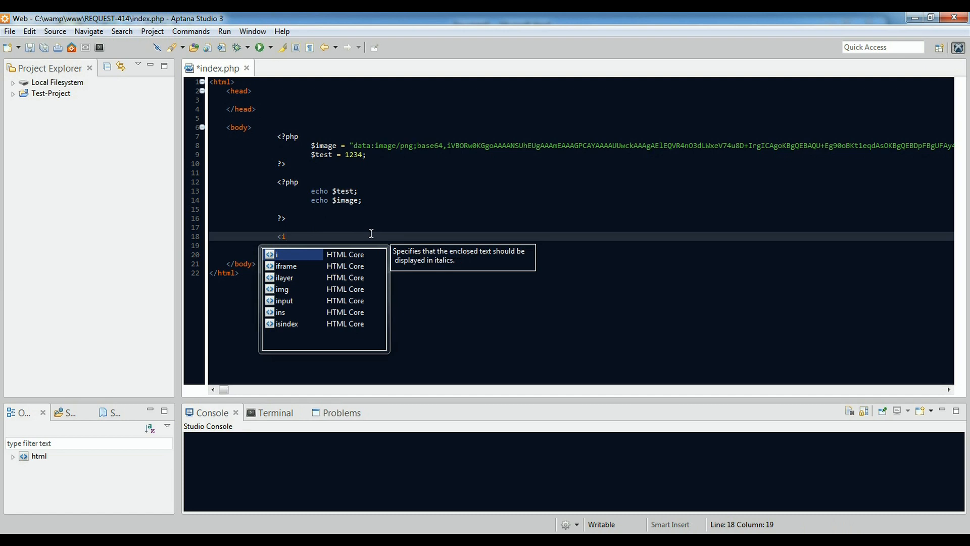
pyautogui.write('mg src')
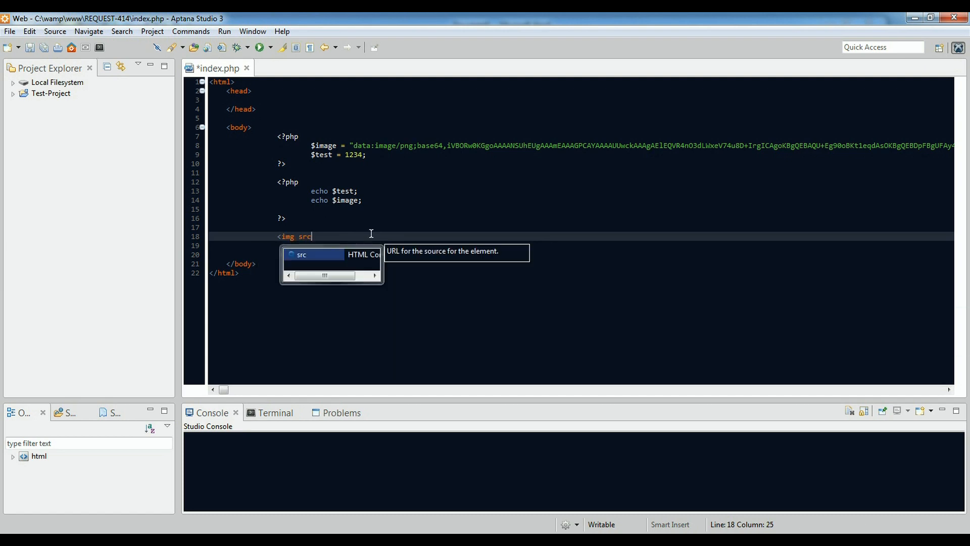
pyautogui.write('=')
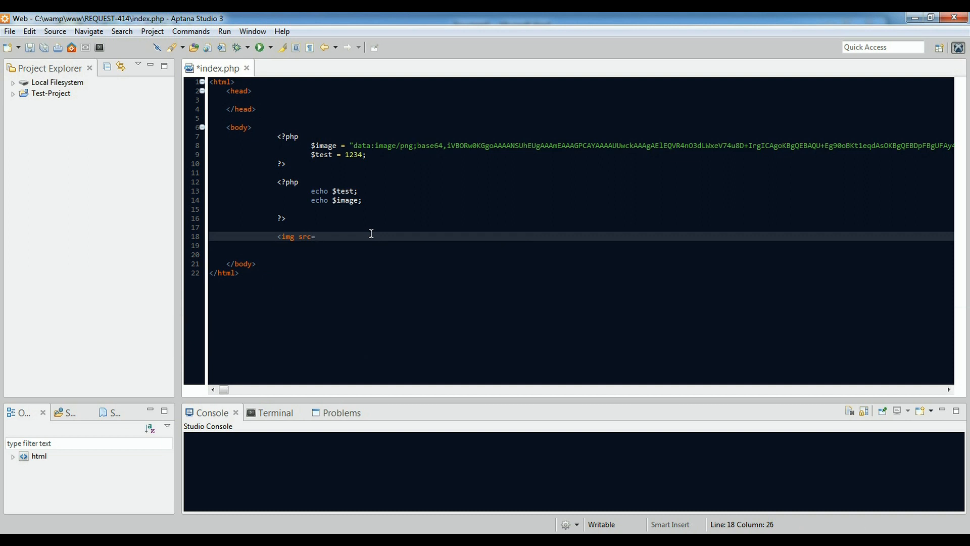
pyautogui.write('"')
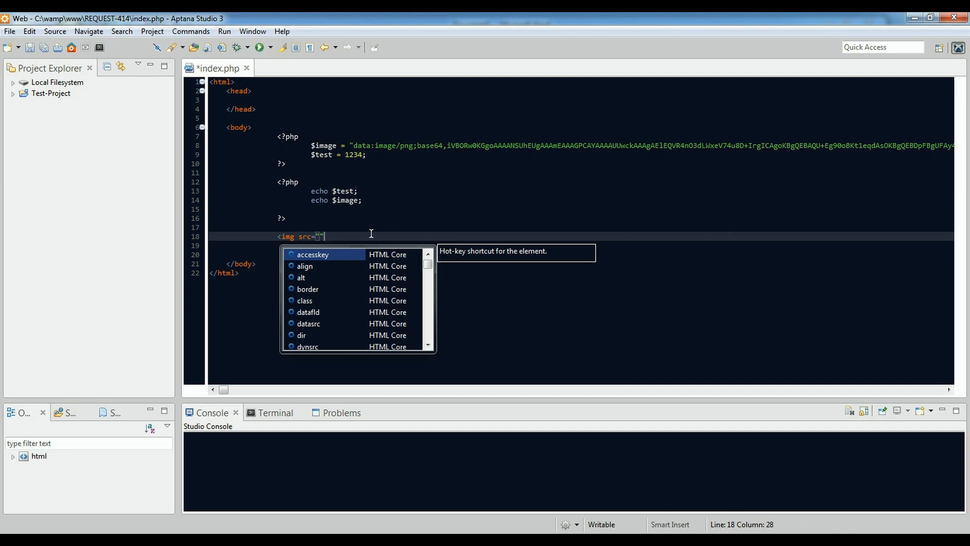
pyautogui.write('al')
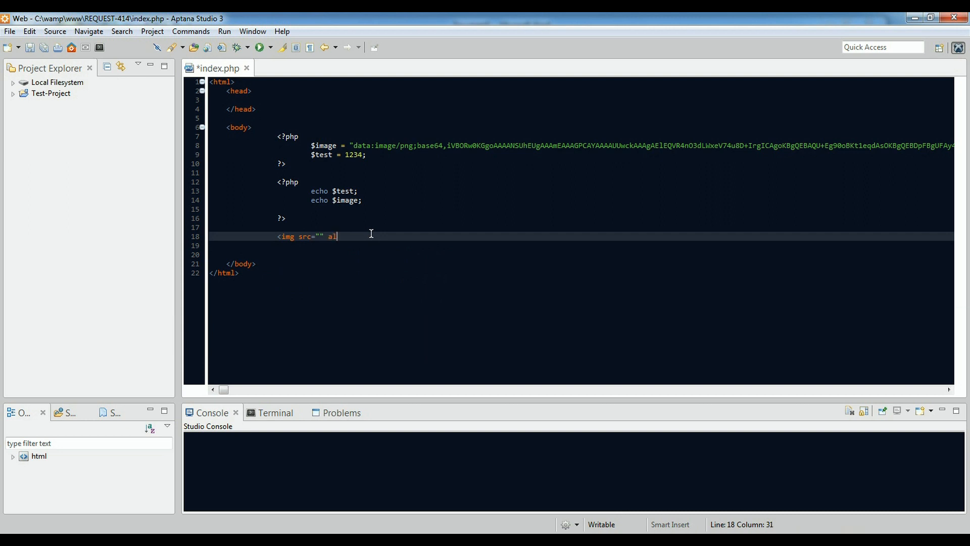
pyautogui.write('t=')
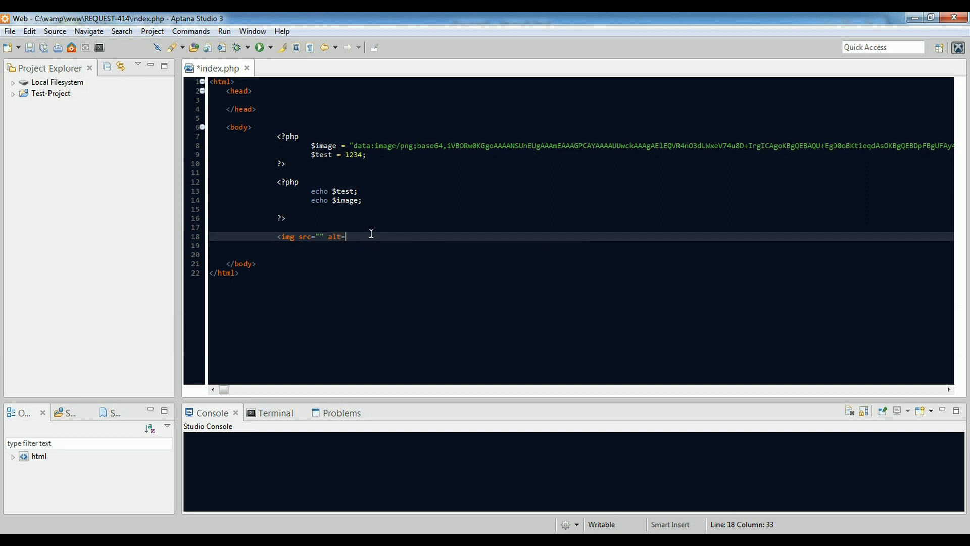
pyautogui.write('""')
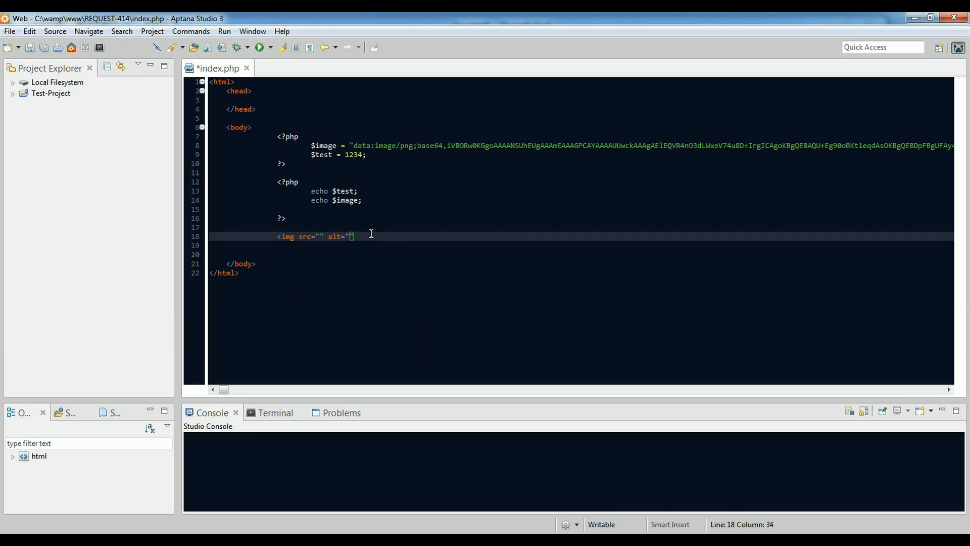
pyautogui.write('emc')
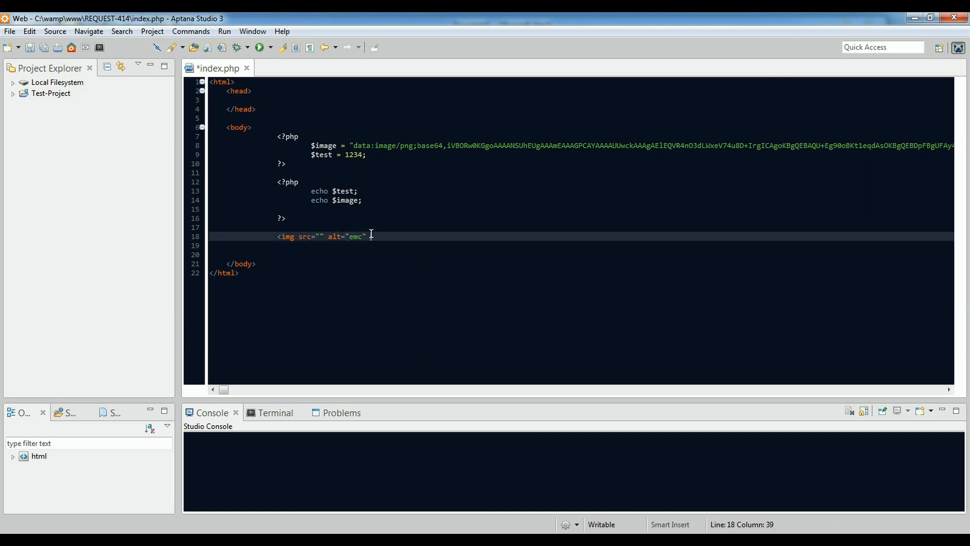
# Give the img tag width 400 and height 400, close it and save index.php.
pyautogui.write('wi')
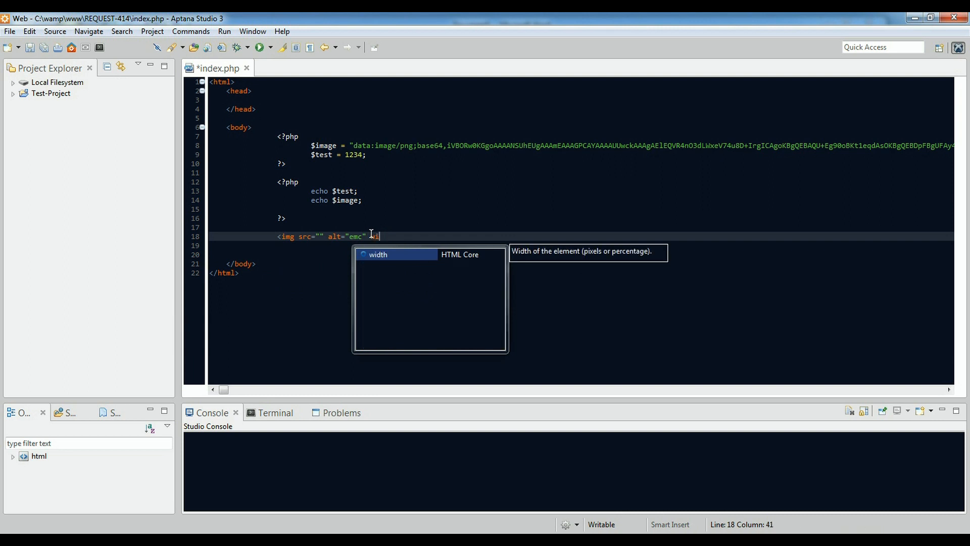
pyautogui.write('dth')
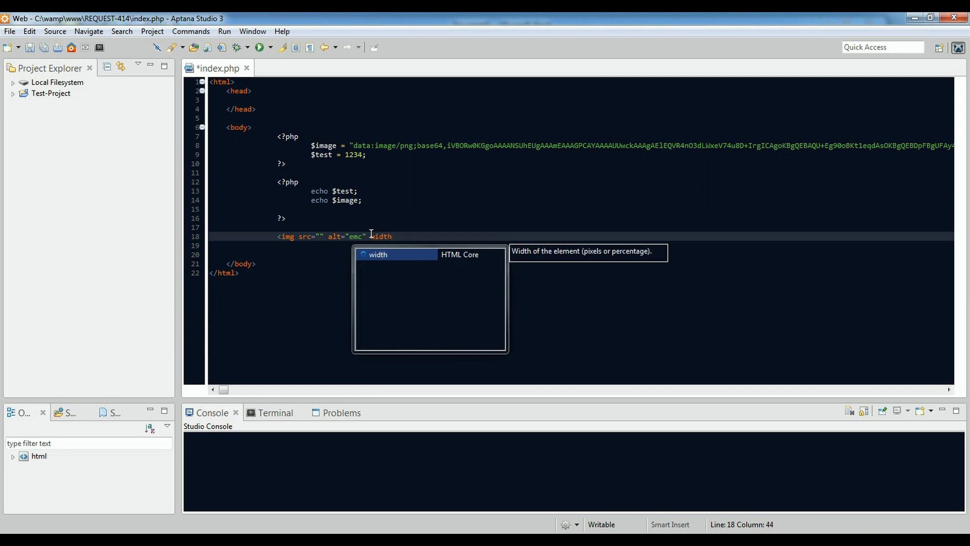
pyautogui.write('=')
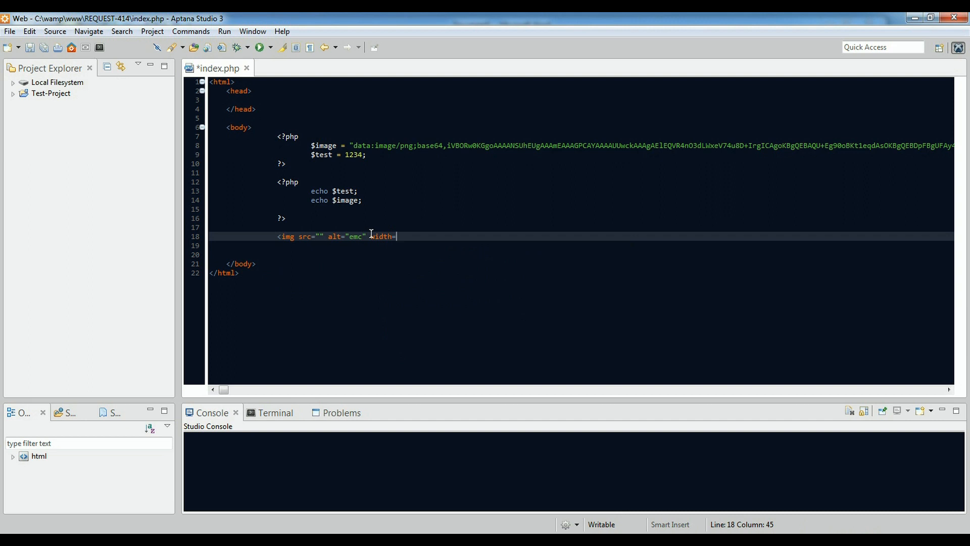
pyautogui.write('"')
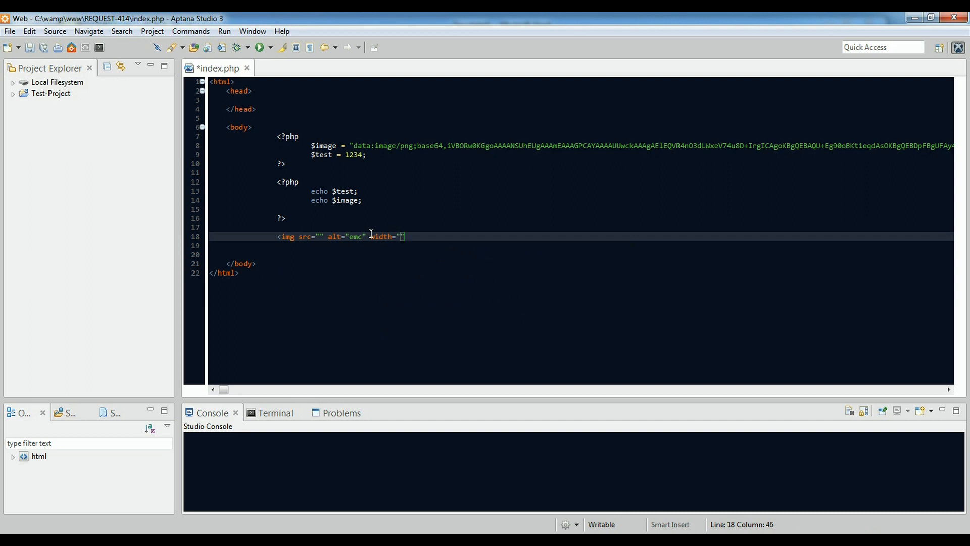
pyautogui.write('400')
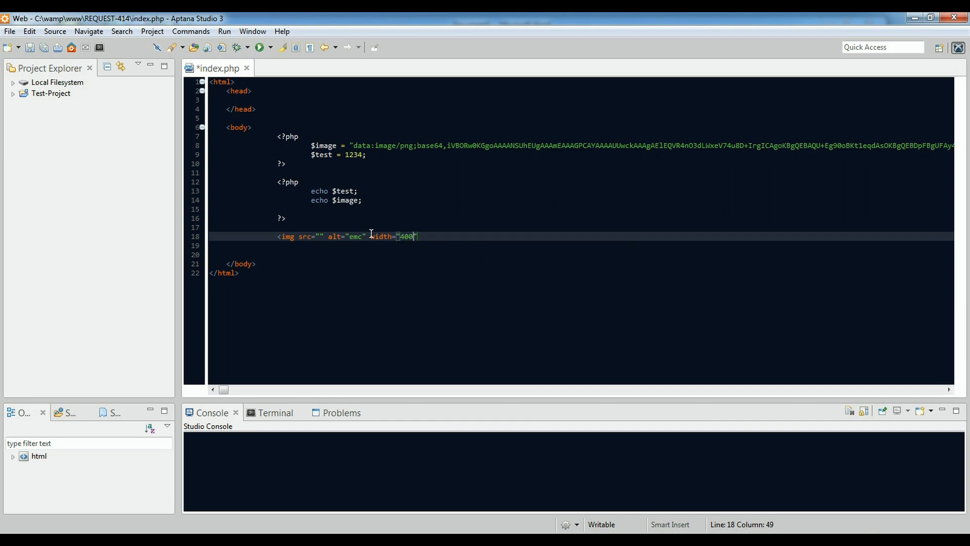
pyautogui.write('he')
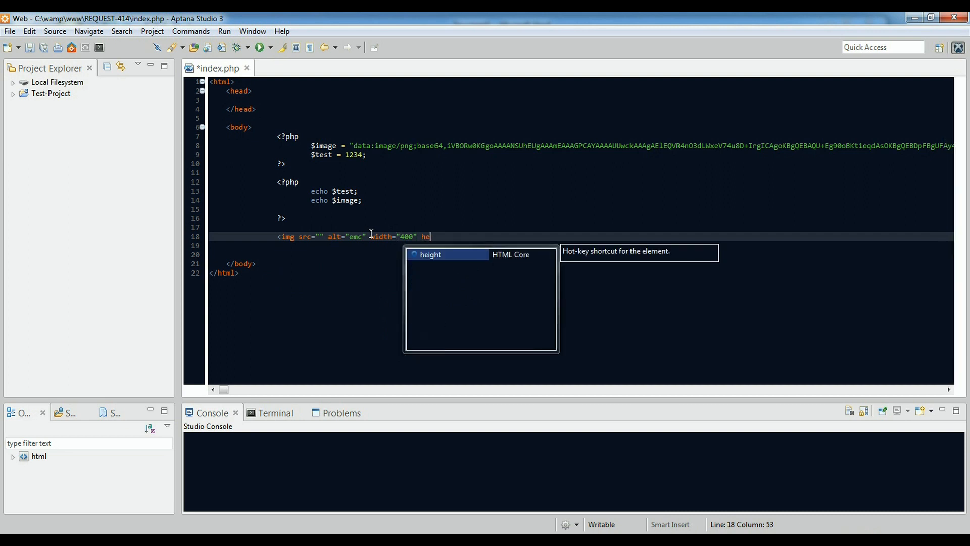
pyautogui.write('ight="400"')
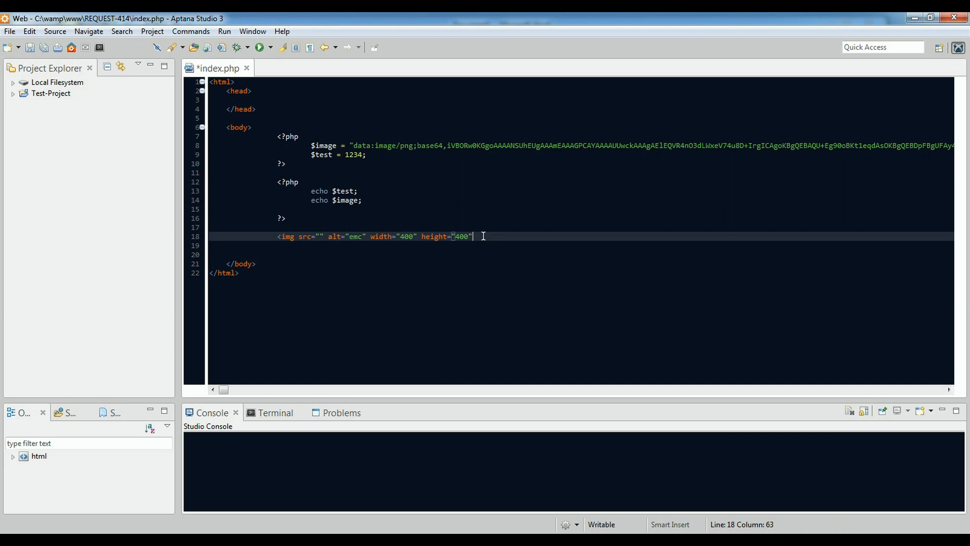
pyautogui.write('>')
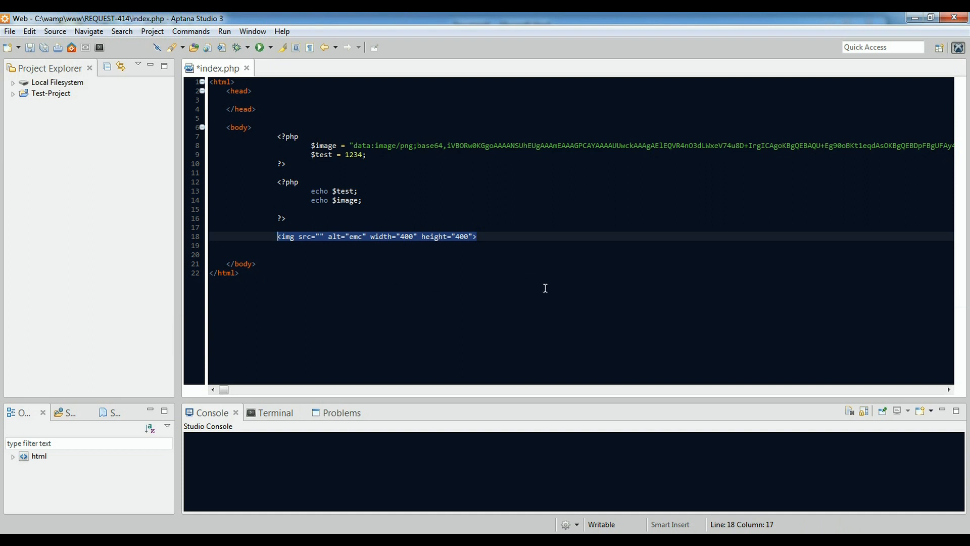
pyautogui.moveTo(356, 241)
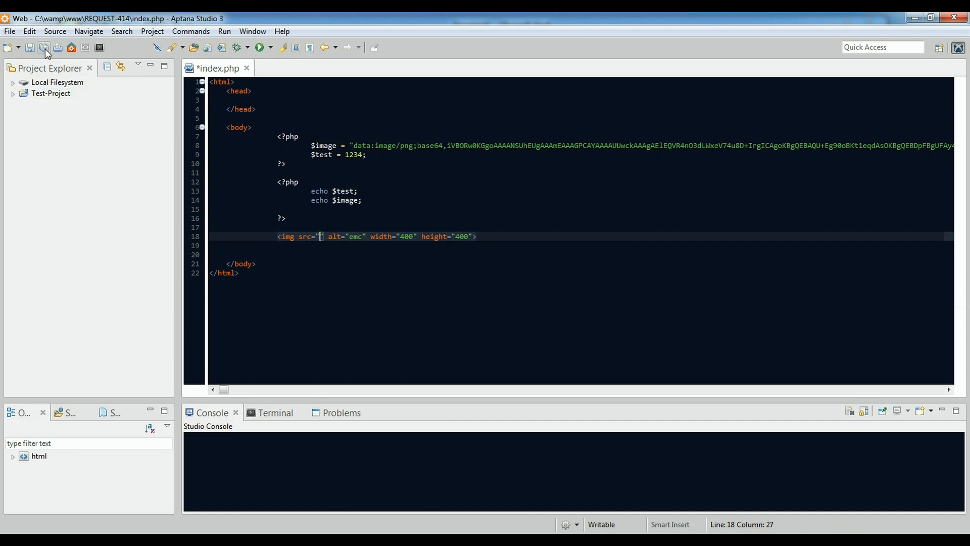
pyautogui.click(260, 47)
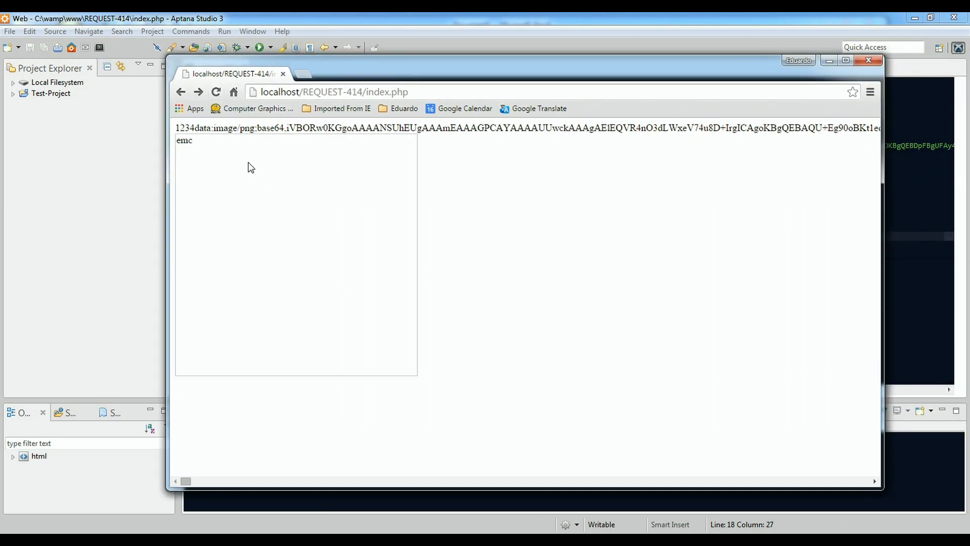
pyautogui.moveTo(423, 84)
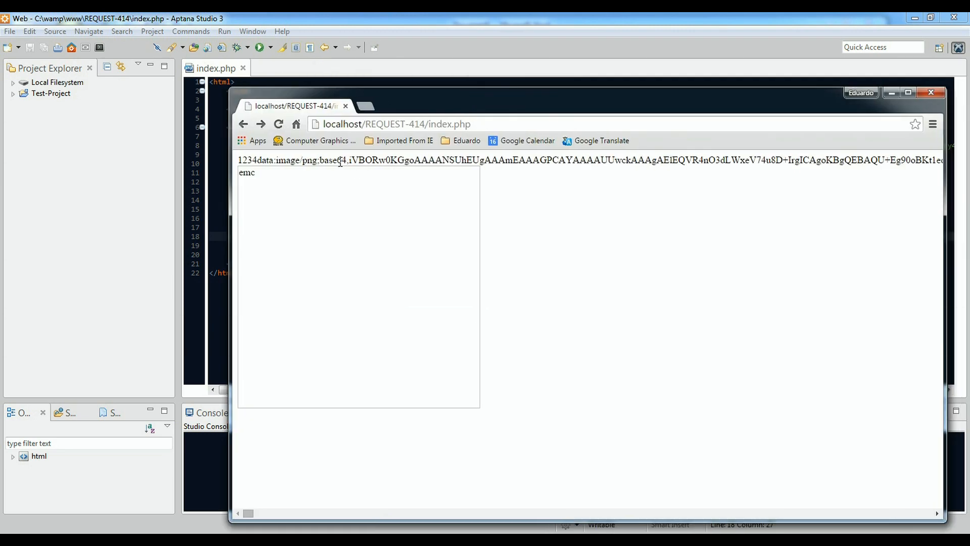
# Remove the echo $image; line from index.php and save the file.
pyautogui.doubleClick(364, 160)
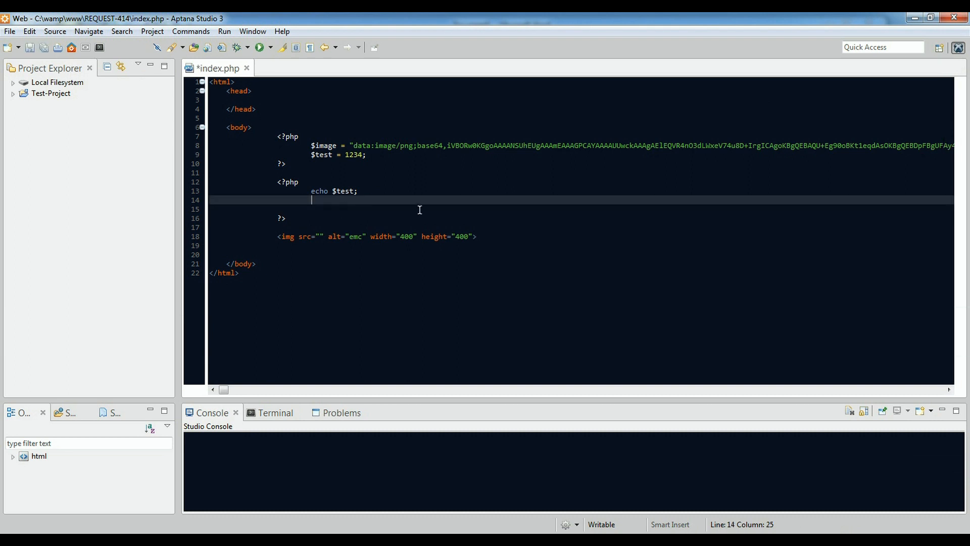
pyautogui.press('ctrl+s')
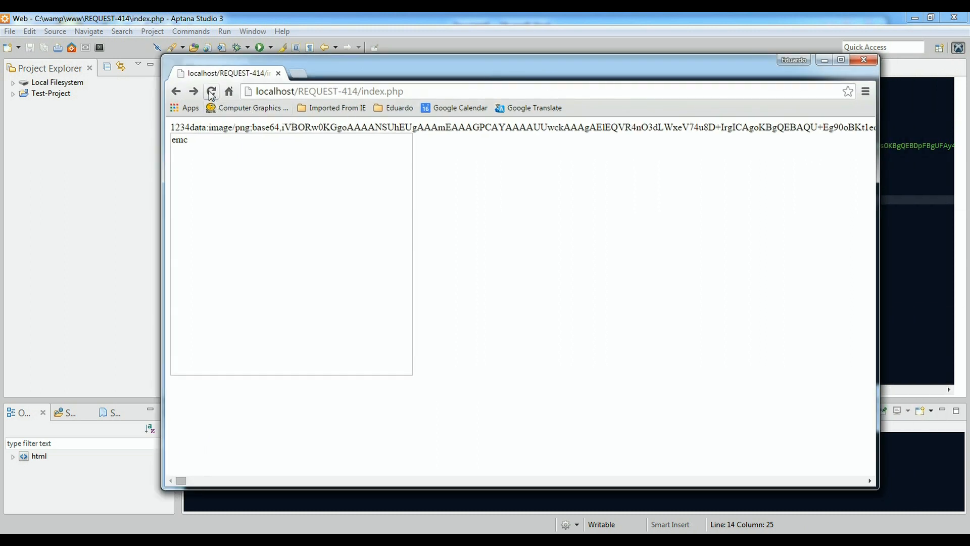
# Reload the page in Chrome, then select the base64 text in Word.
pyautogui.click(210, 91)
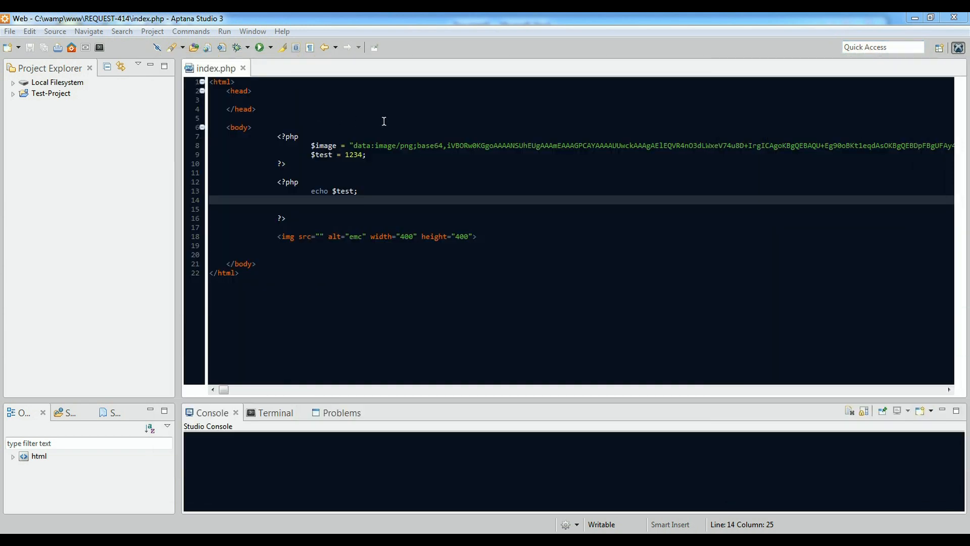
pyautogui.doubleClick(361, 146)
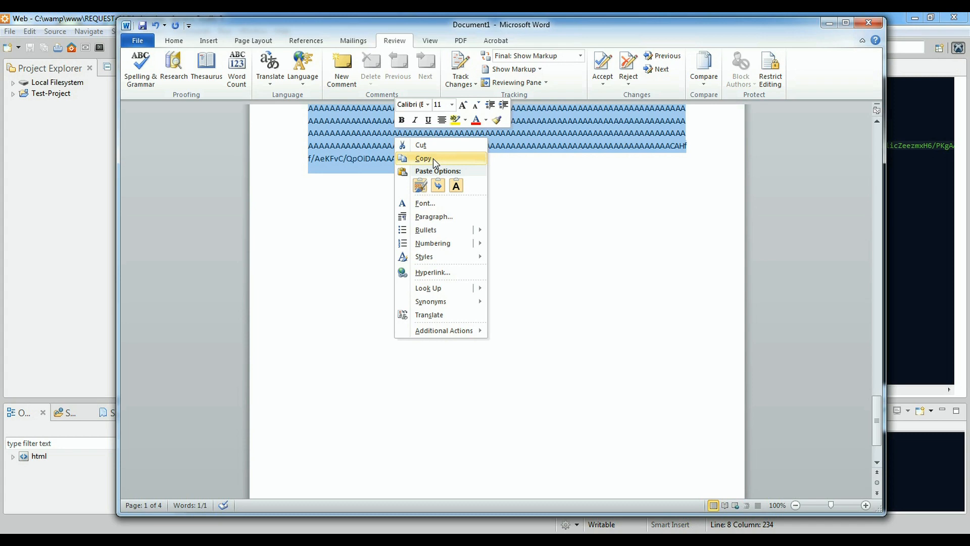
# Copy the base64 image data from Word for the img tag's src attribute.
pyautogui.click(424, 158)
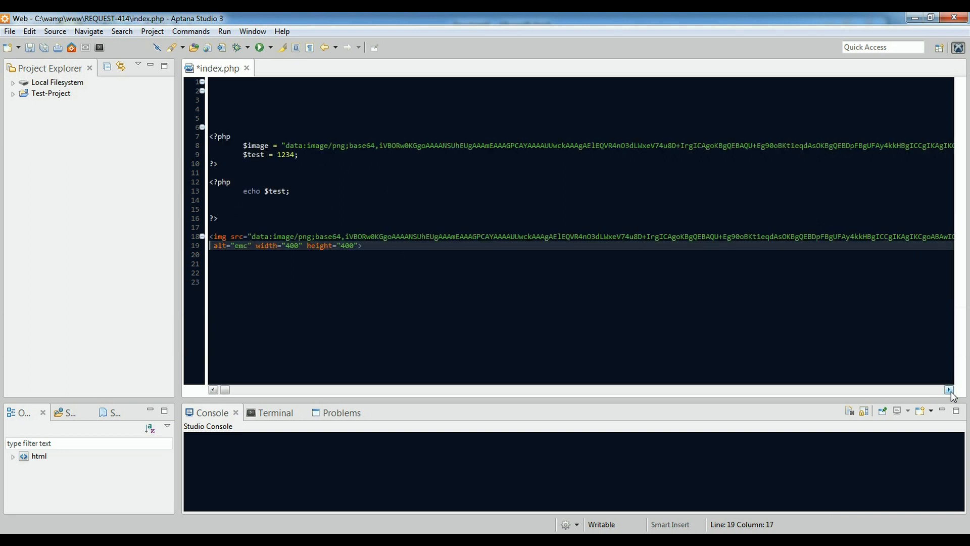
# Indent the img tag's alt, width and height onto a line beneath the base64 src.
pyautogui.press('Tab')
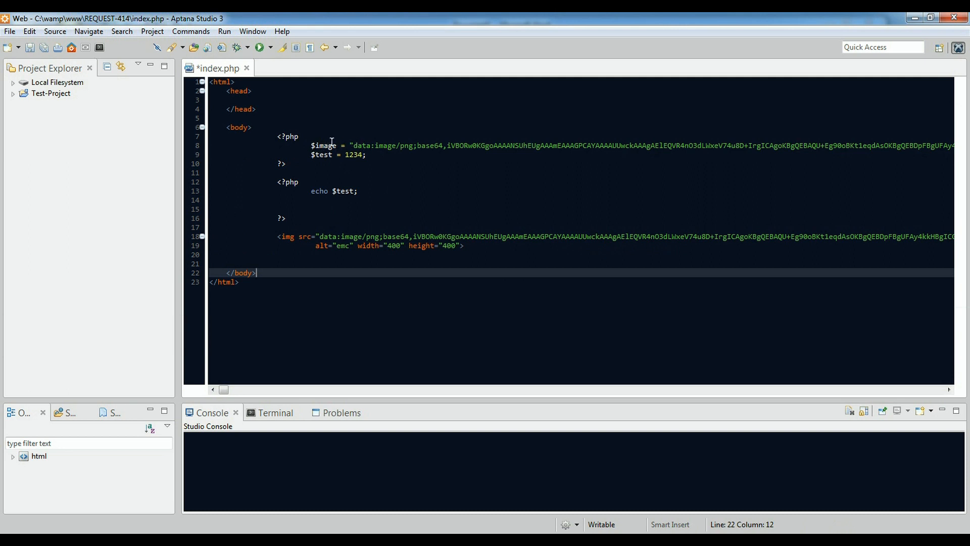
pyautogui.moveTo(392, 206)
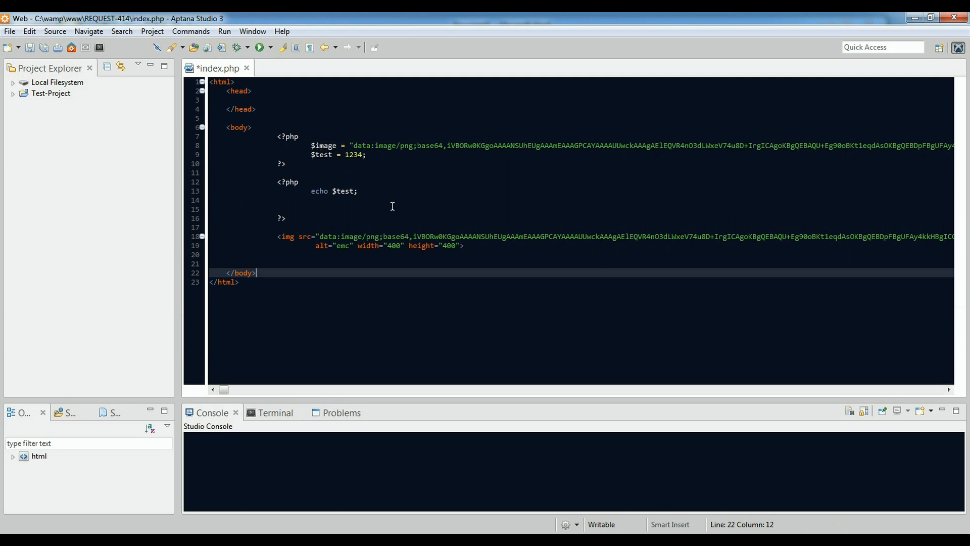
pyautogui.moveTo(304, 238)
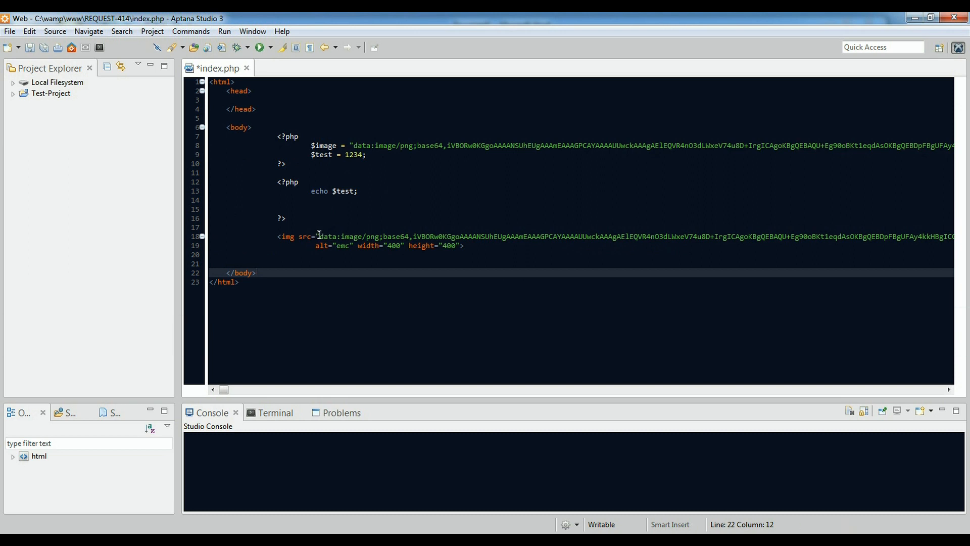
pyautogui.moveTo(413, 235)
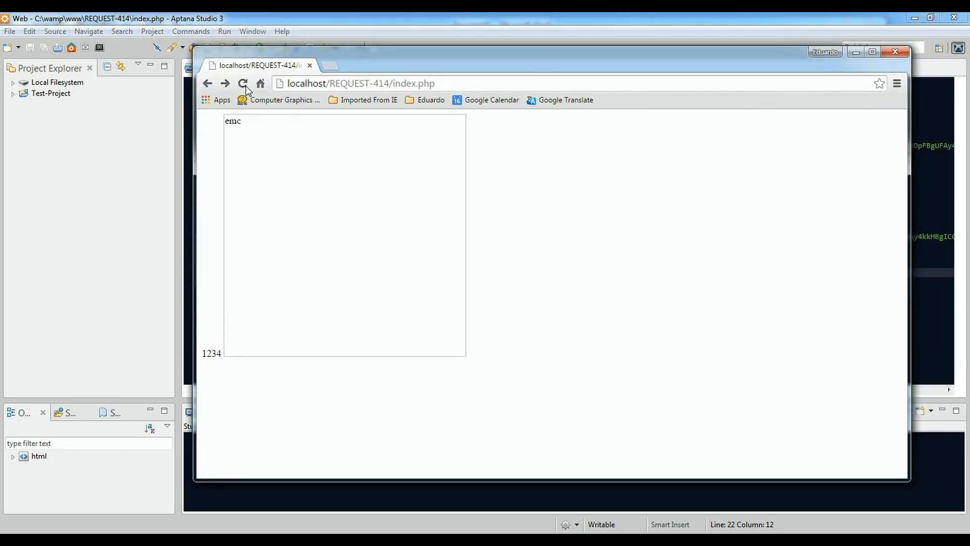
# Reload index.php in Chrome so the colourful E=MC² drawing renders above 1234.
pyautogui.click(241, 84)
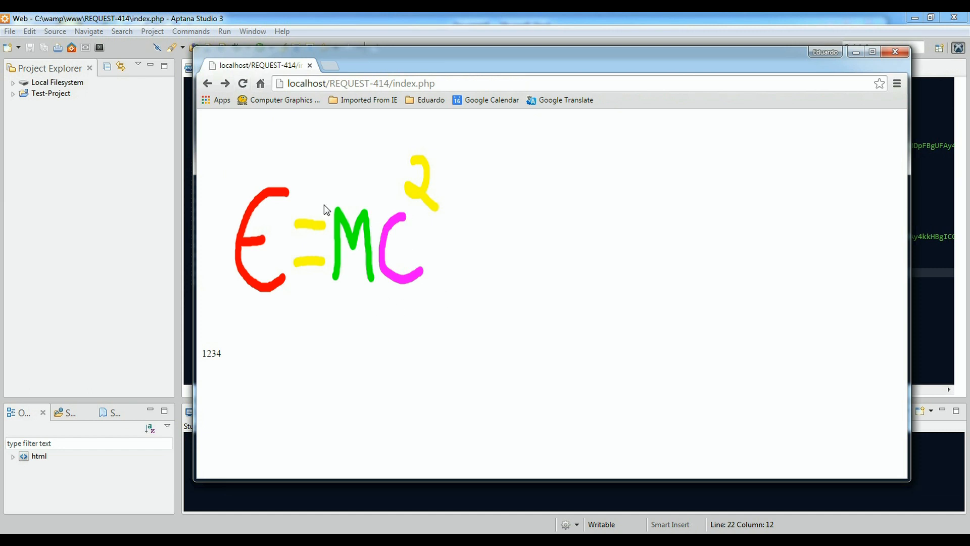
pyautogui.moveTo(383, 246)
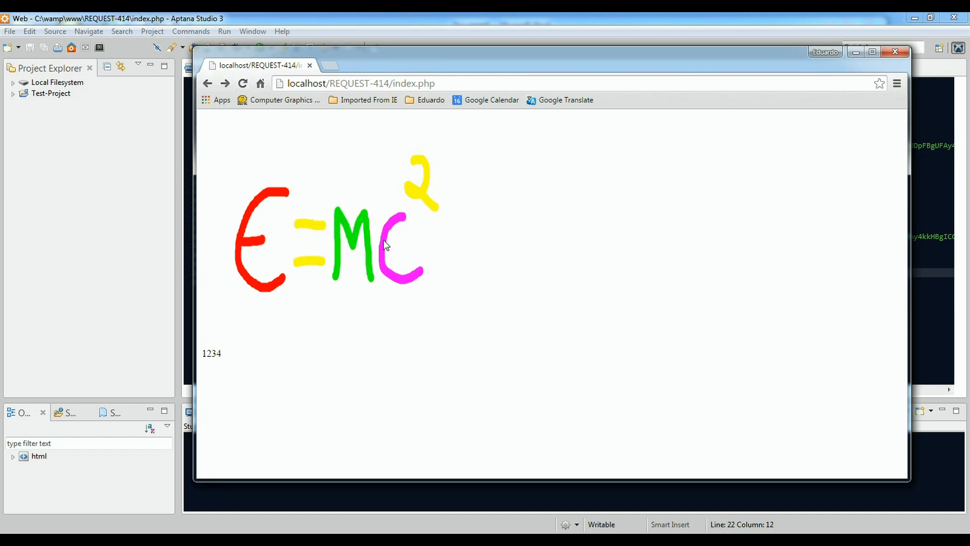
pyautogui.moveTo(366, 68)
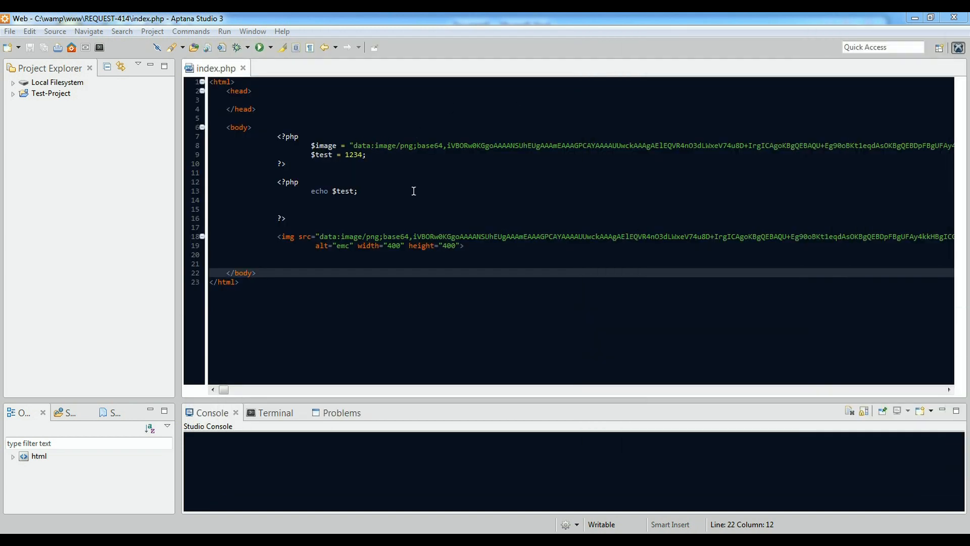
pyautogui.moveTo(422, 254)
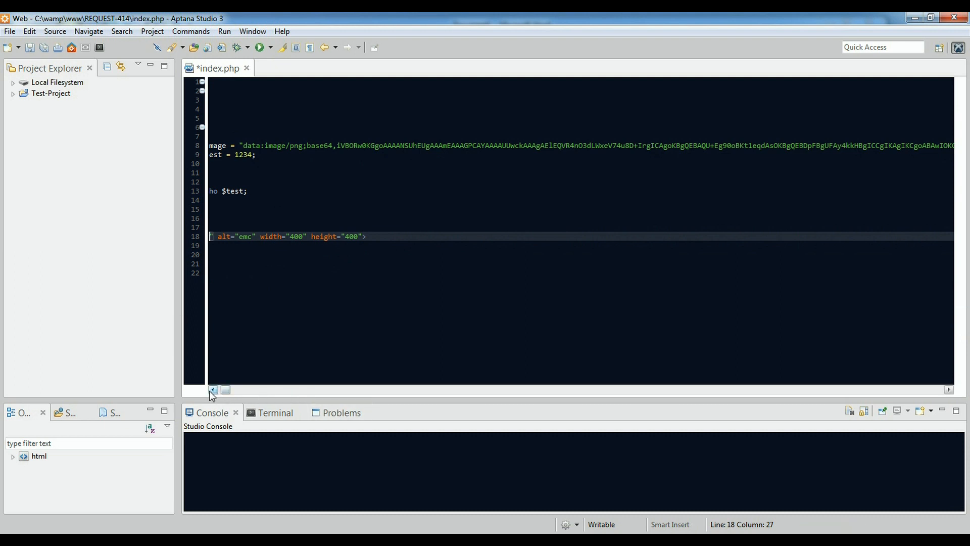
# Replace the hard-coded src data with <?php echo $image; ?> inside the img tag.
pyautogui.click(212, 390)
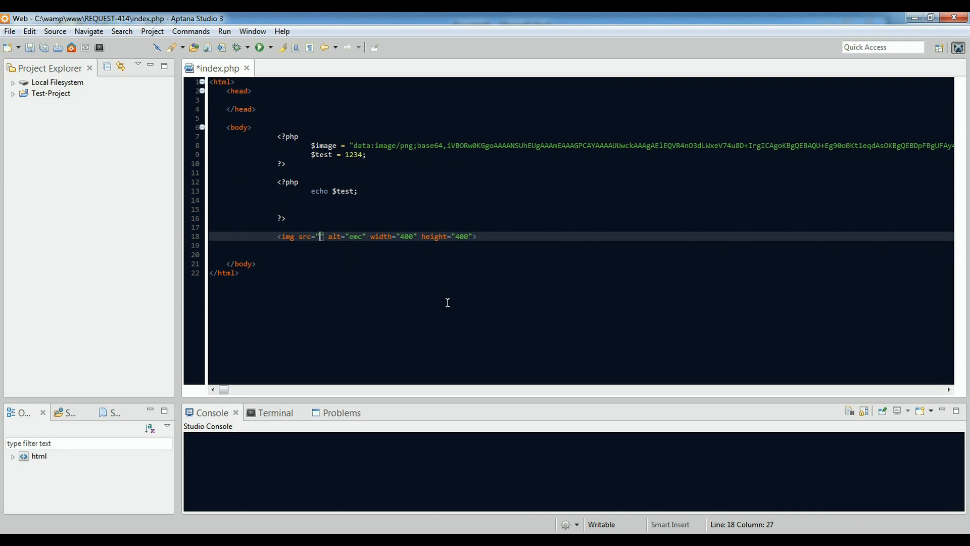
pyautogui.moveTo(334, 145)
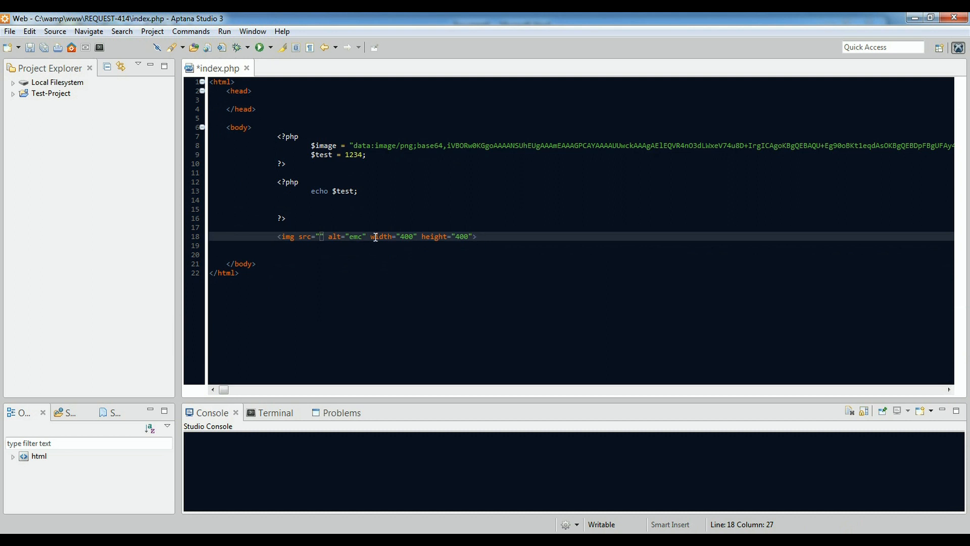
pyautogui.moveTo(436, 255)
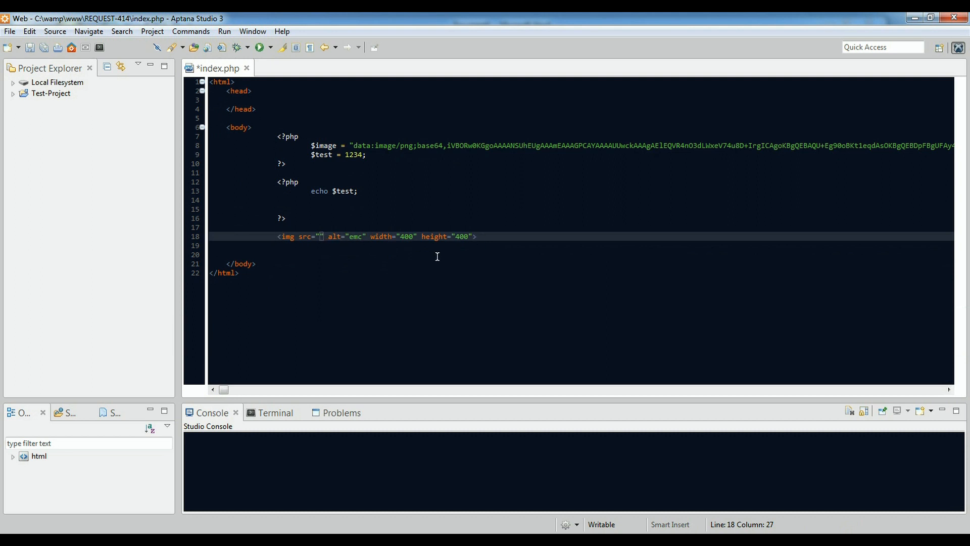
pyautogui.write('<')
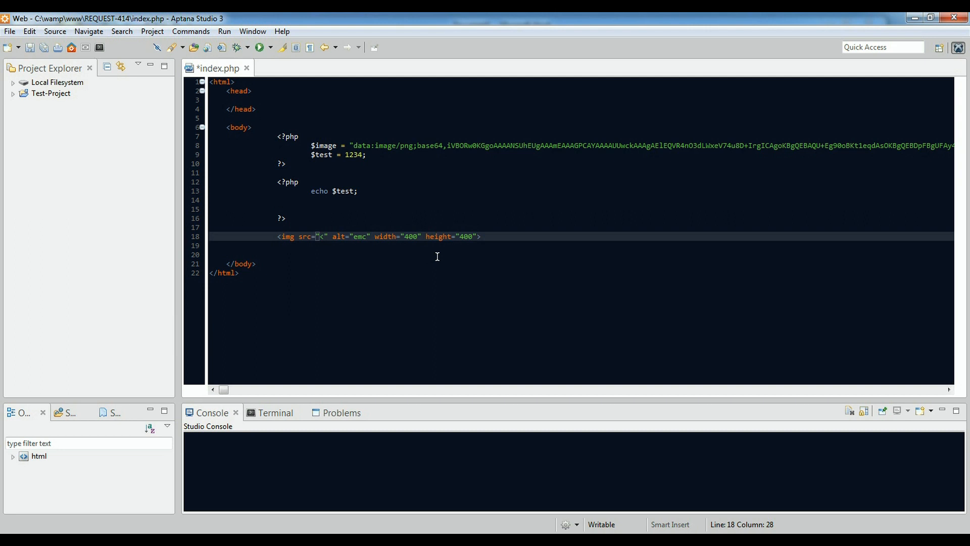
pyautogui.write('?php')
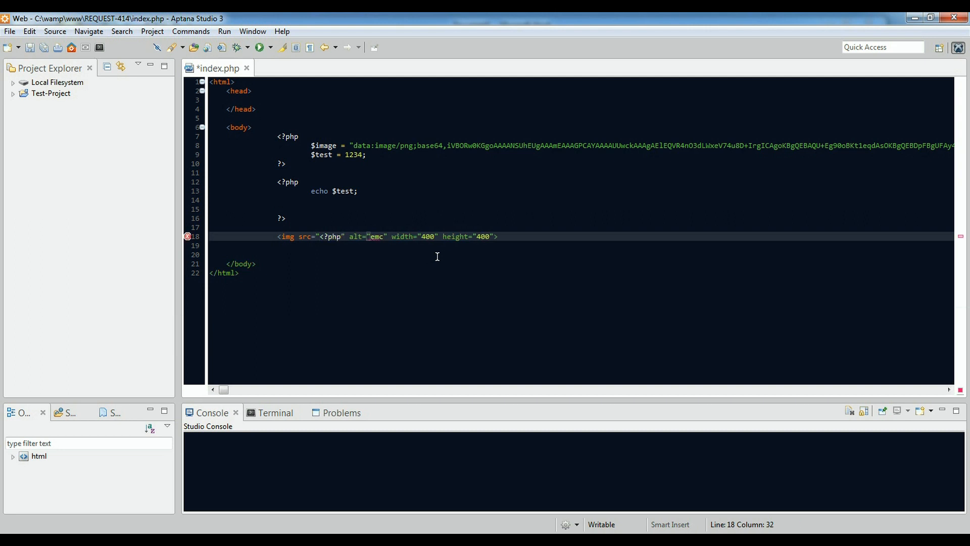
pyautogui.write('?>')
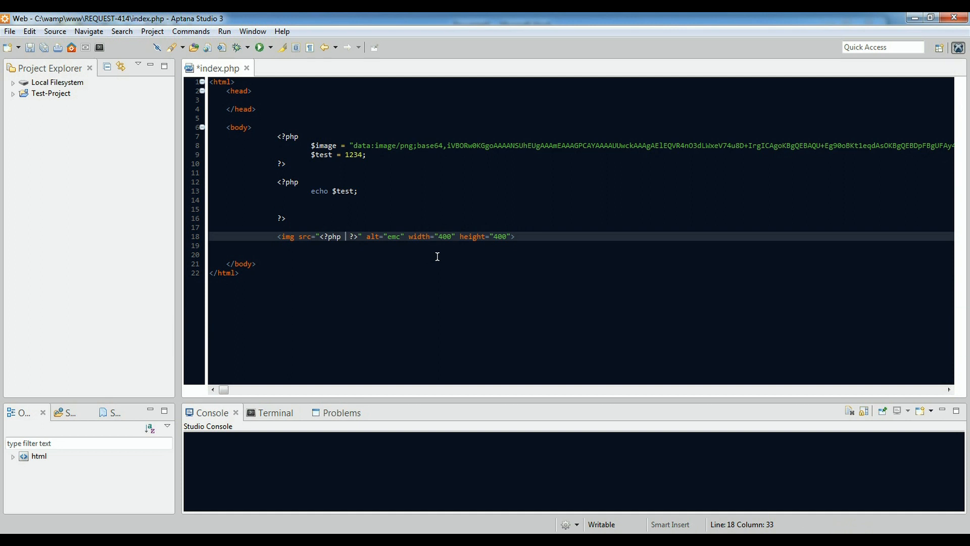
pyautogui.write('echo')
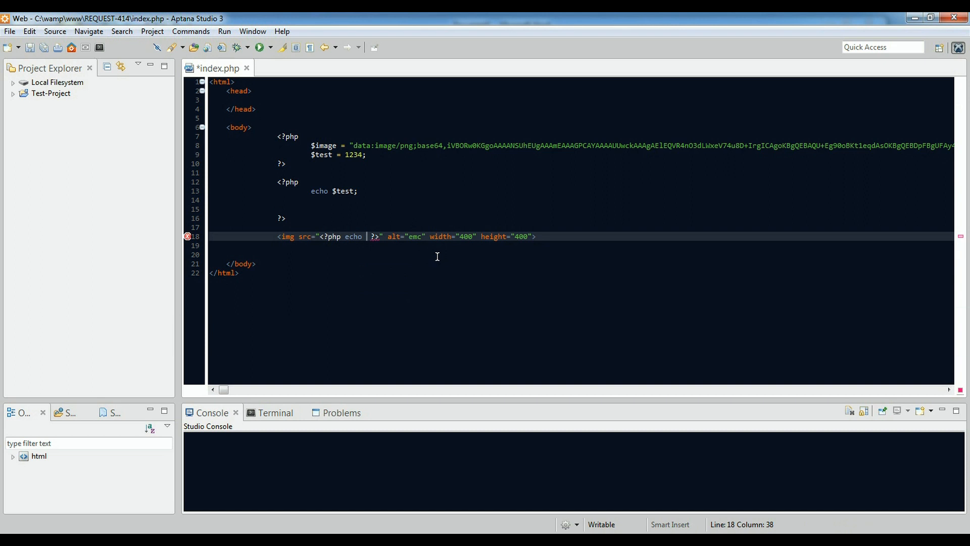
pyautogui.write('$image;')
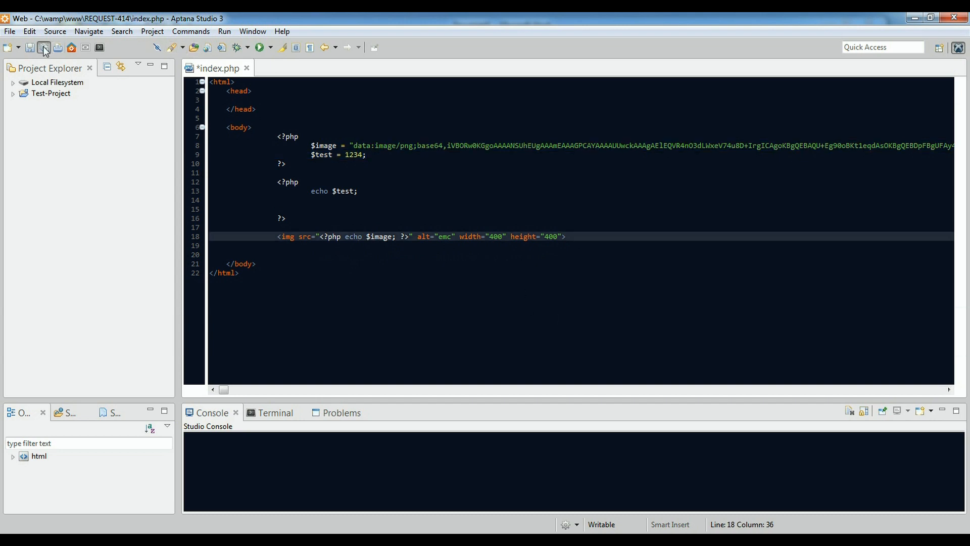
# Save index.php and highlight $image in the img tag to confirm it matches the variable.
pyautogui.click(43, 48)
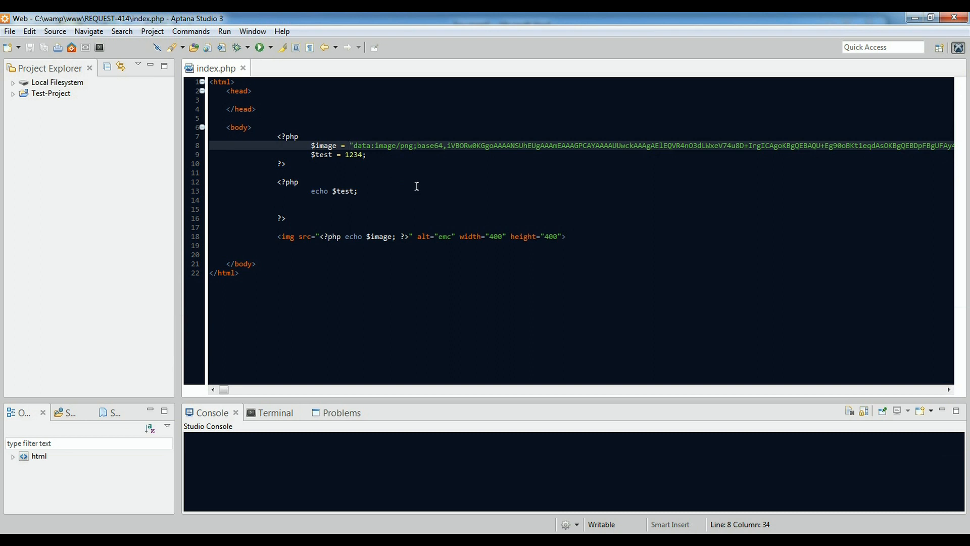
pyautogui.moveTo(369, 148)
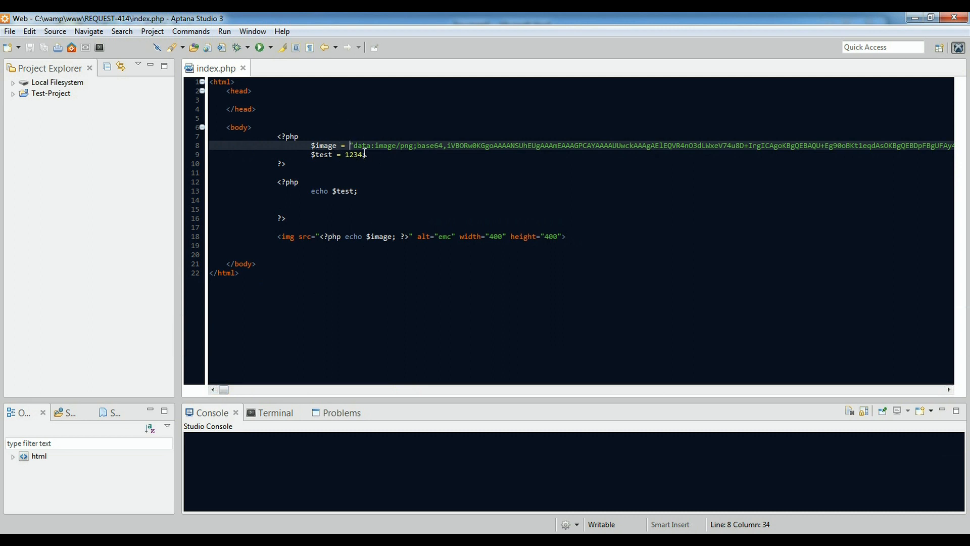
pyautogui.doubleClick(378, 237)
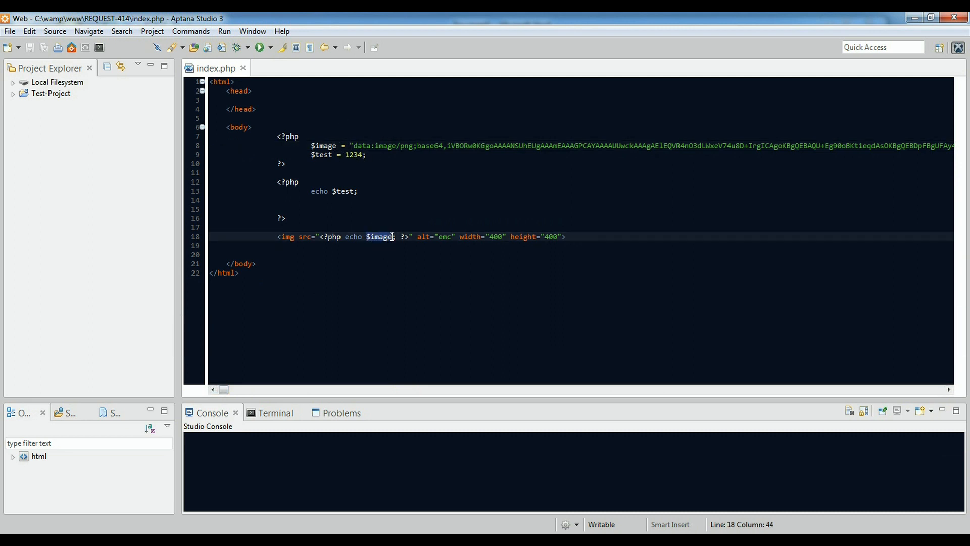
pyautogui.moveTo(371, 345)
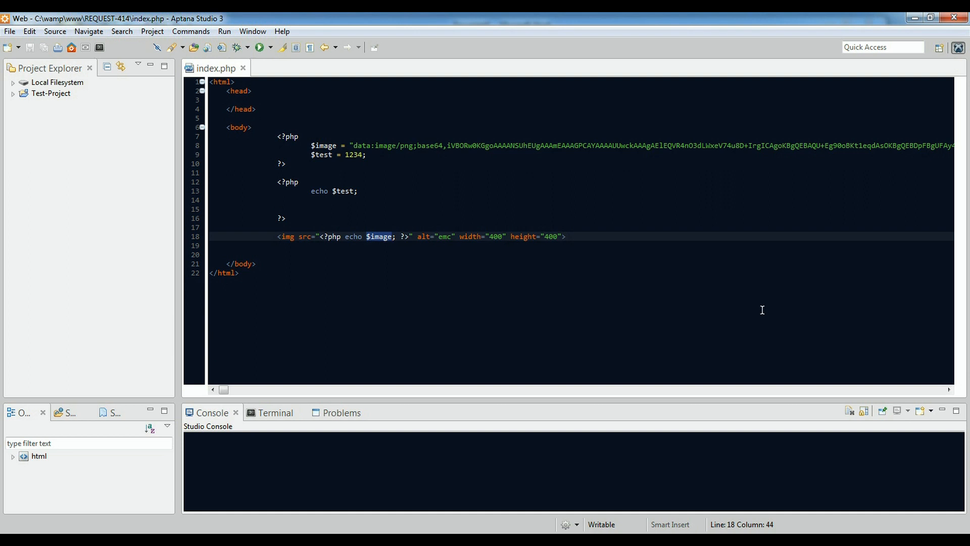
pyautogui.moveTo(602, 240)
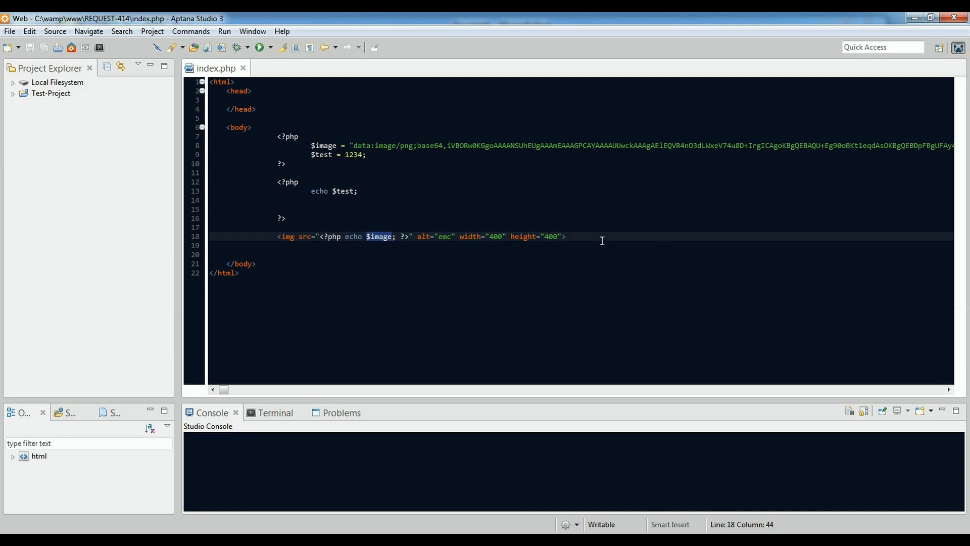